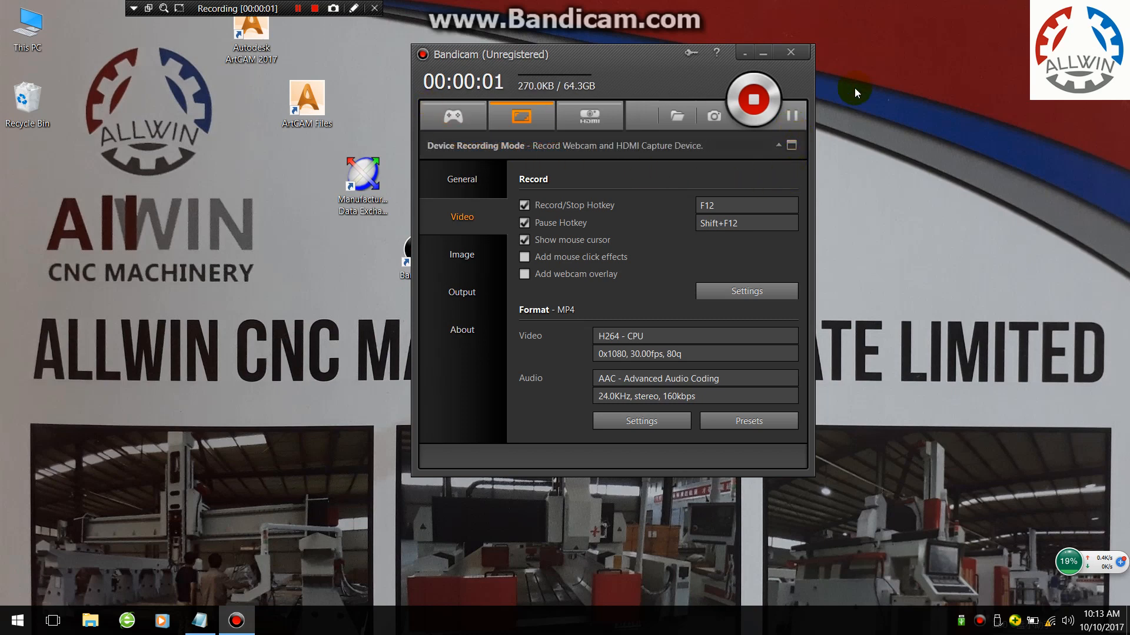
Step: Minimise the Bandicam recorder window to reveal the desktop
click(762, 52)
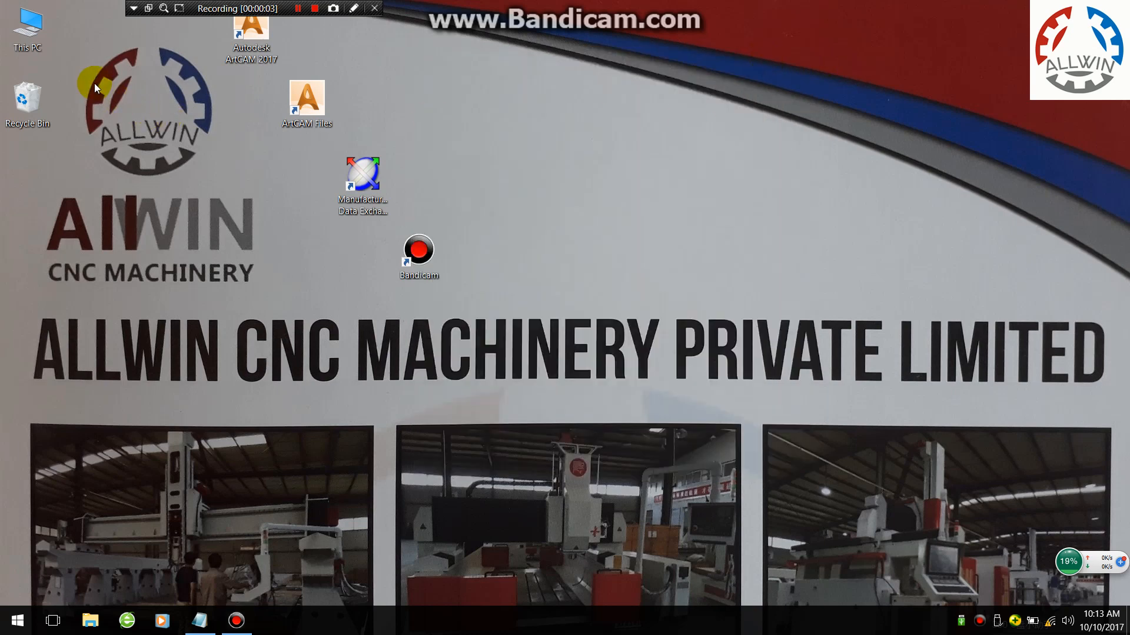
mouse_move(47, 60)
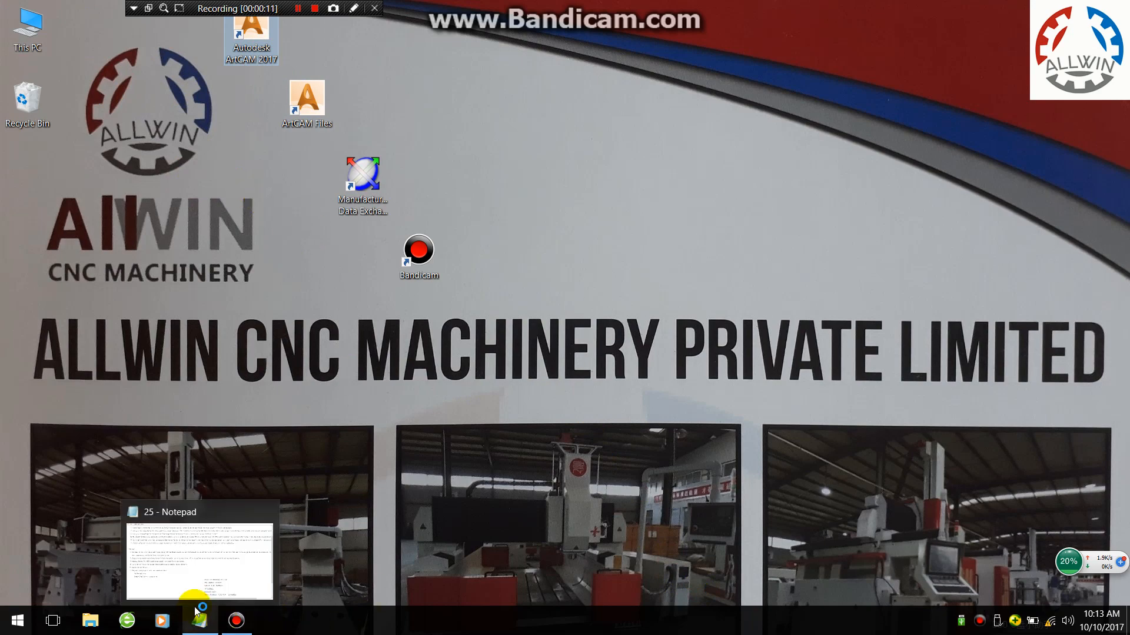
Step: Review the Profile and V-Carving tutorial notes in Notepad, then switch to ArtCAM
click(199, 620)
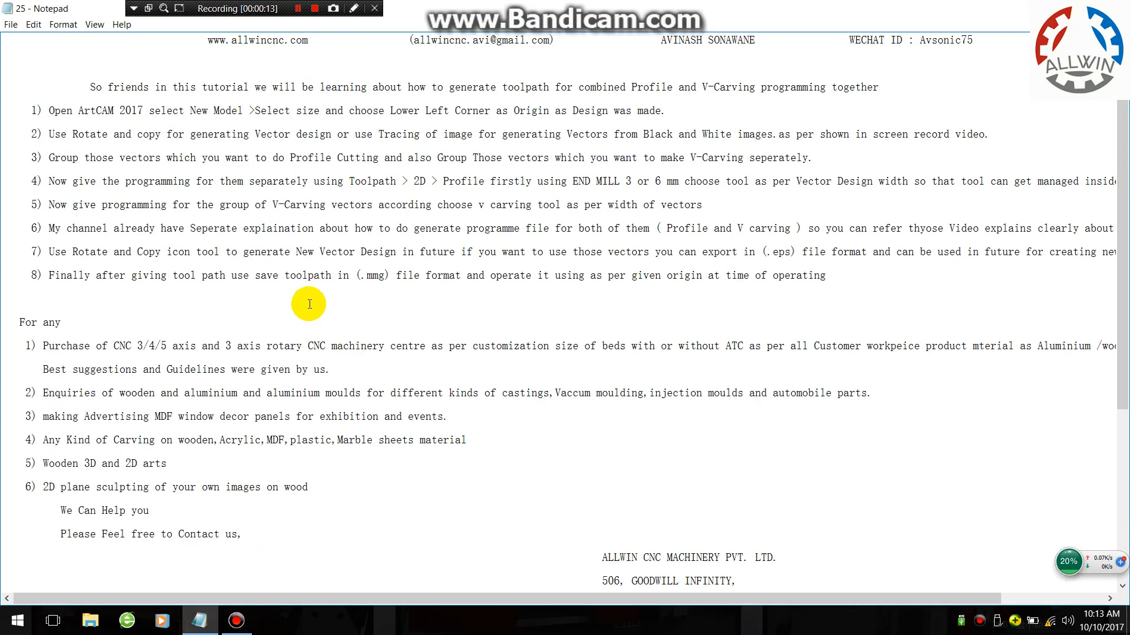
mouse_move(316, 302)
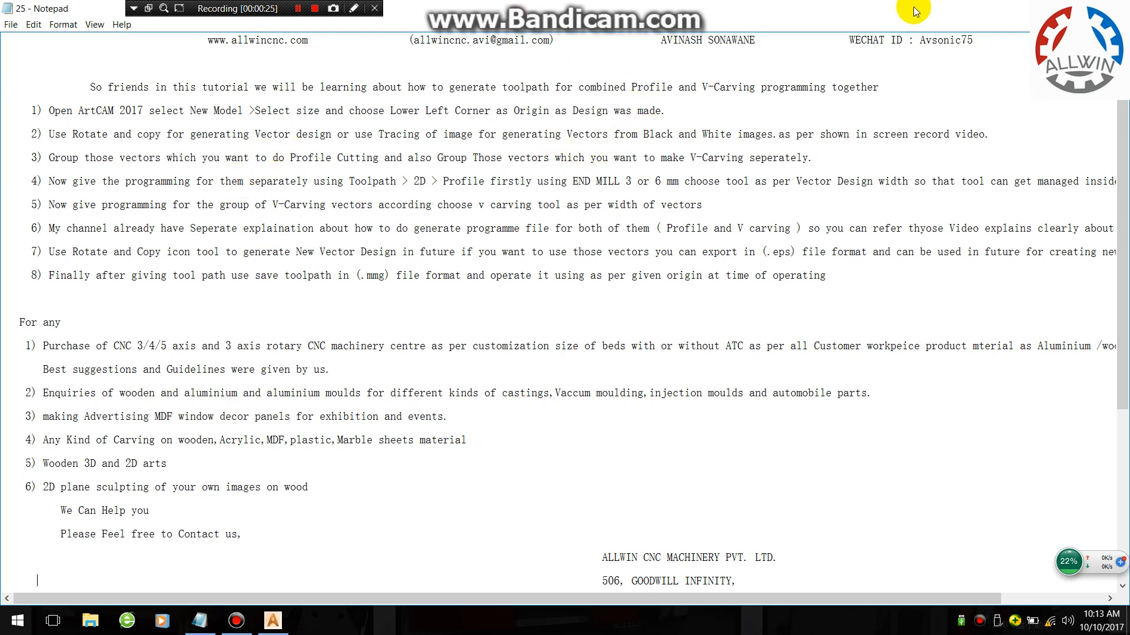
mouse_move(200, 8)
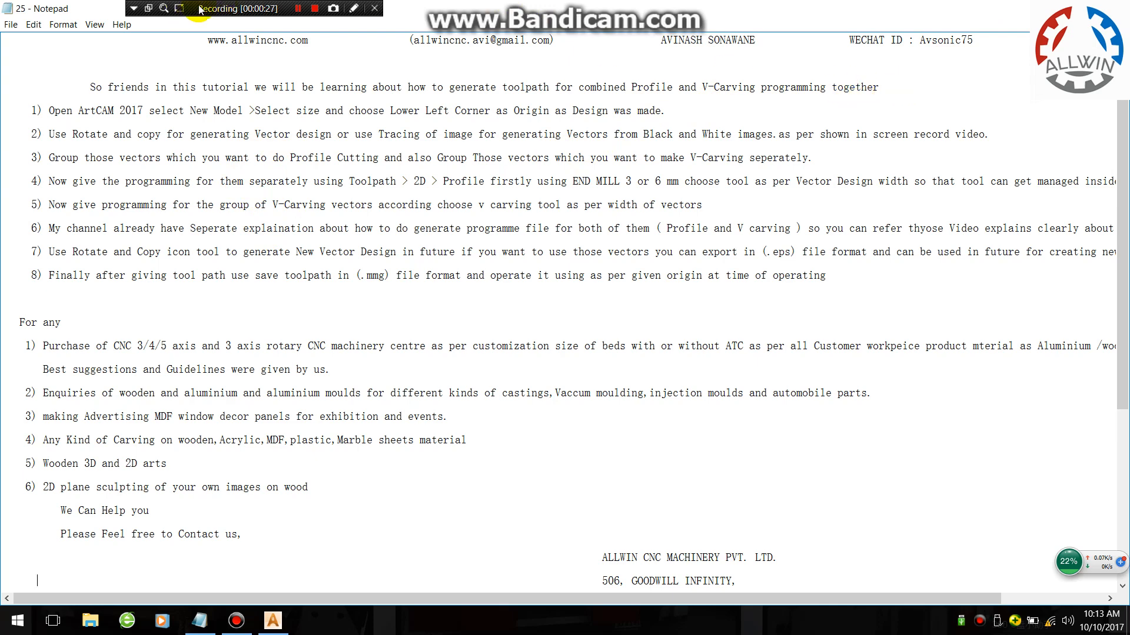
mouse_move(759, 257)
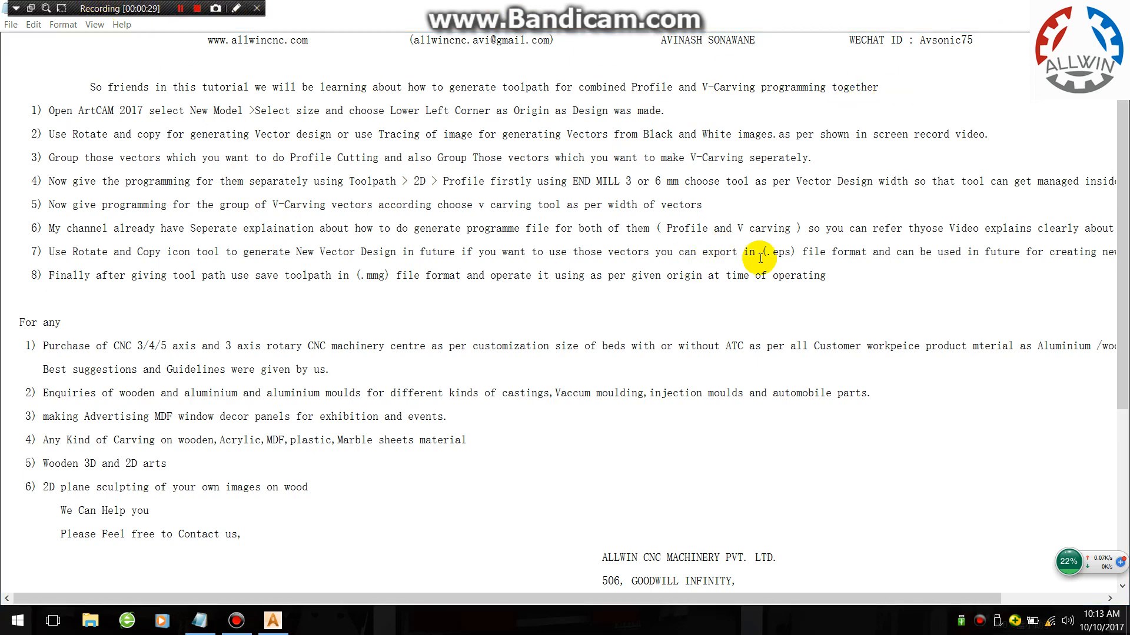
click(272, 620)
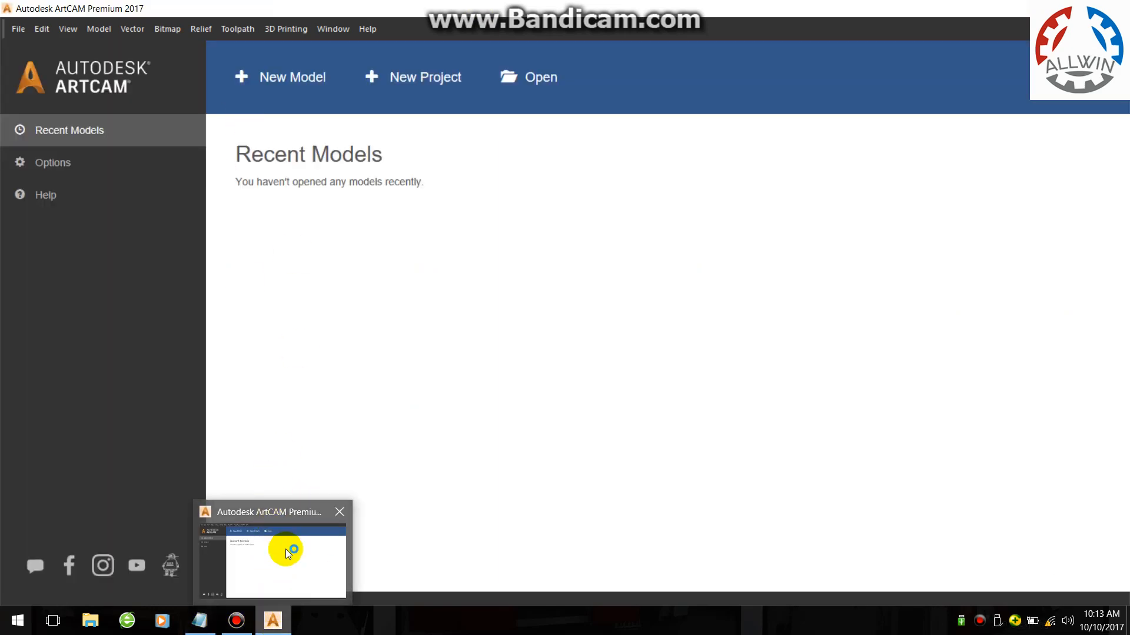
Step: Open the mandala image file as a new model from the Open dialog
click(540, 77)
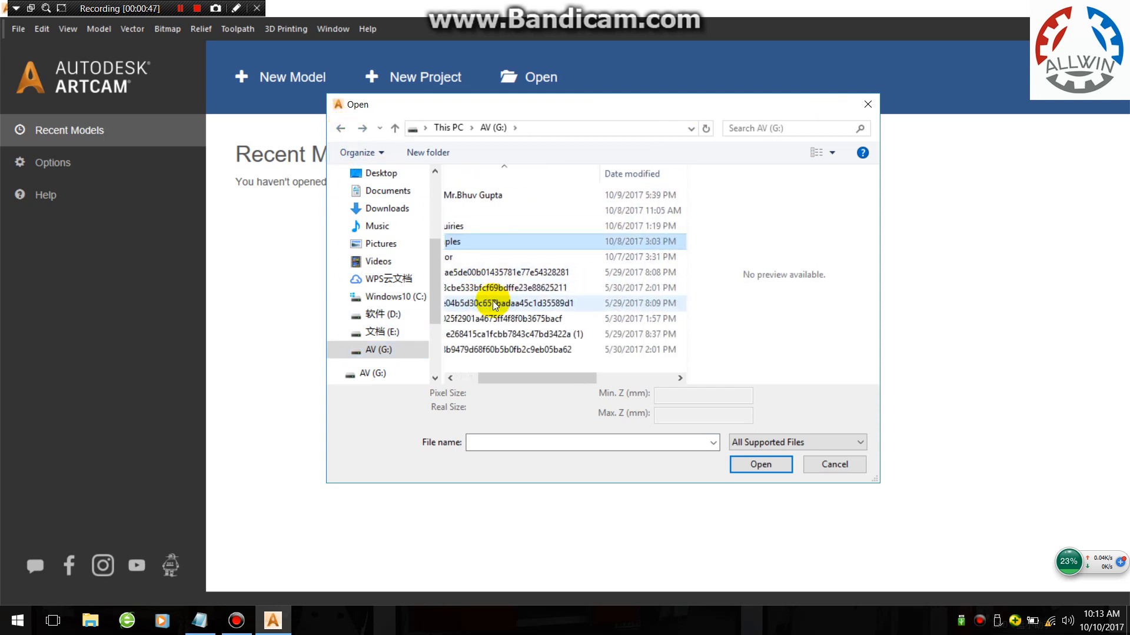
click(506, 319)
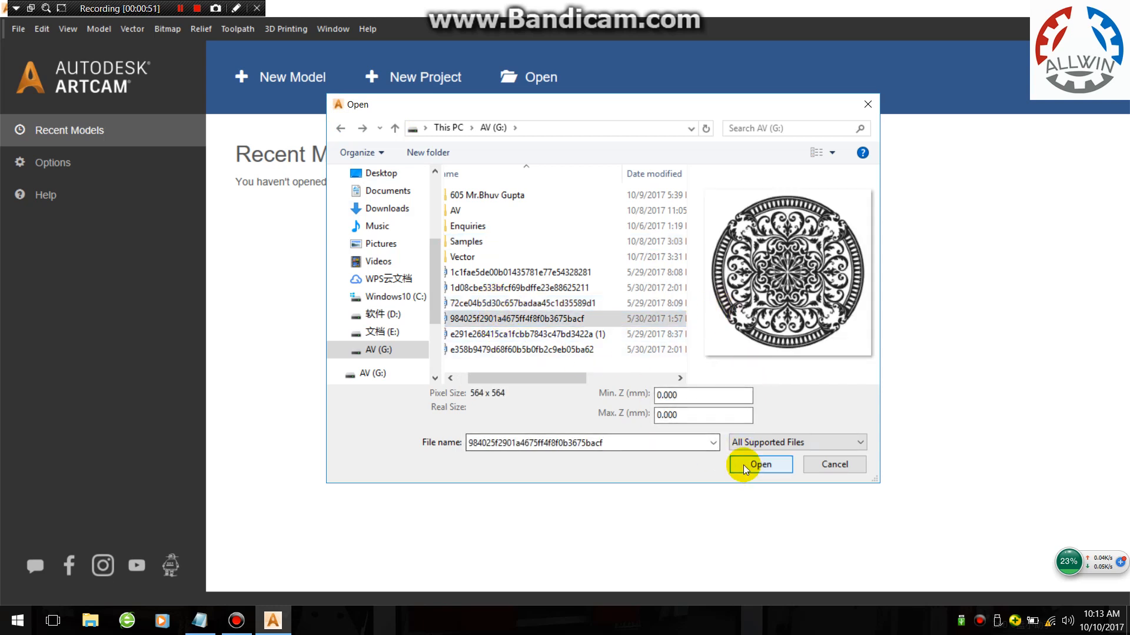
click(758, 464)
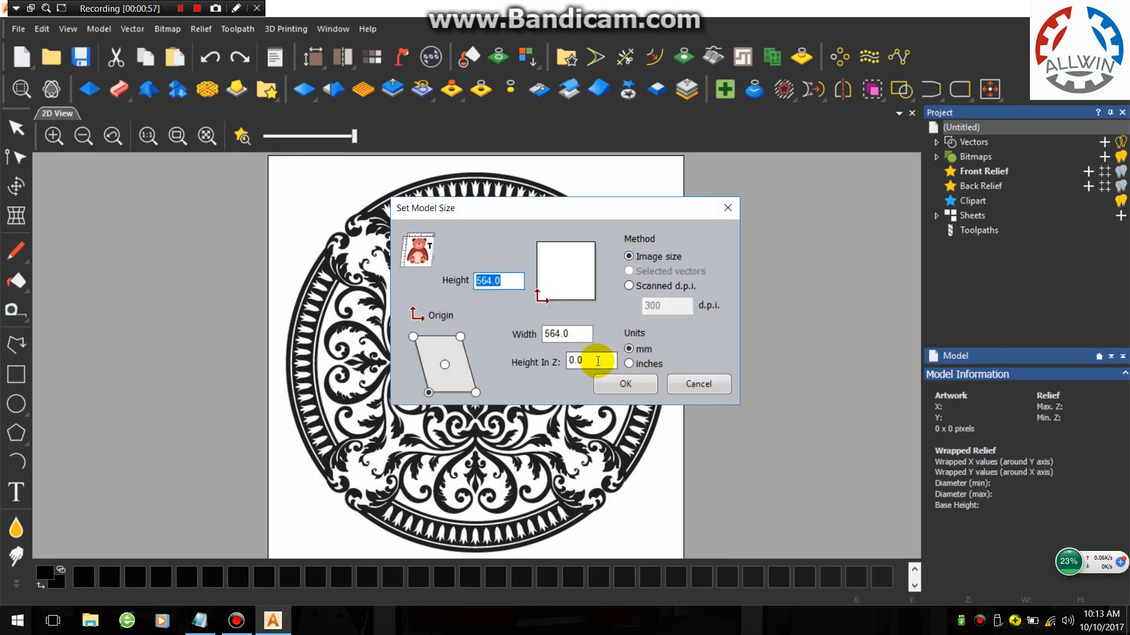
Step: Accept the 564 mm model size, reduce the mandala to two colours, and trace vectors
click(625, 384)
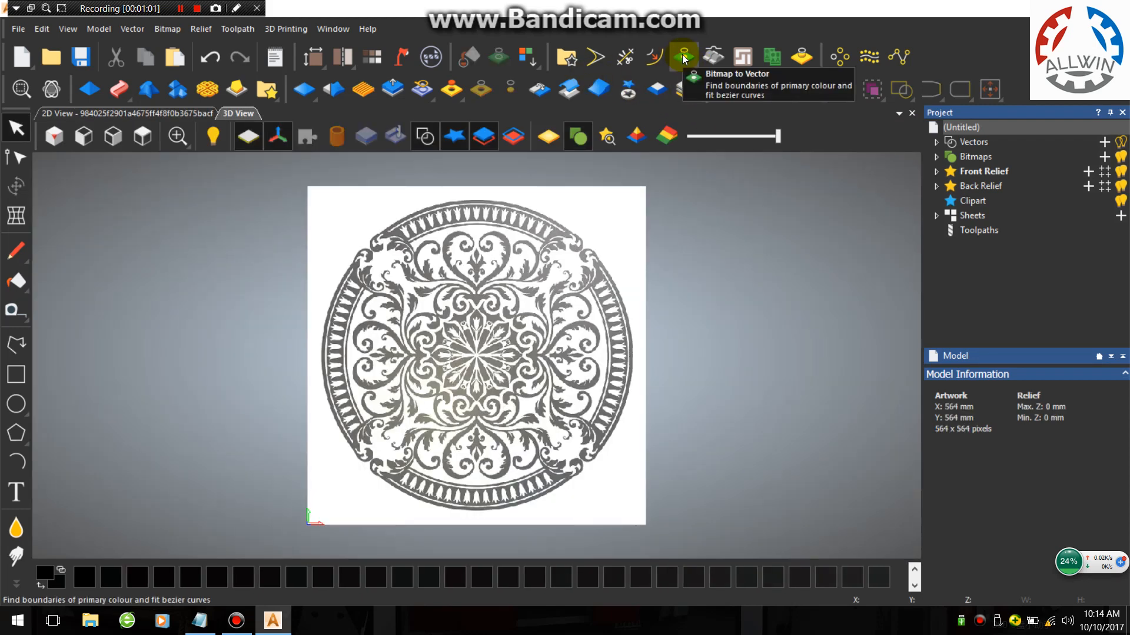
click(683, 57)
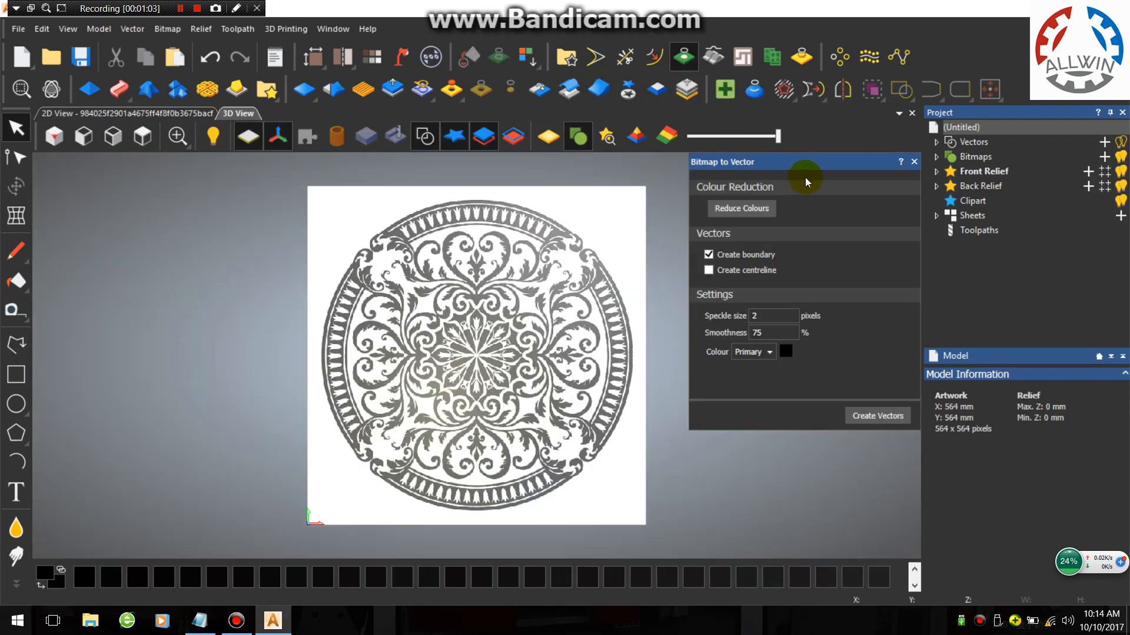
click(741, 208)
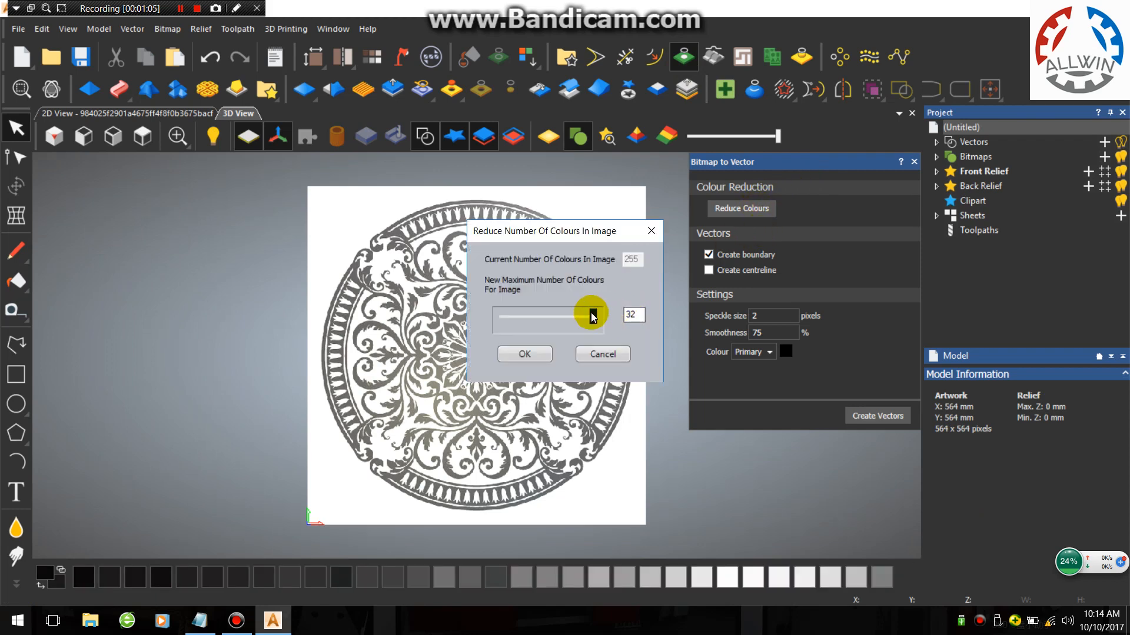
click(524, 354)
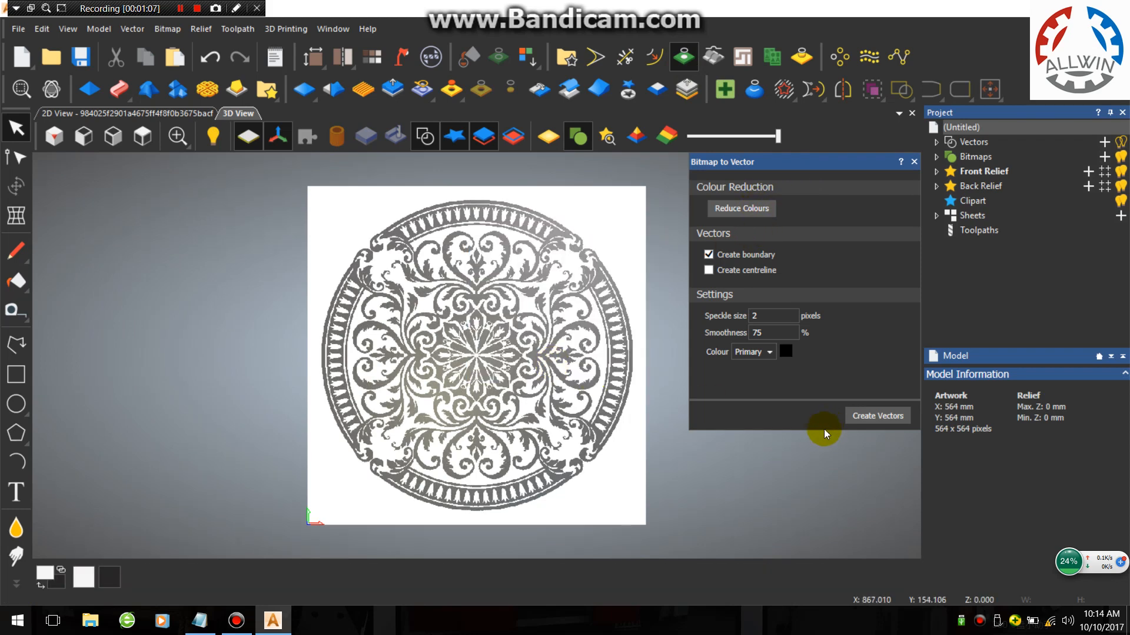
click(876, 416)
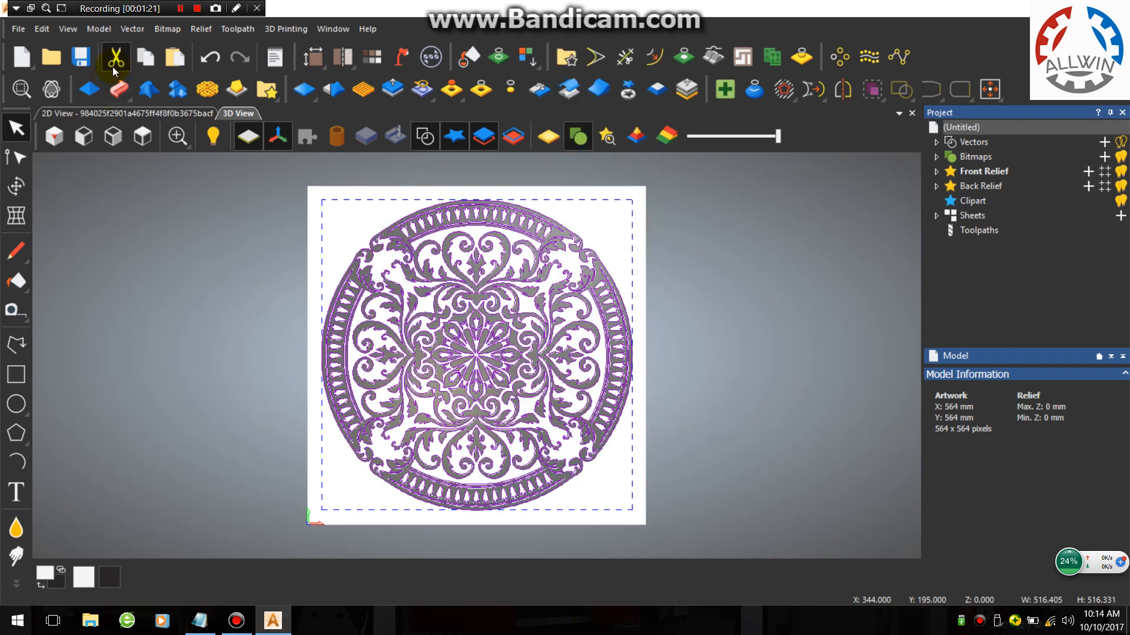
Step: Create a 500 × 500 mm model with lower-left origin, discarding the old model
click(22, 57)
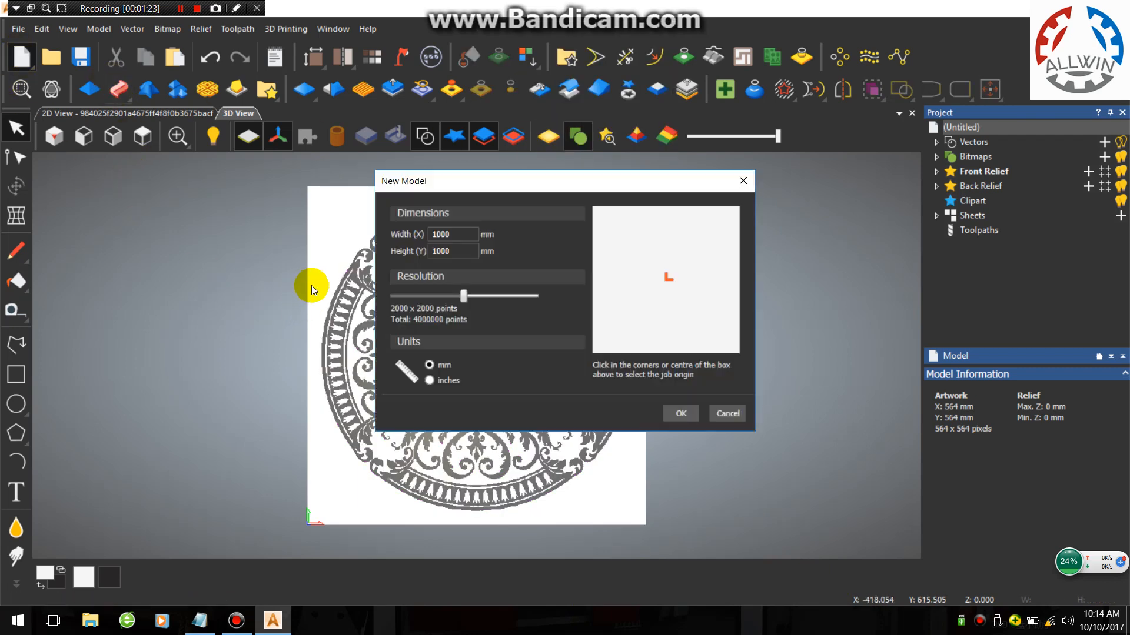
click(596, 354)
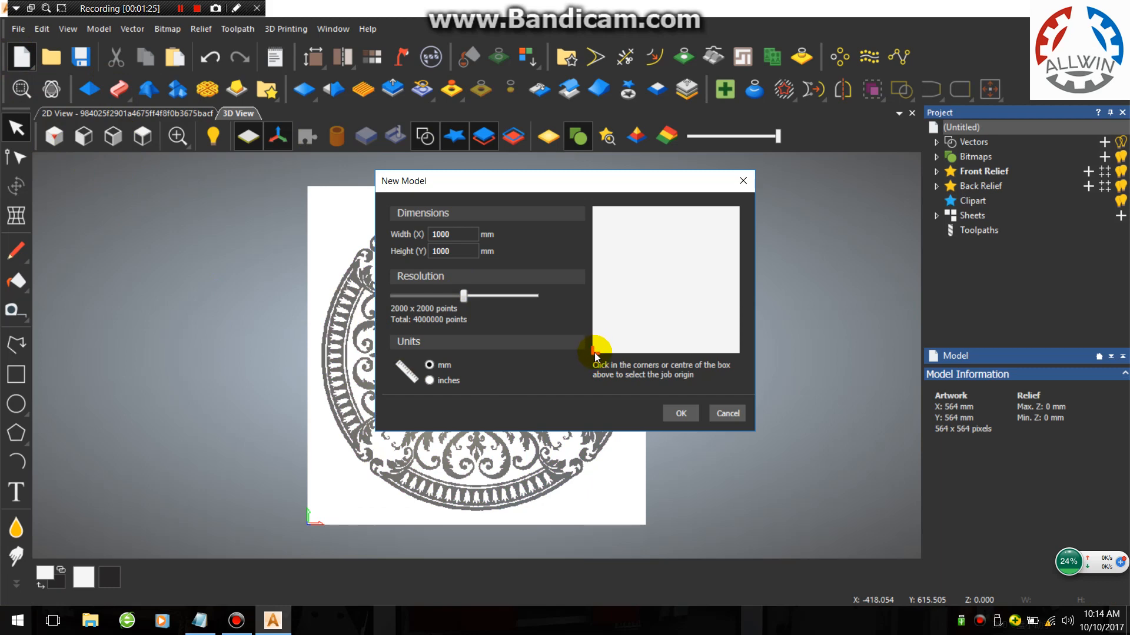
click(453, 234)
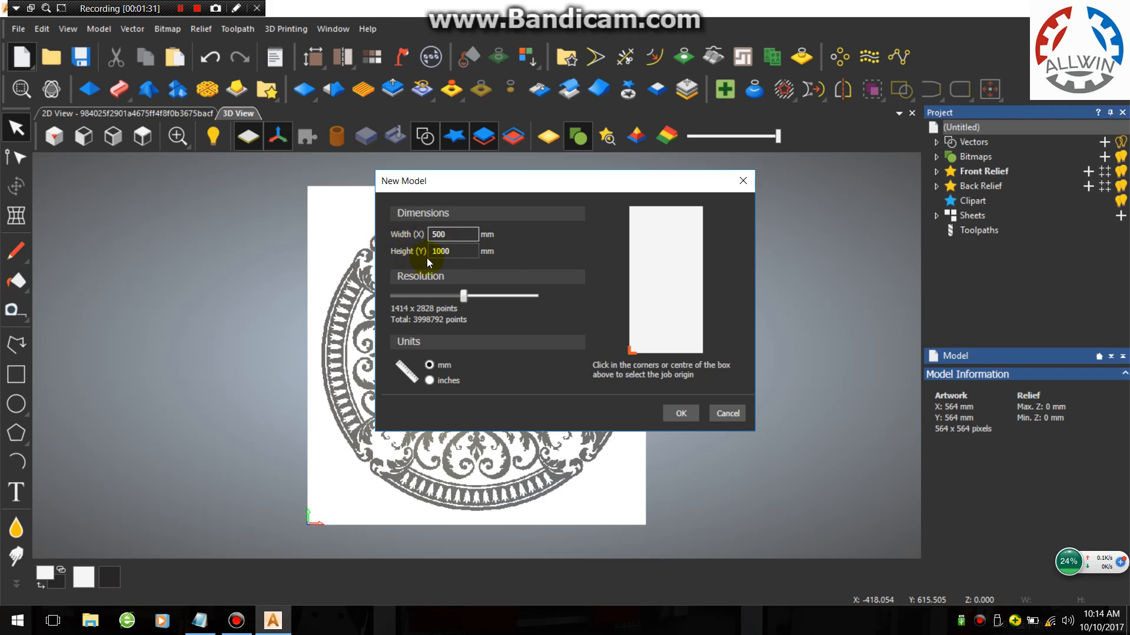
text(500)
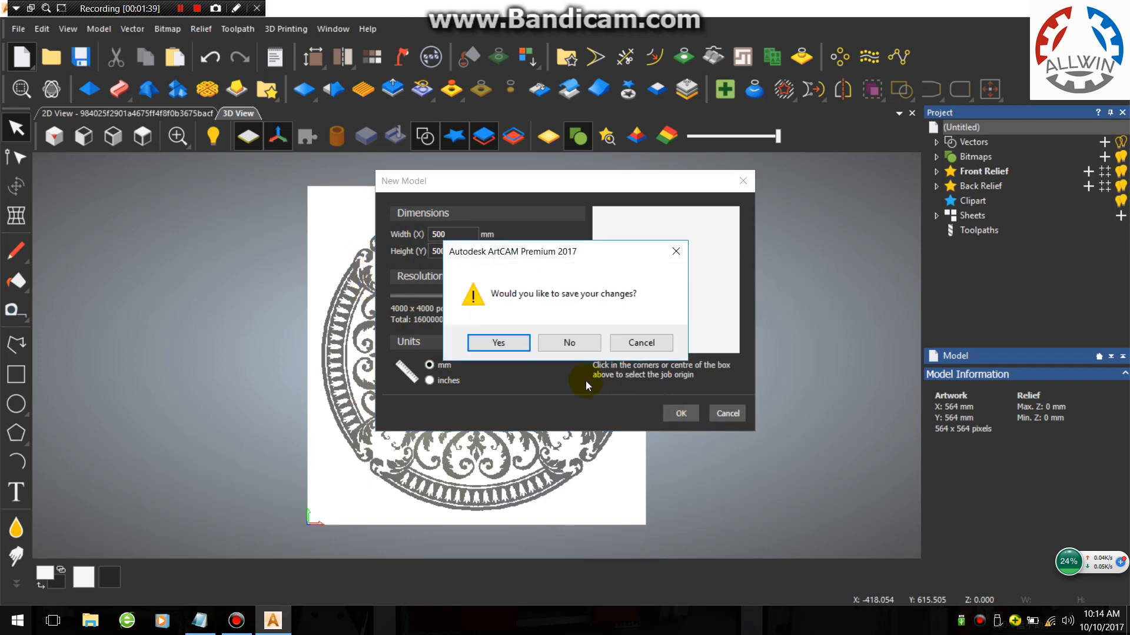
click(568, 342)
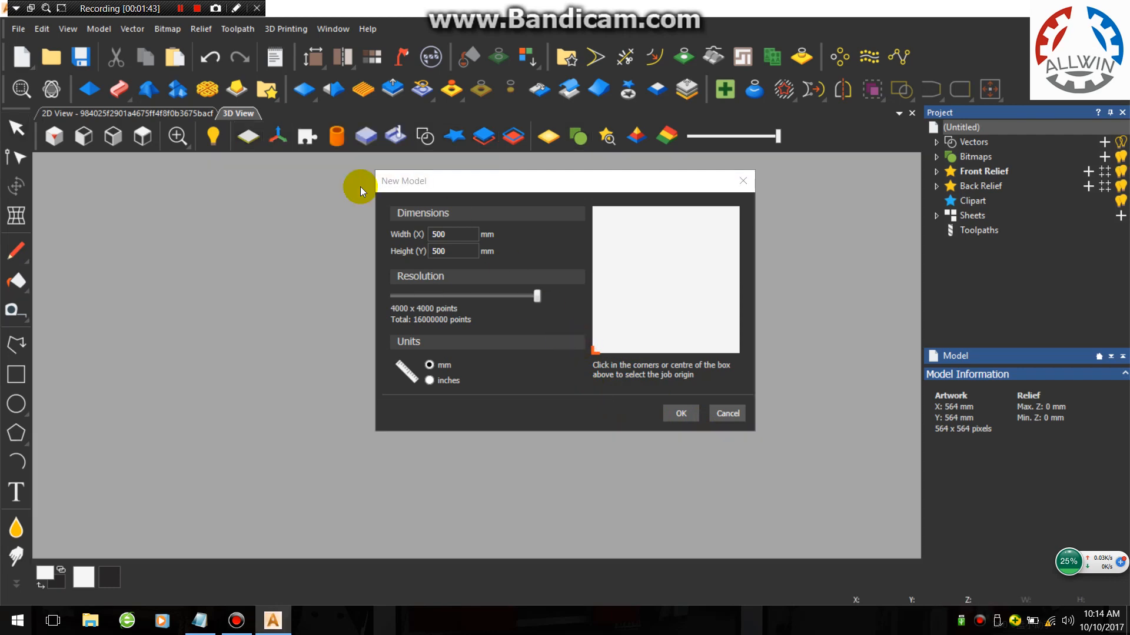
click(678, 413)
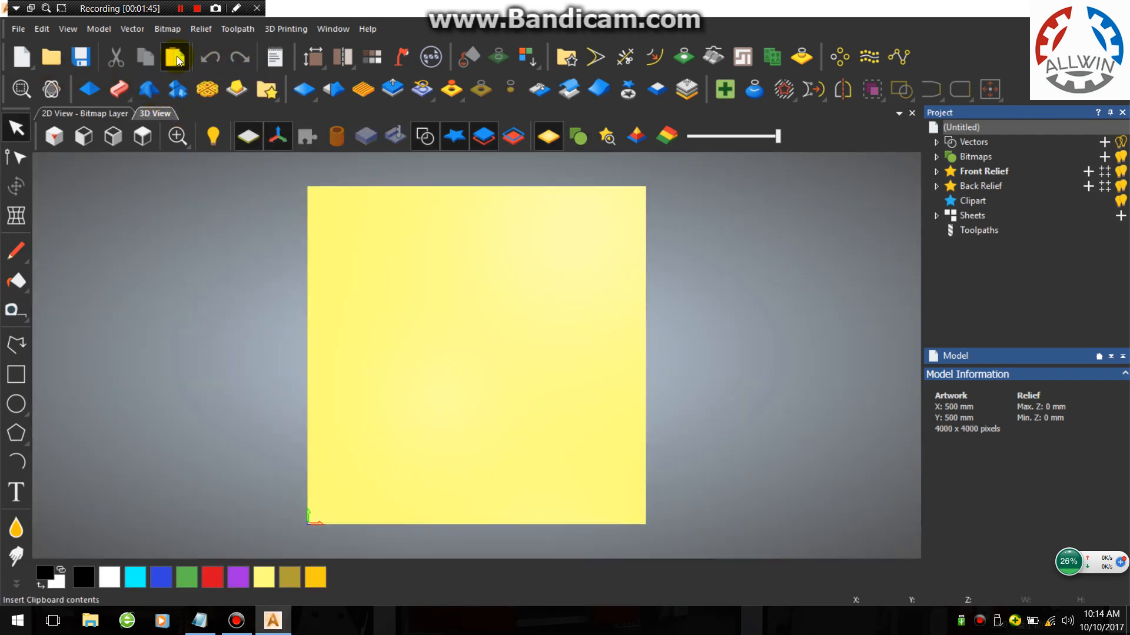
Step: Paste the mandala vectors and scale them down to about 276 mm
click(174, 57)
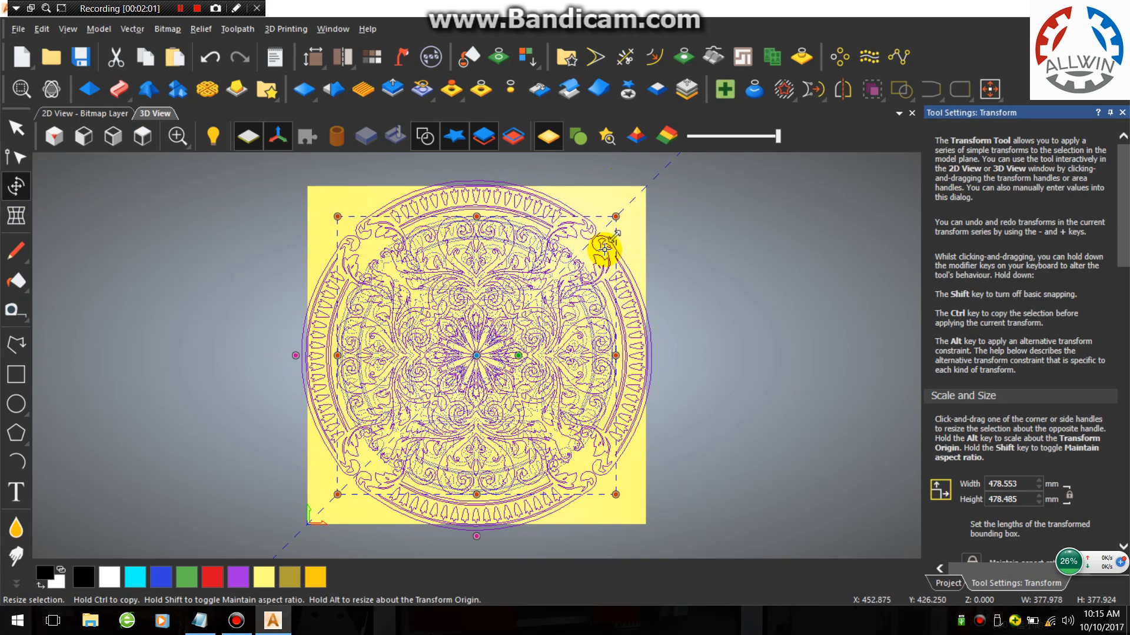
drag(617, 215, 569, 353)
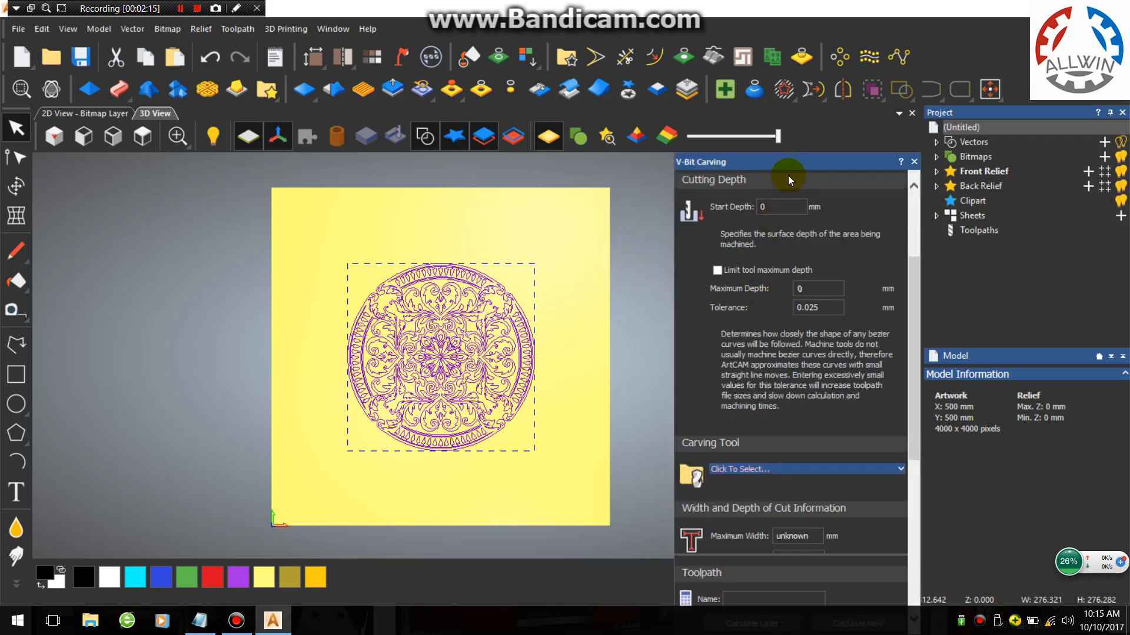
Step: Choose the V-Bit 32 mm 90 degree from the metric V-Carving tools as carving tool
scroll(down, 3)
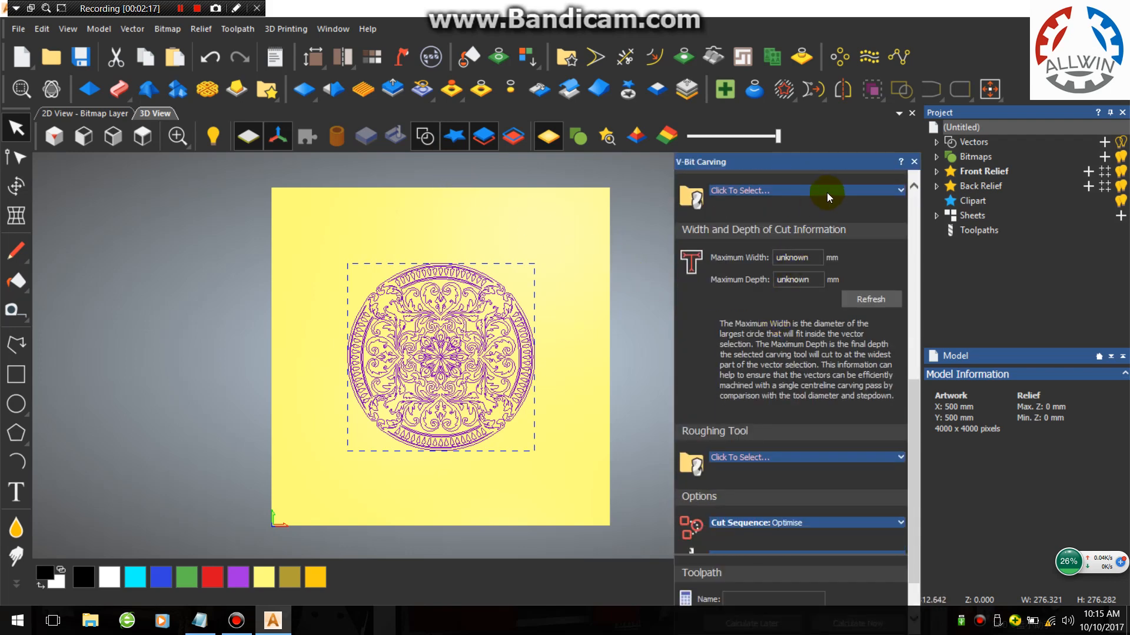
click(803, 190)
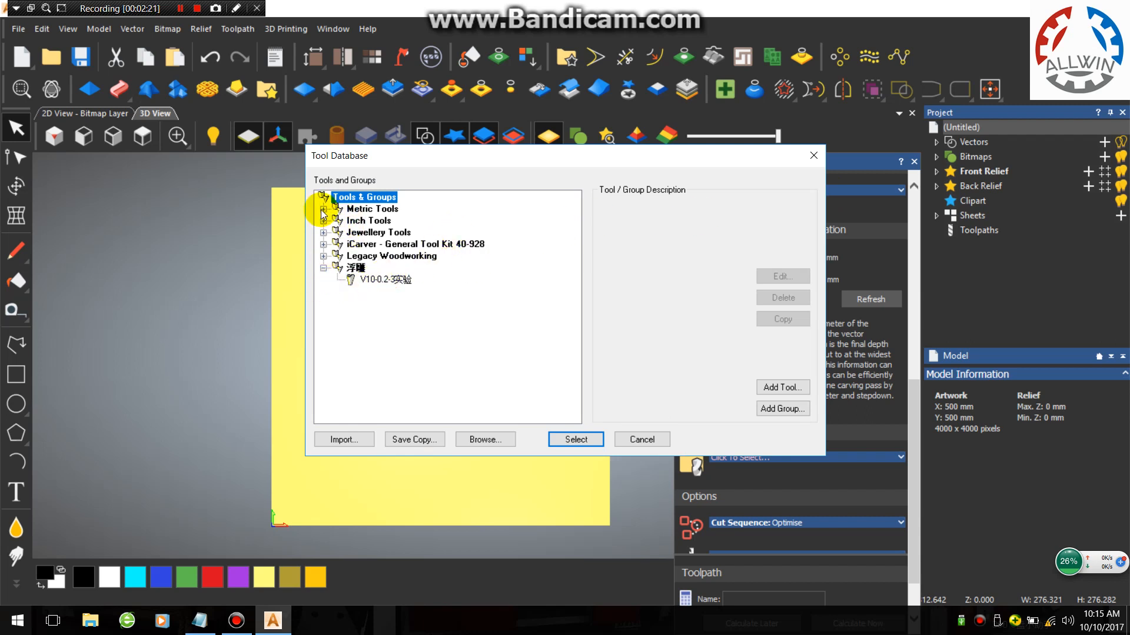
click(323, 209)
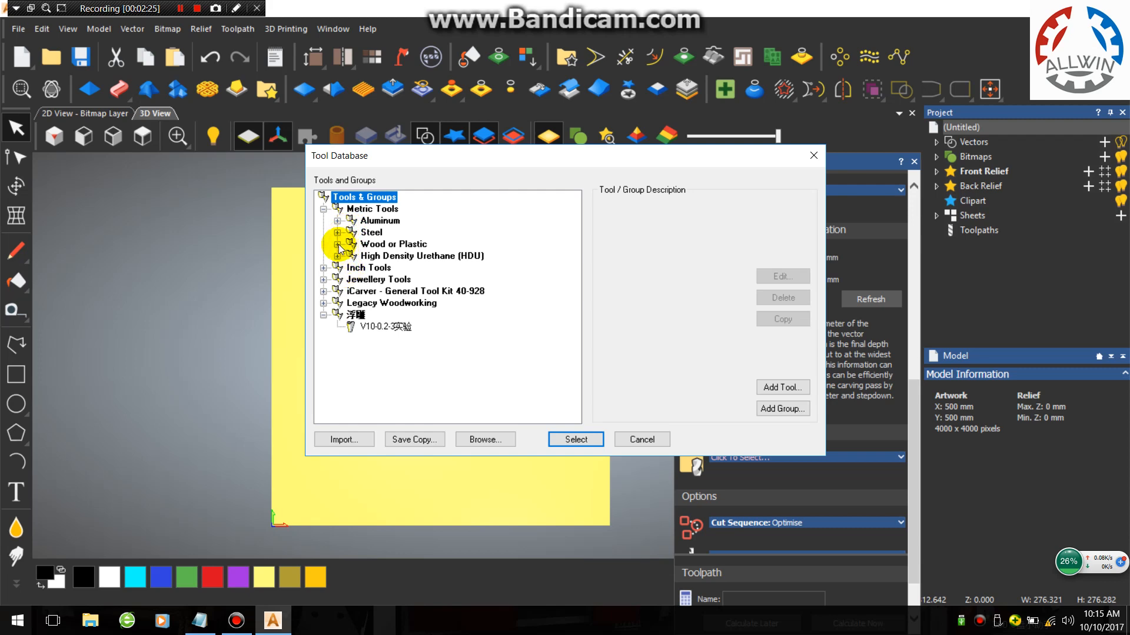
click(337, 245)
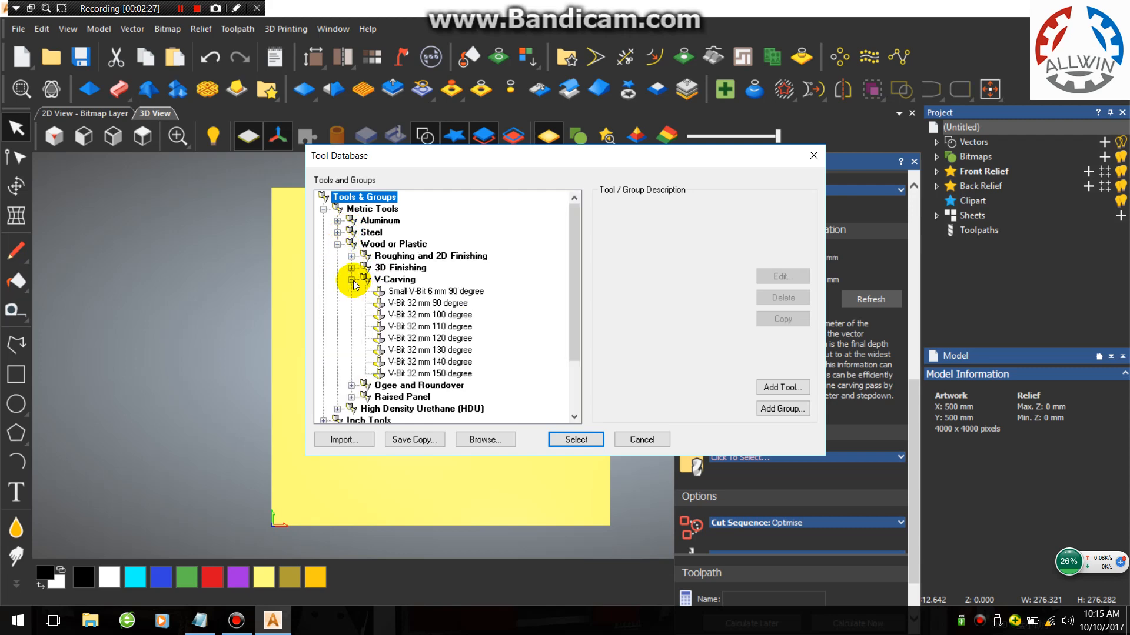
click(427, 302)
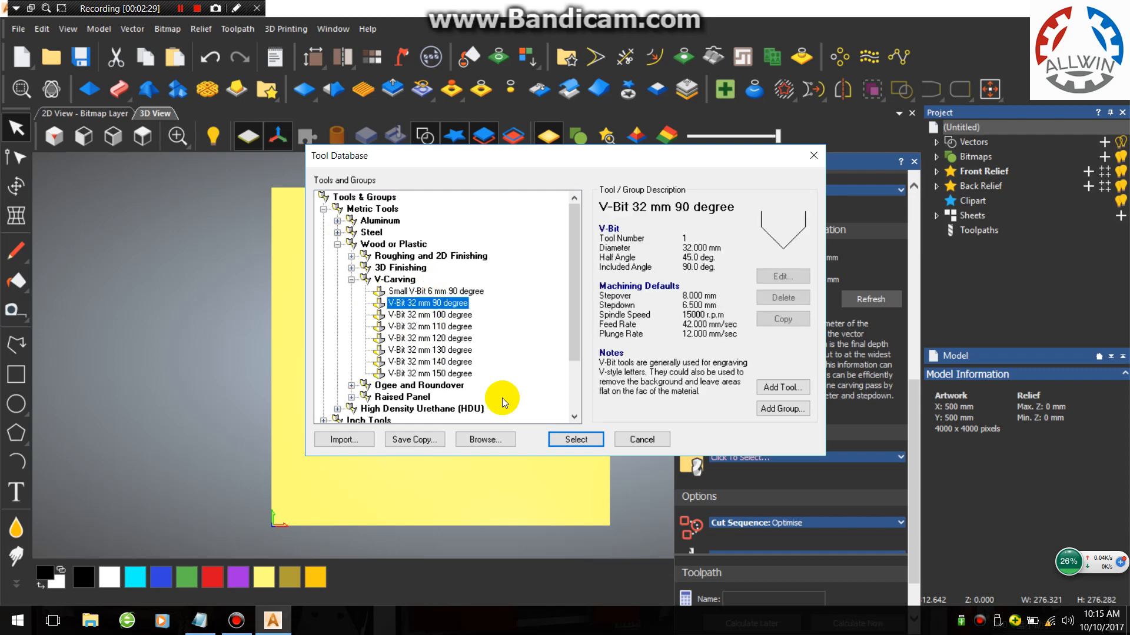
click(575, 440)
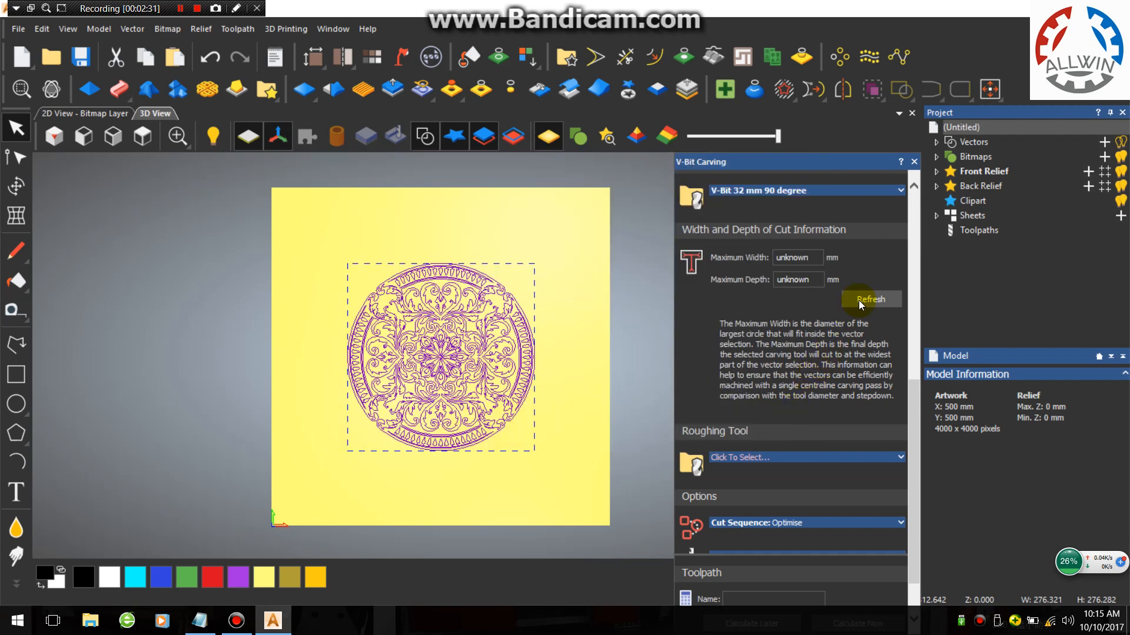
Step: Compute 8.29 mm maximum width and 4.145 mm depth, and set material thickness 12 mm
click(870, 299)
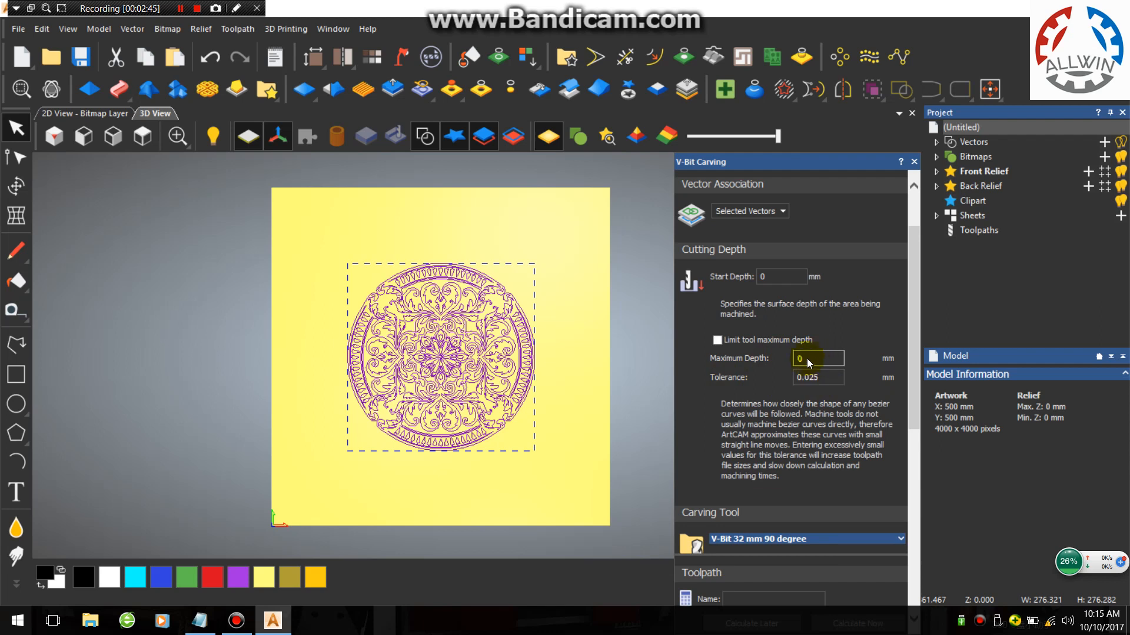
click(716, 339)
text(12)
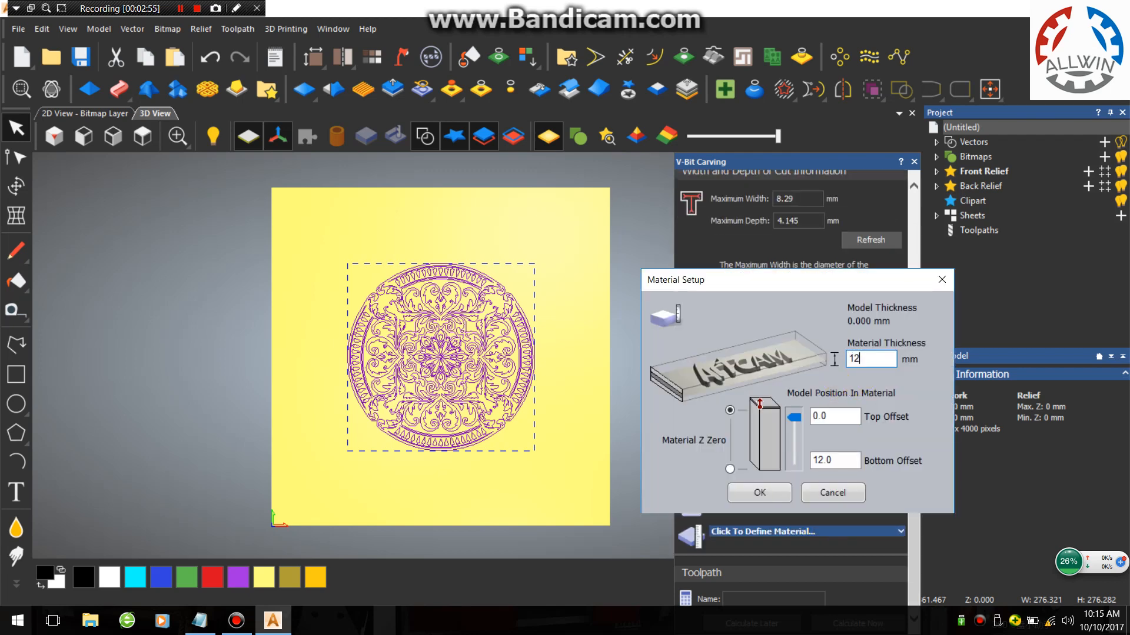
click(758, 493)
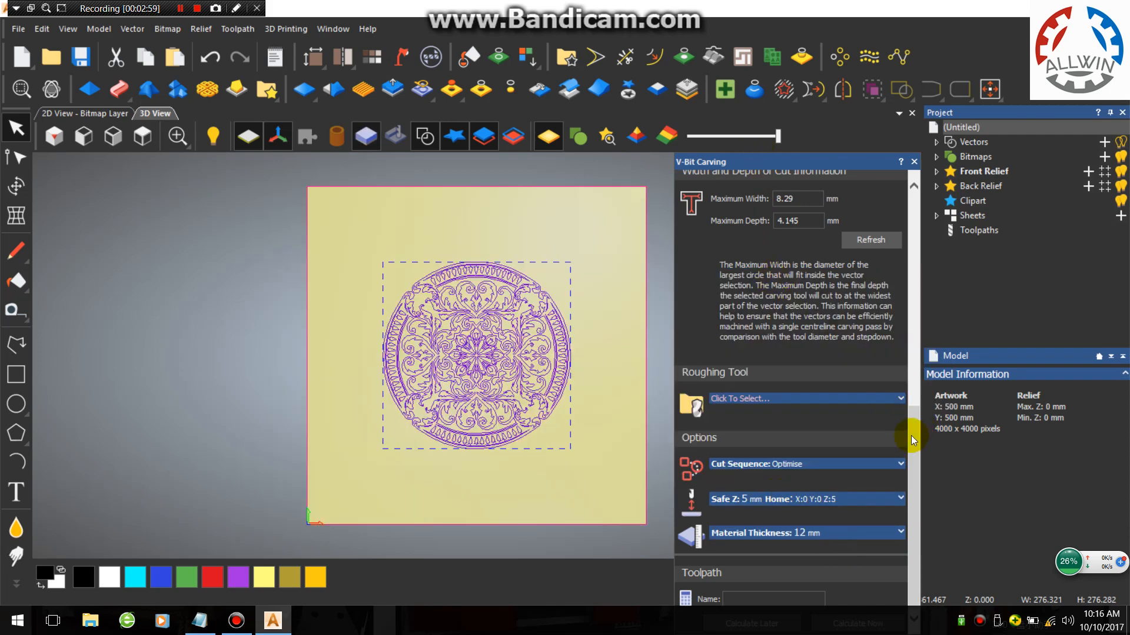
mouse_move(876, 389)
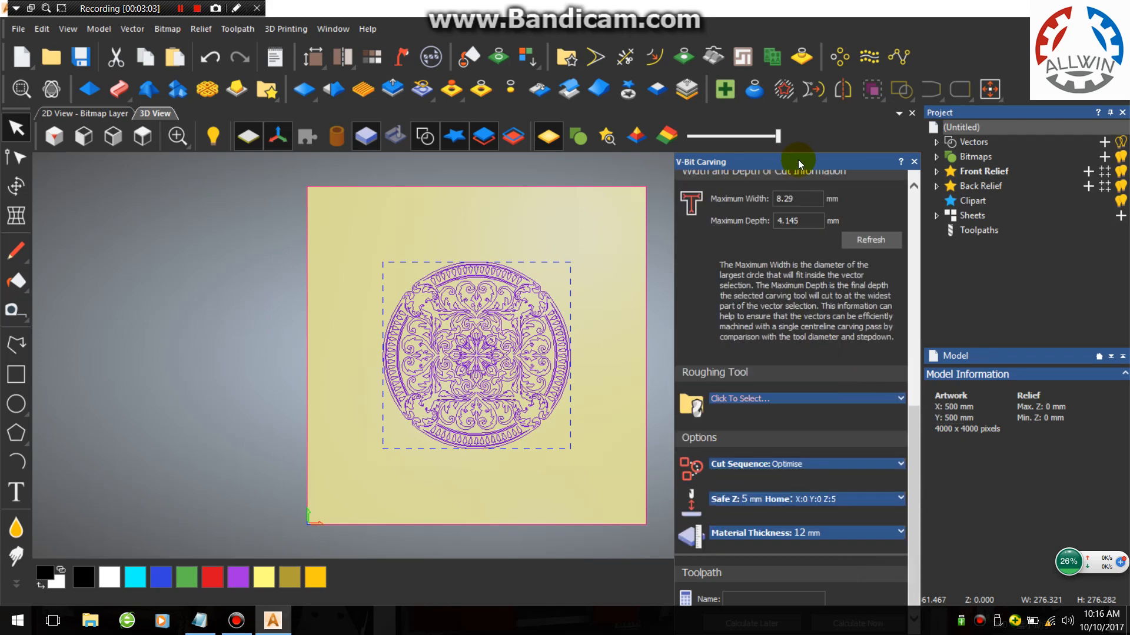
Step: Calculate the V-Bit Carving toolpath for the mandala
click(834, 502)
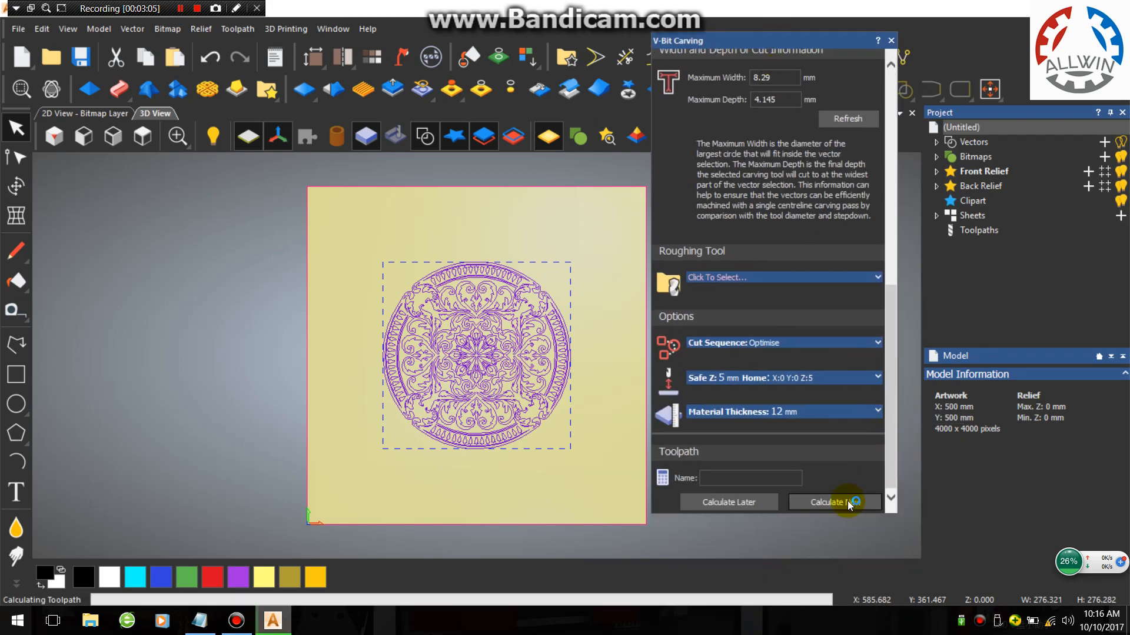
click(834, 502)
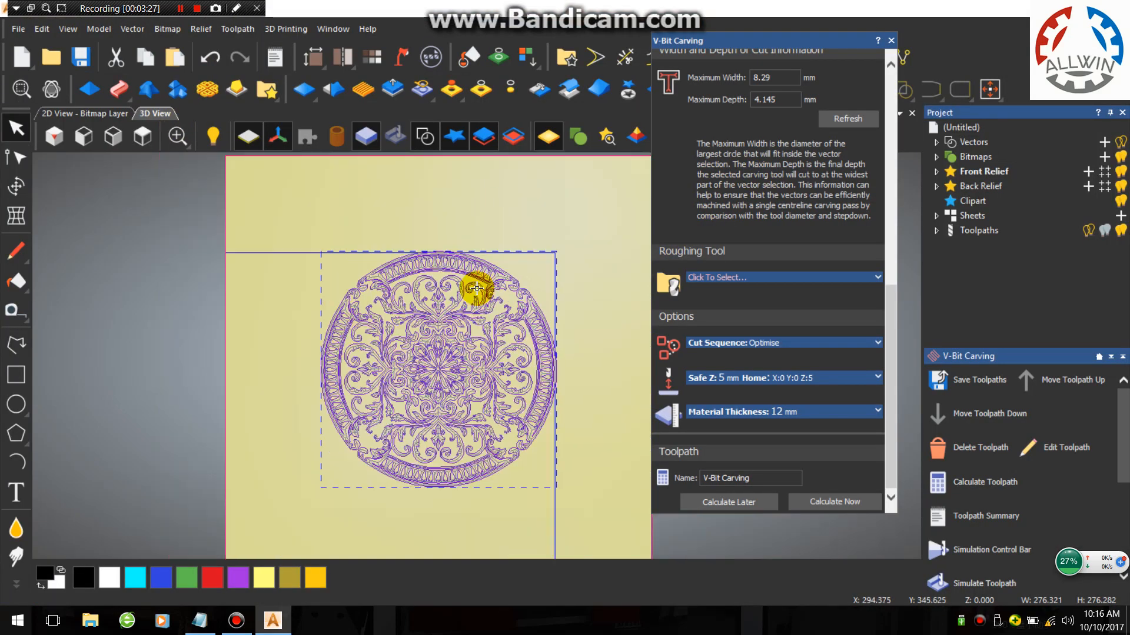
click(132, 29)
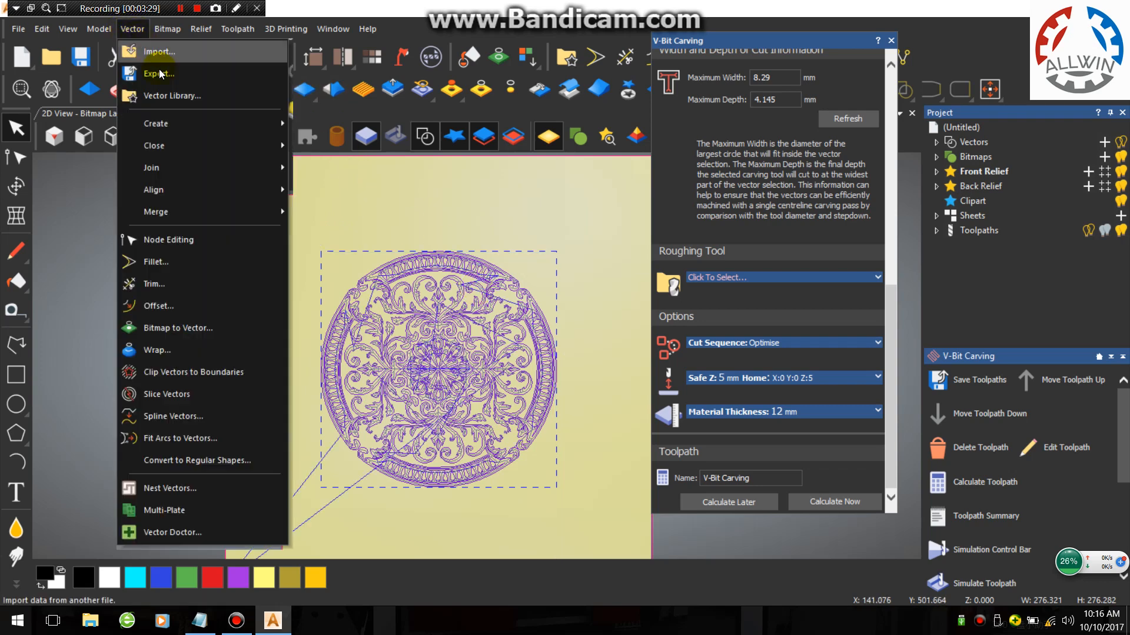
click(157, 73)
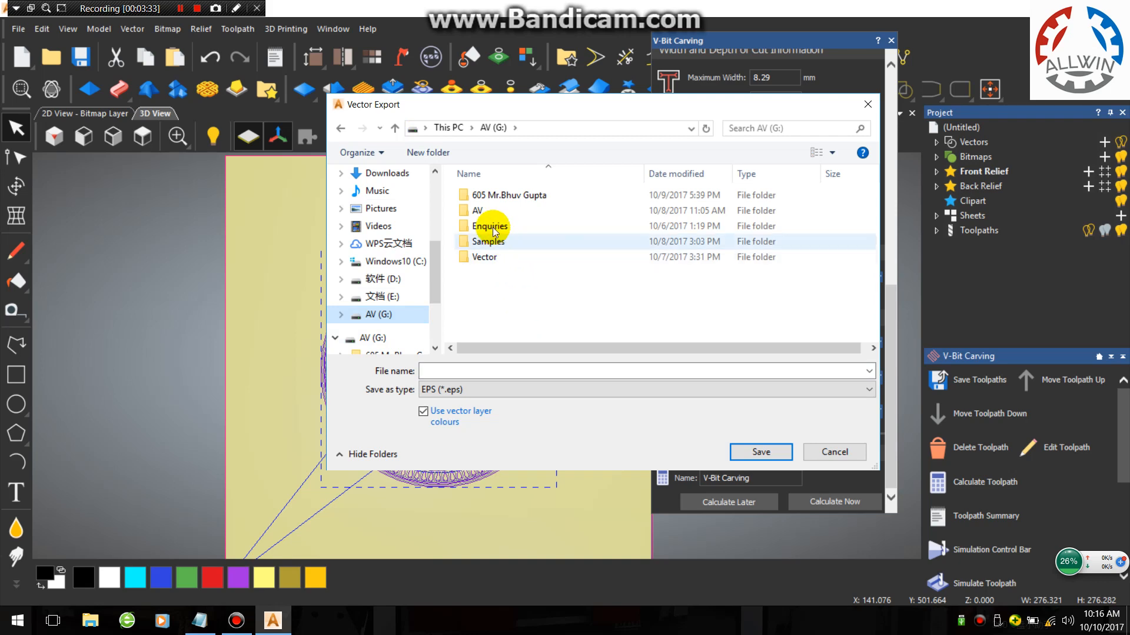
double_click(477, 211)
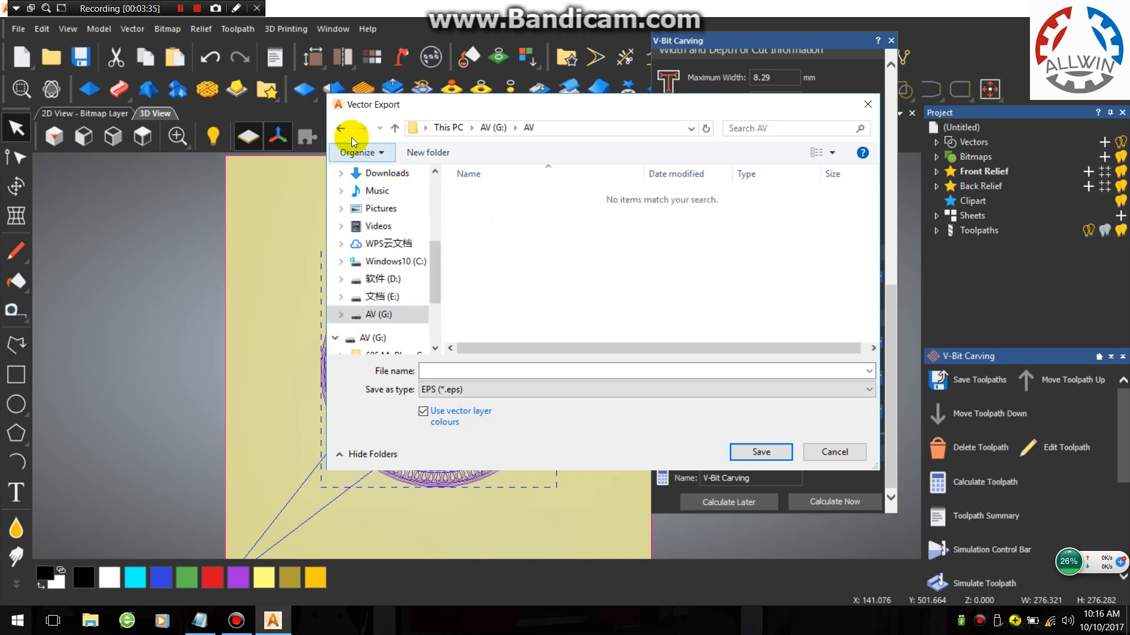
click(341, 127)
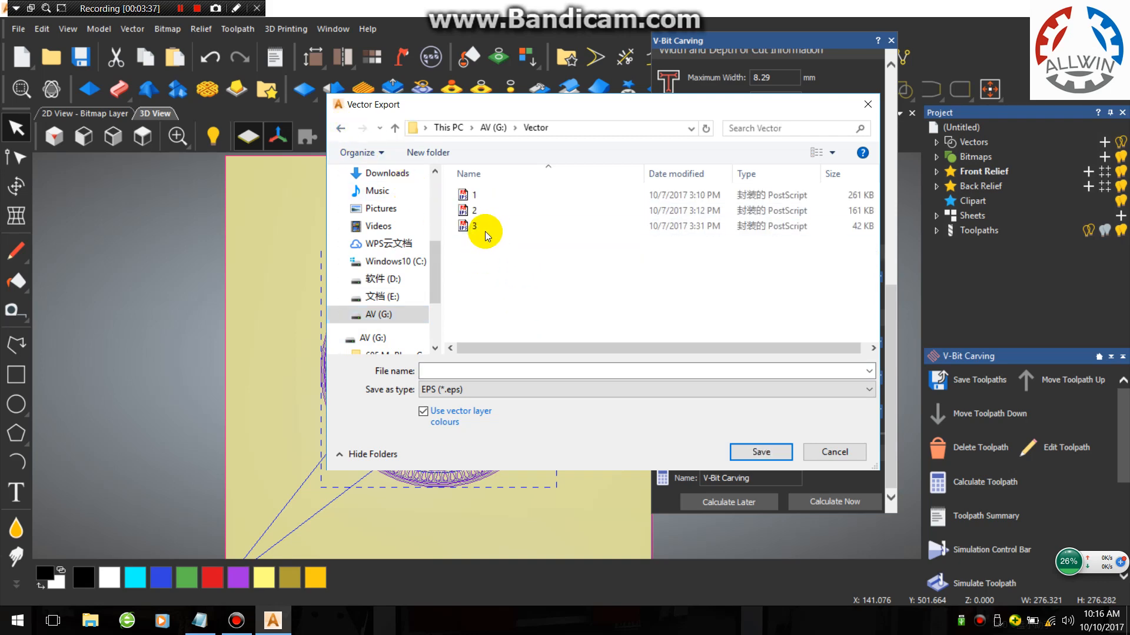
click(474, 225)
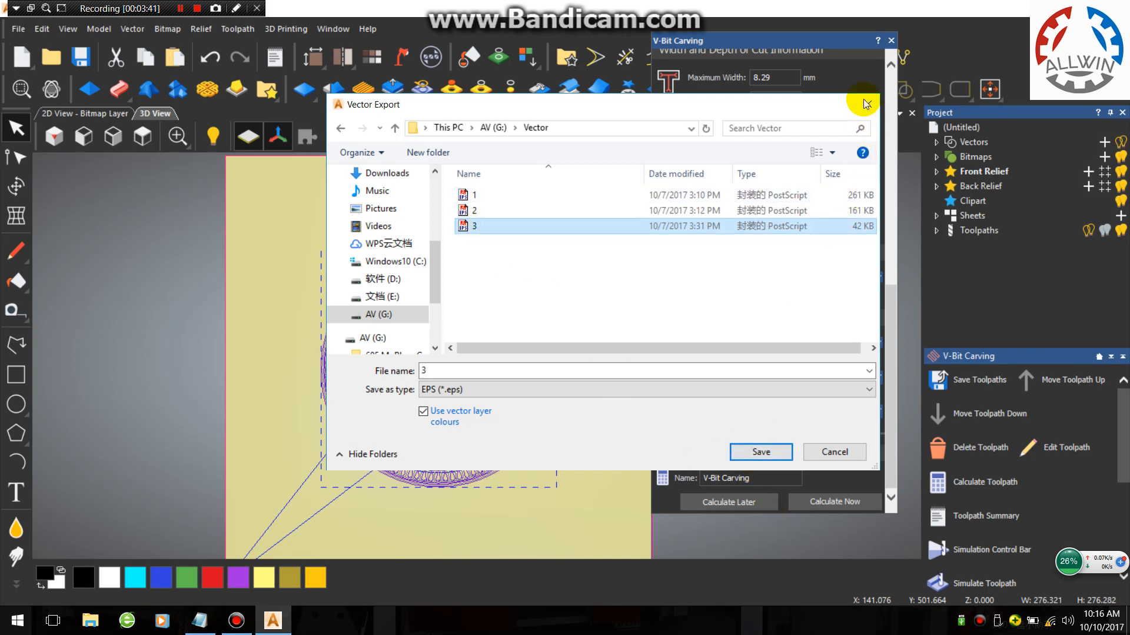
click(760, 452)
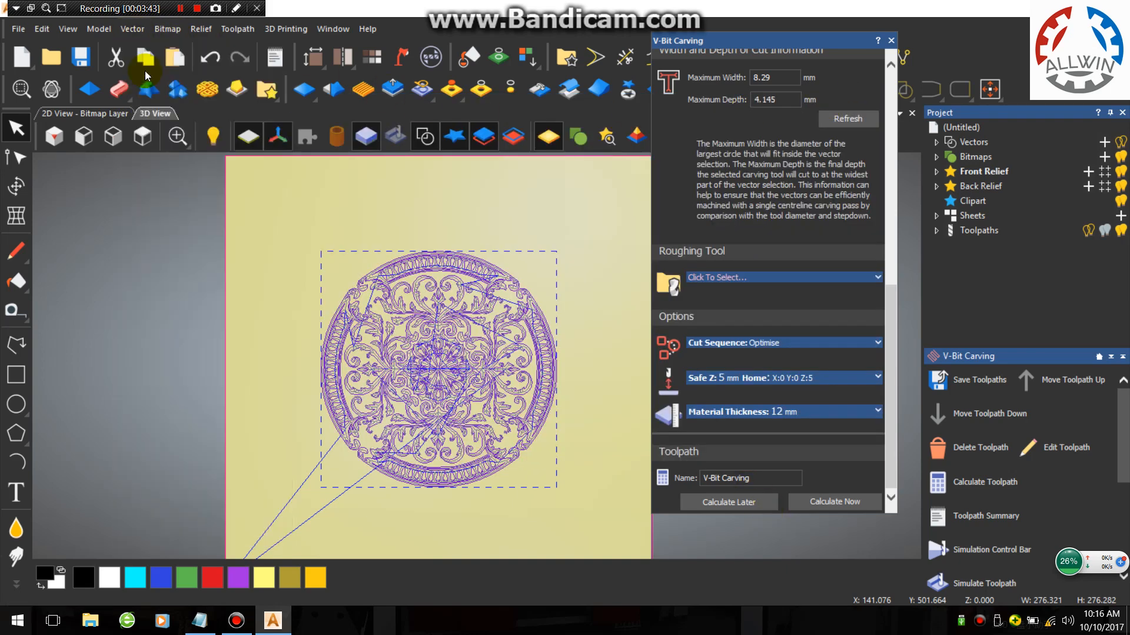
mouse_move(116, 57)
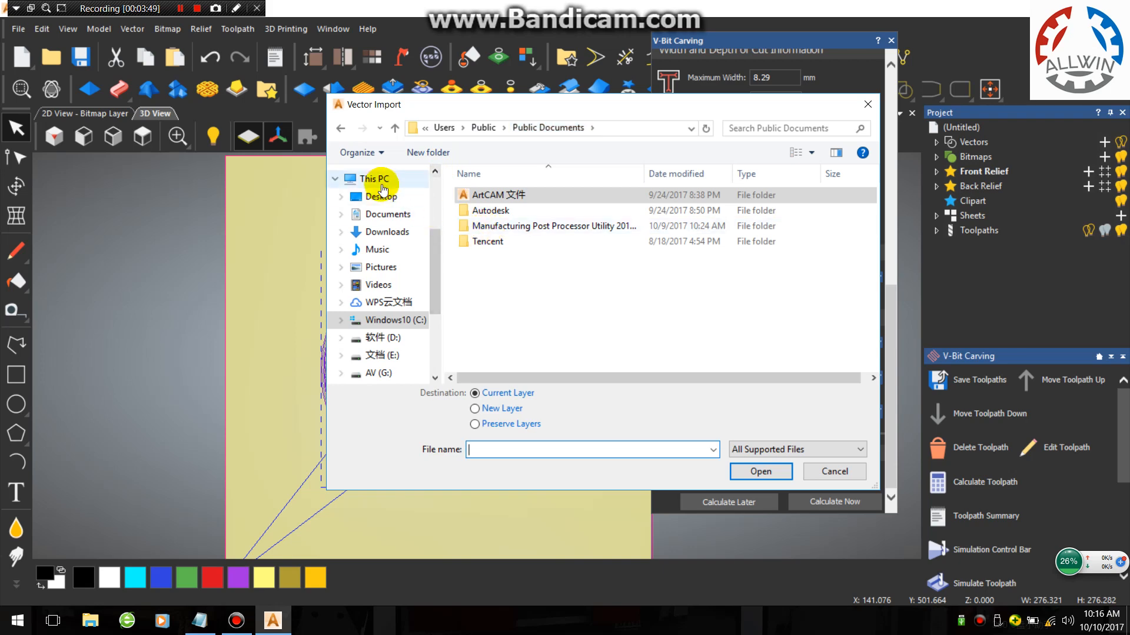
Step: Import vector file 3 from the Vector folder on drive G
click(375, 179)
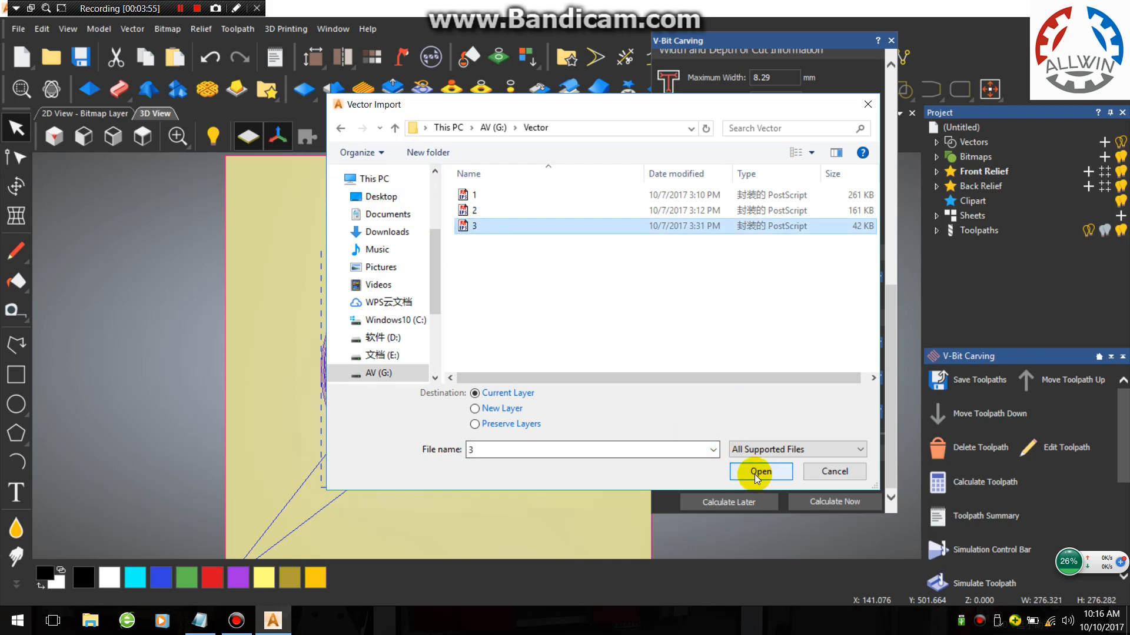
click(760, 471)
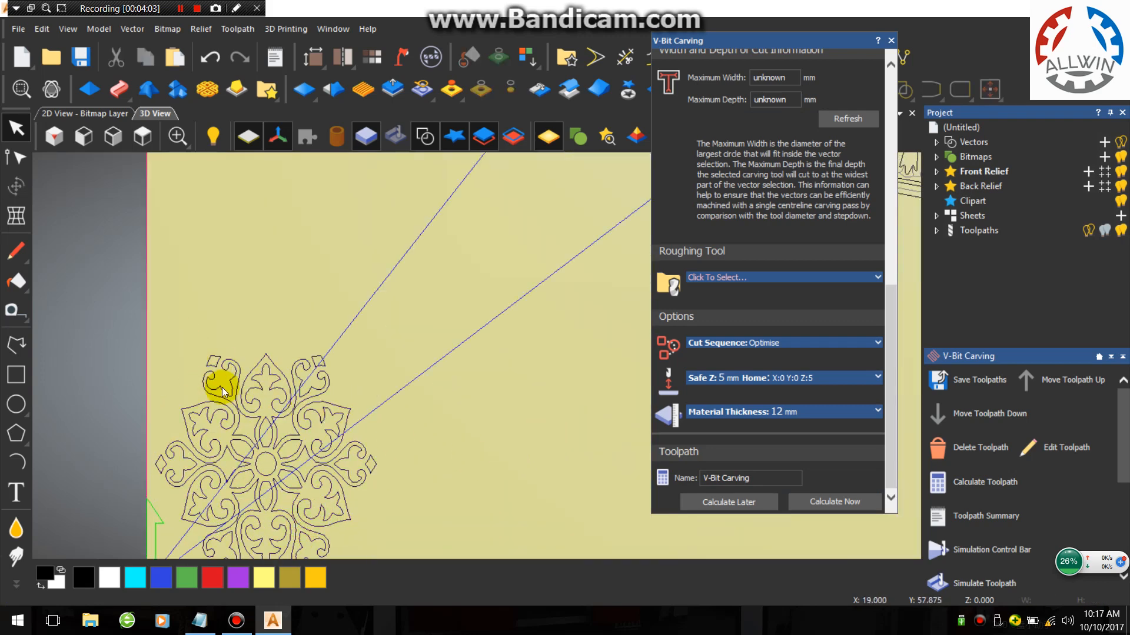
Step: Zoom to fit the imported vectors and select the flourish ornament right of the mandala
click(253, 406)
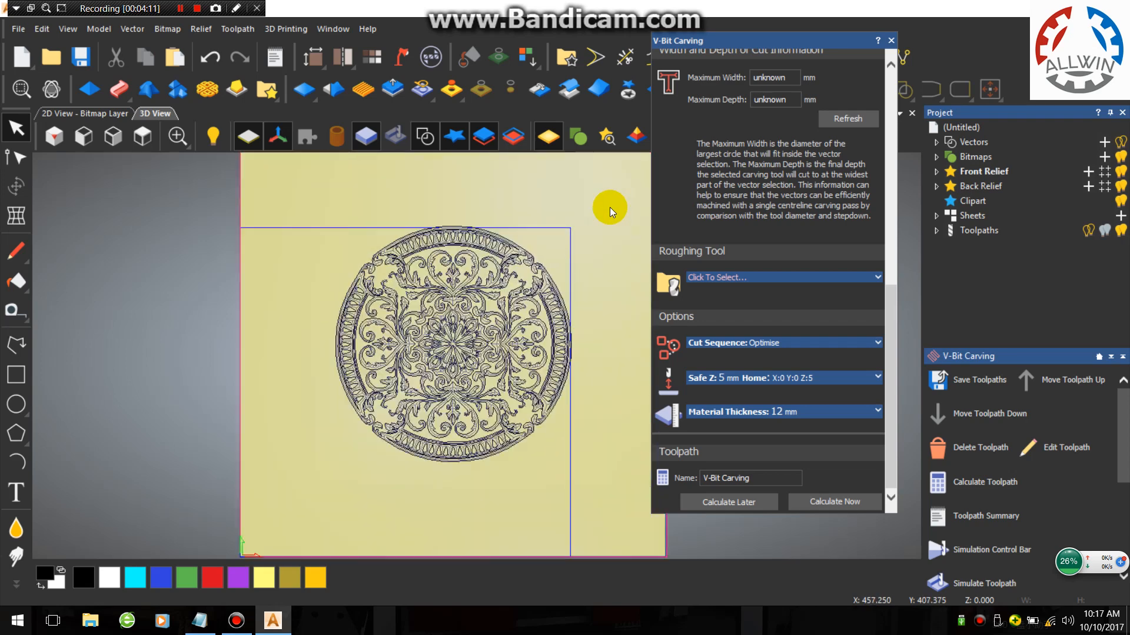
click(131, 28)
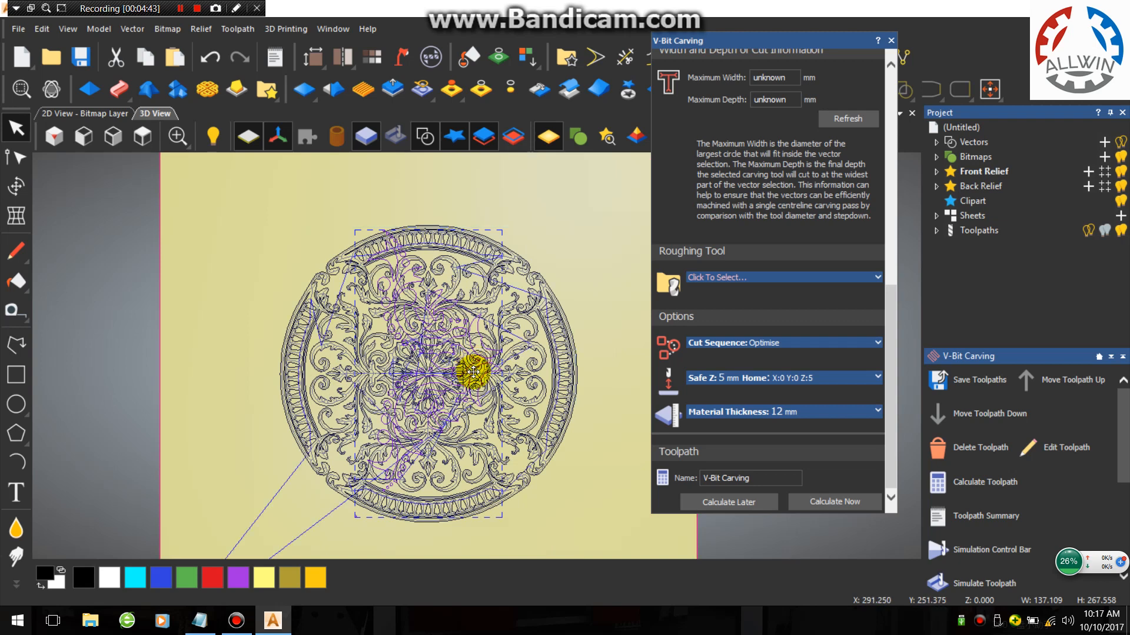
mouse_move(378, 231)
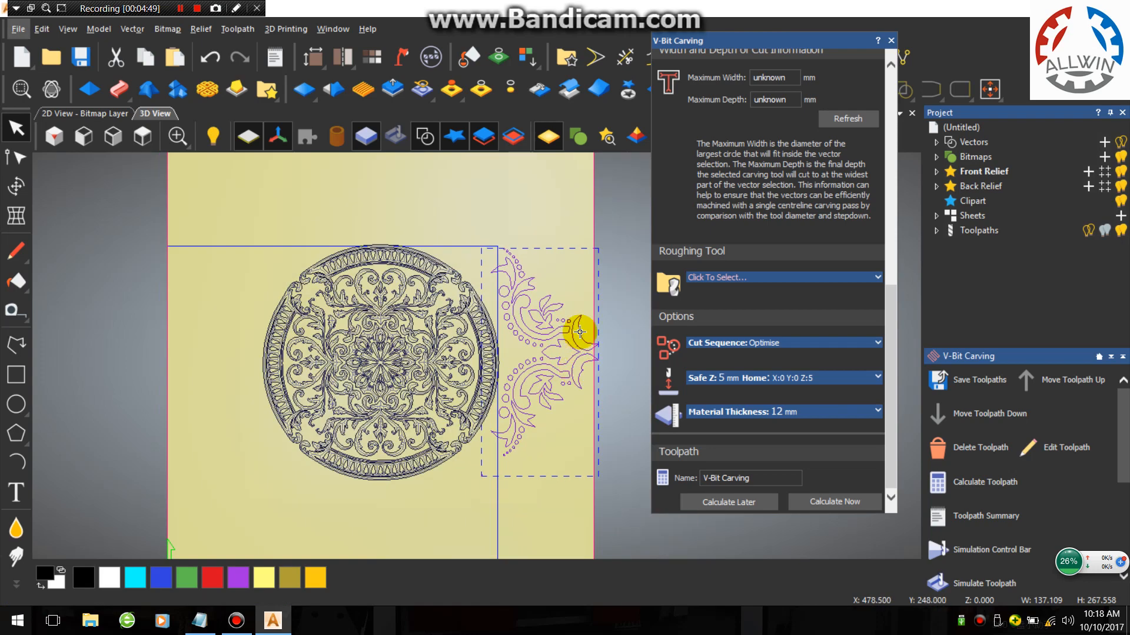
Step: Move the flourish ornament beside the mandala and scale it to about 119.552 × 233.295 mm
drag(580, 331, 313, 378)
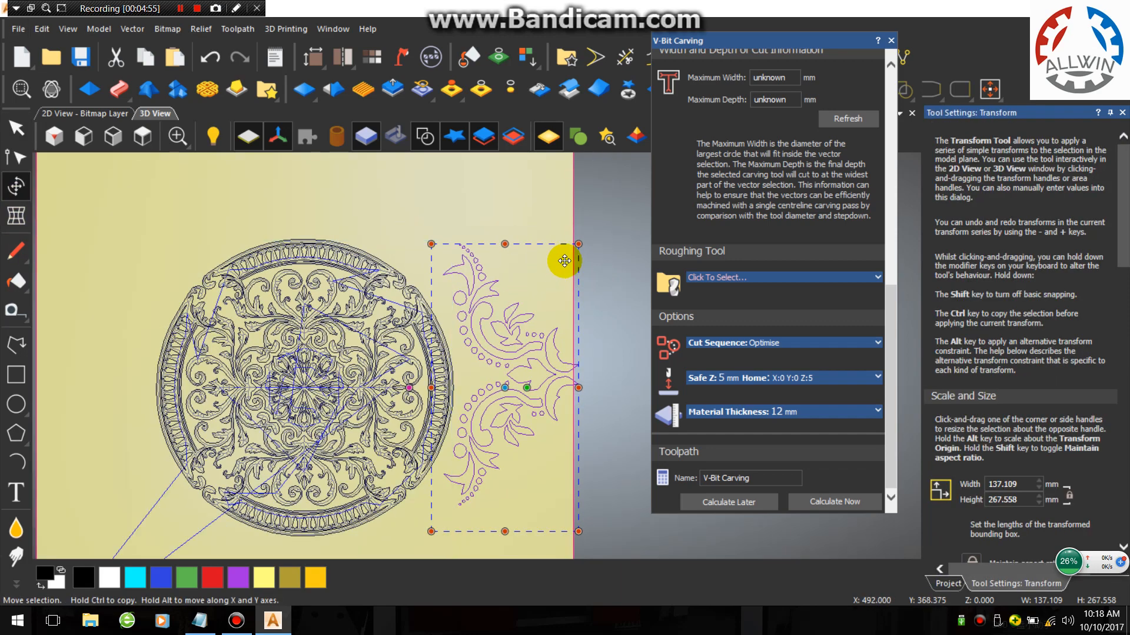
drag(578, 245, 567, 261)
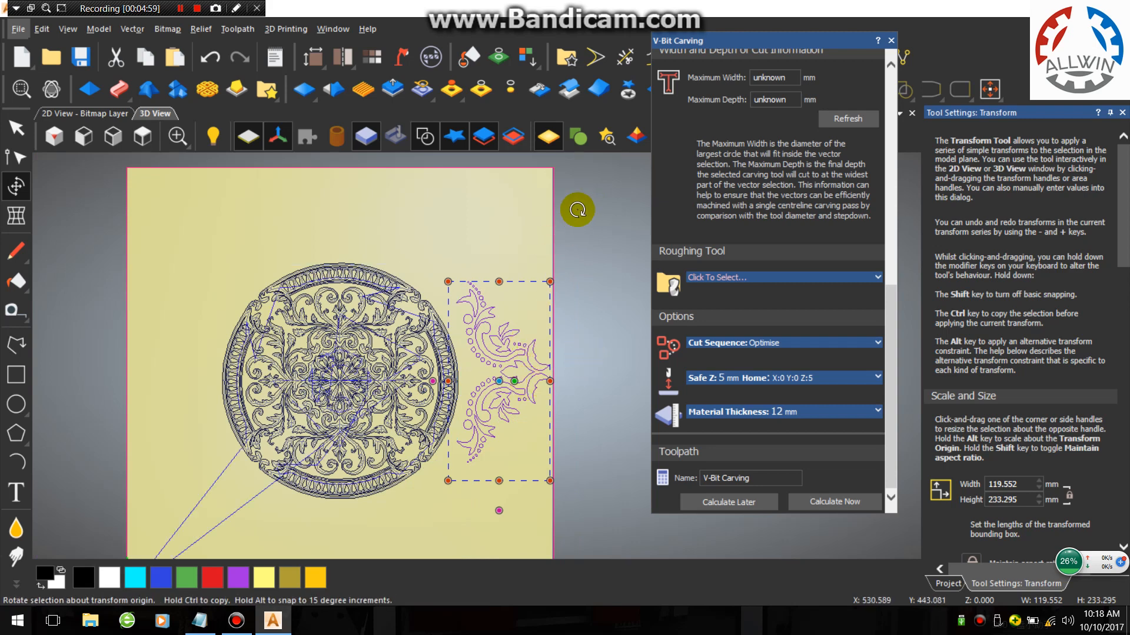
mouse_move(850, 41)
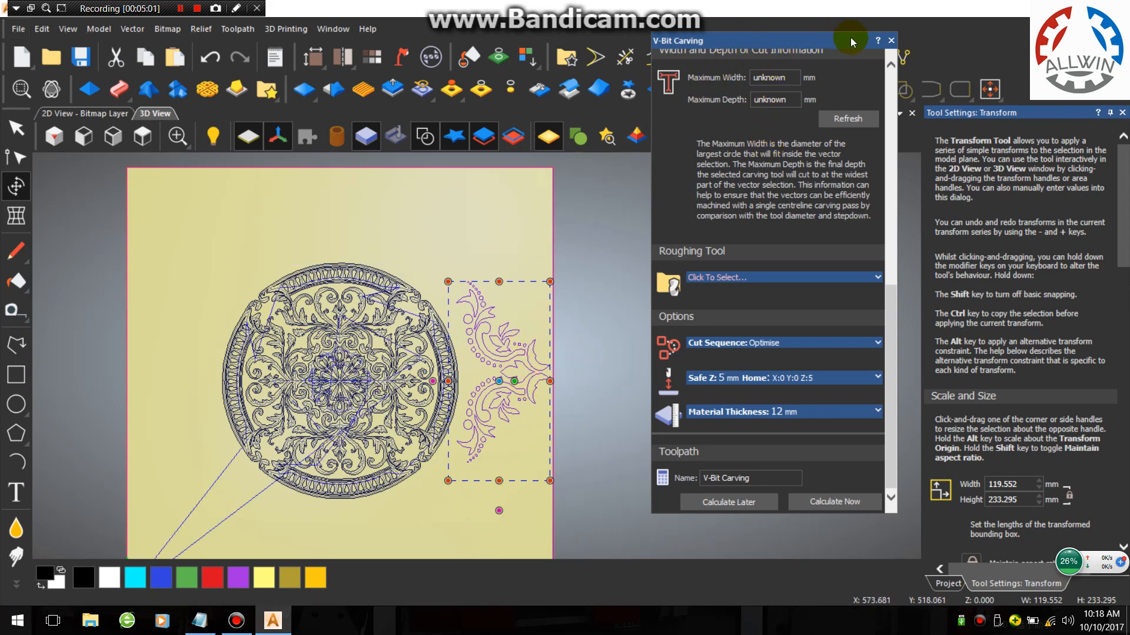
Step: Rotate-copy the ornament into 4 copies around X 250, Y 250 over 360 degrees
click(892, 41)
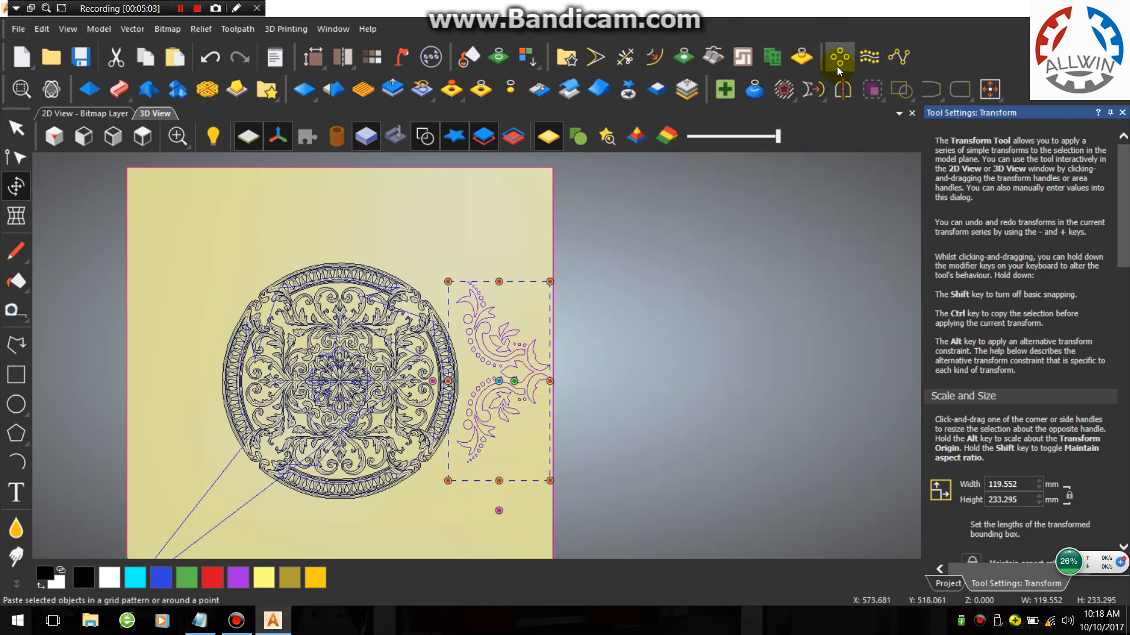
click(838, 57)
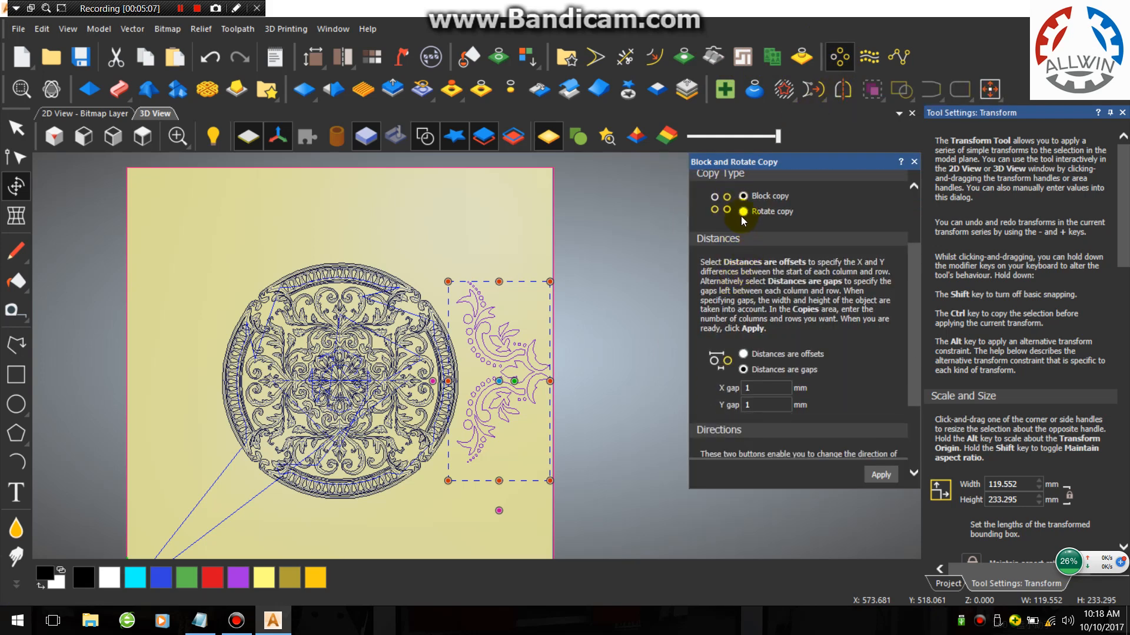
click(744, 211)
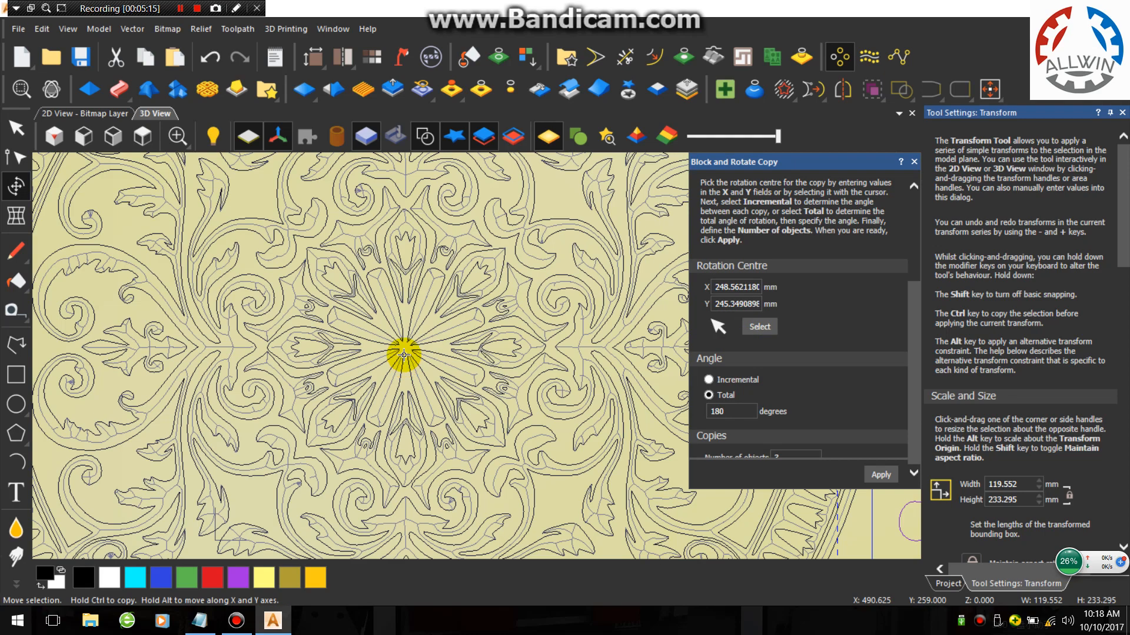
drag(403, 353, 610, 402)
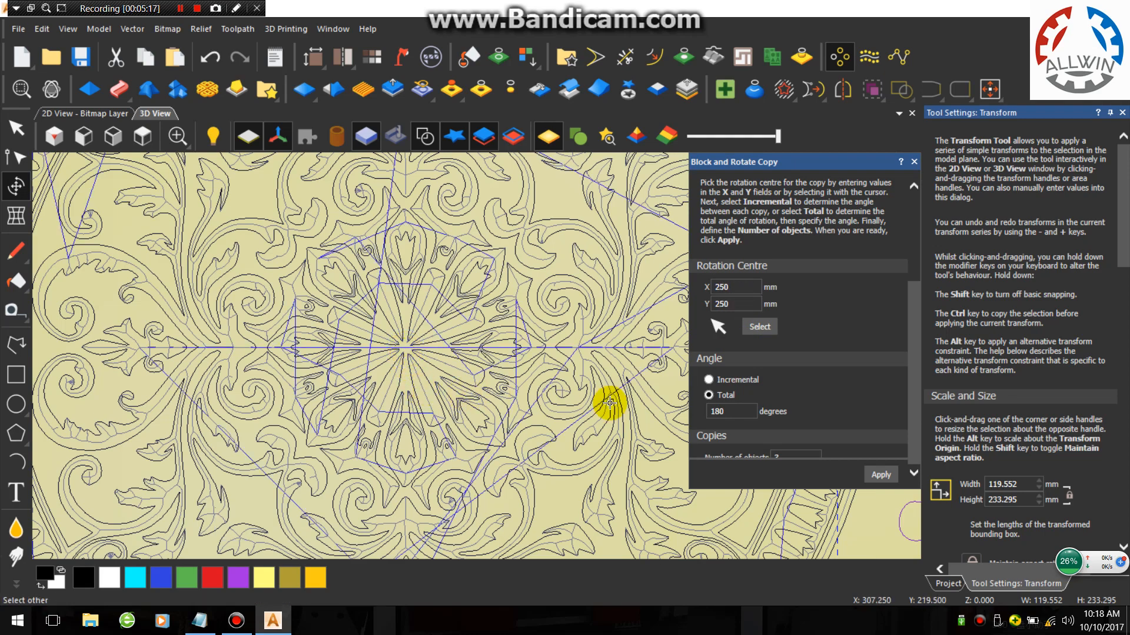
click(879, 474)
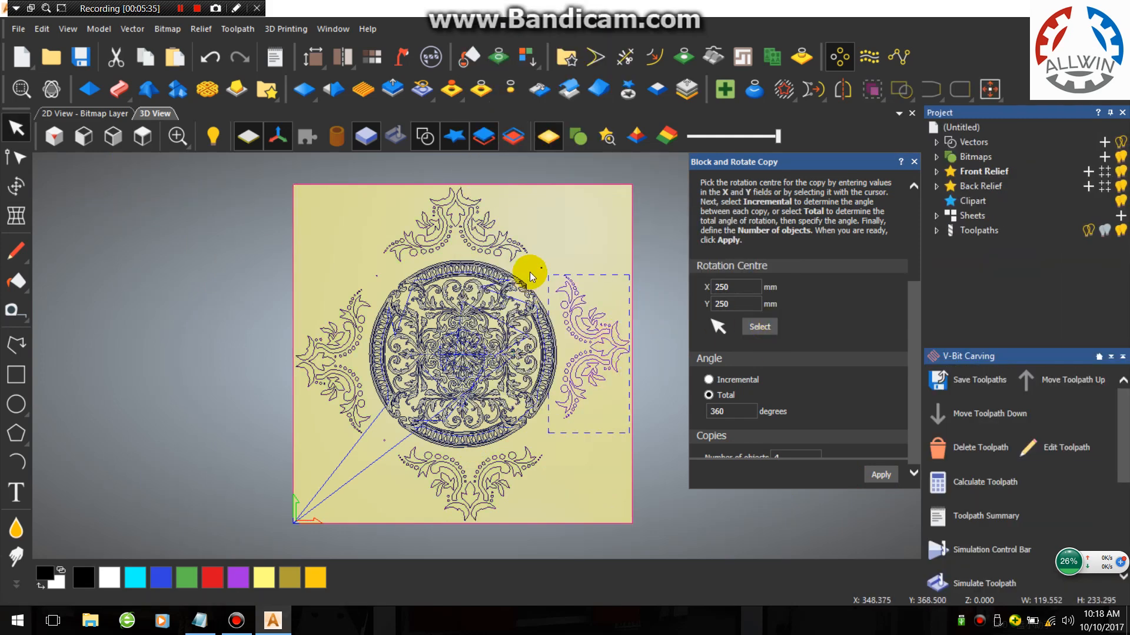
drag(530, 274, 332, 328)
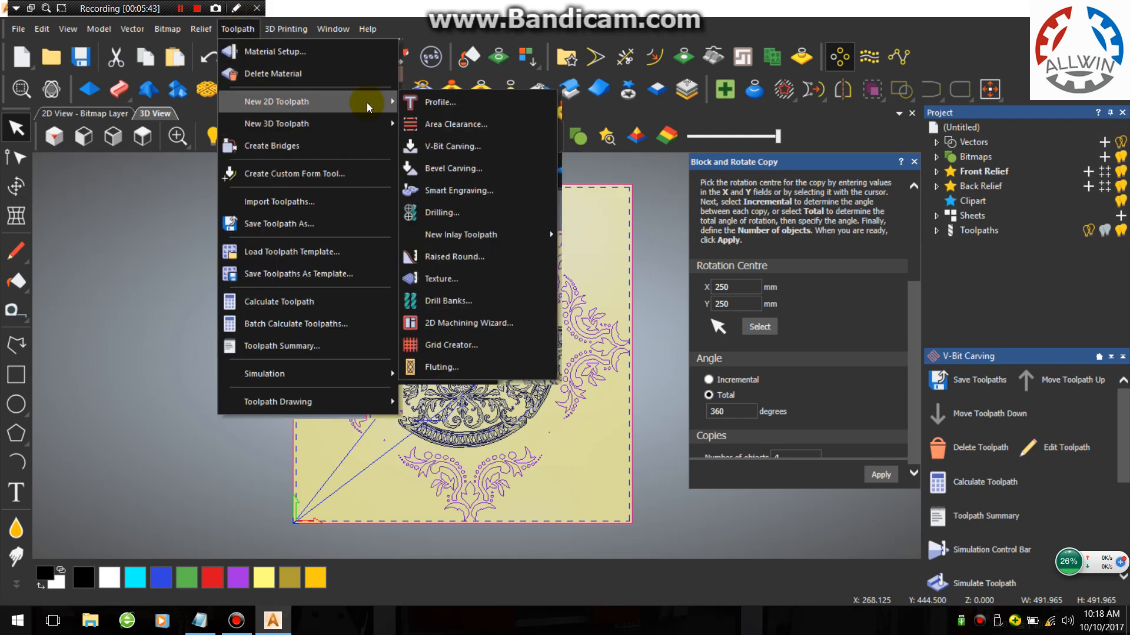
Step: Start a new Profile toolpath with a 12.2 mm finish depth
click(441, 102)
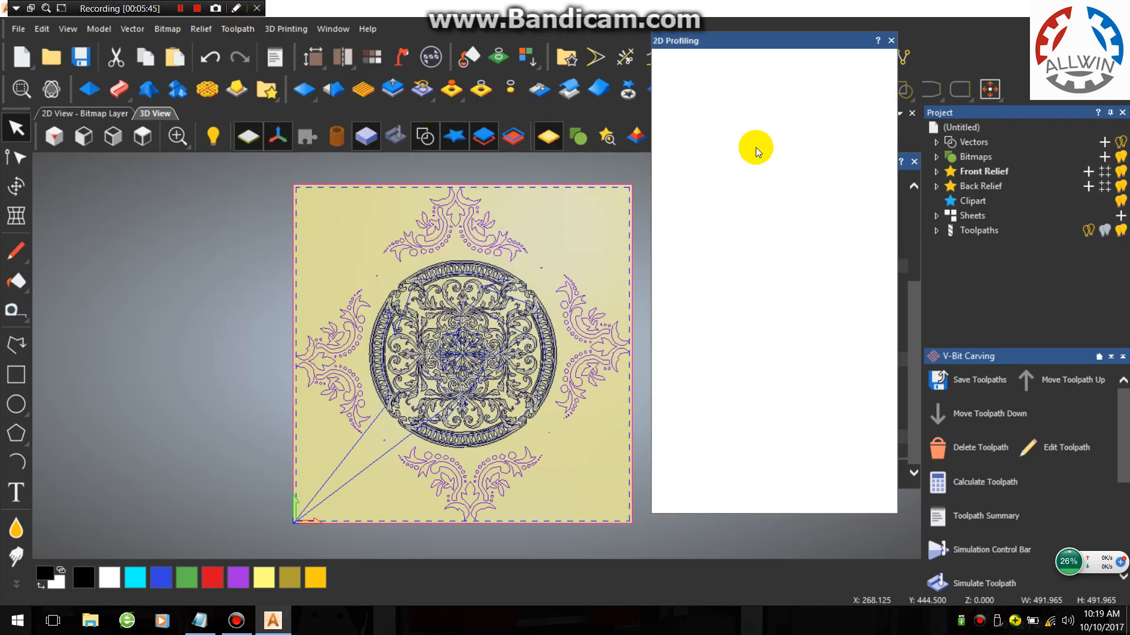
click(752, 160)
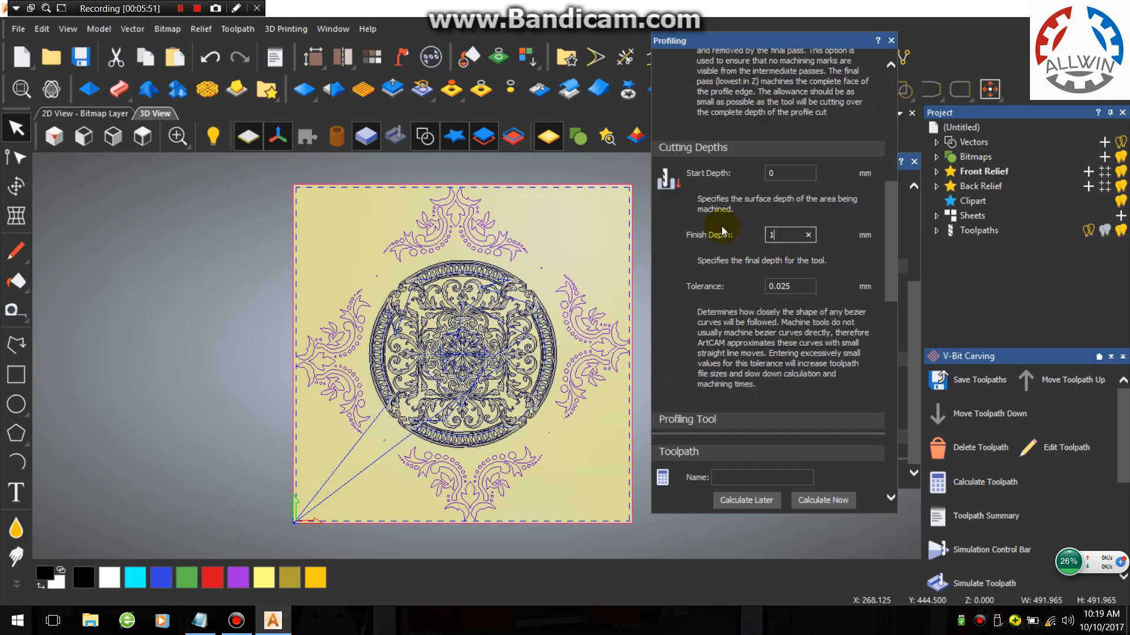
text(12.2)
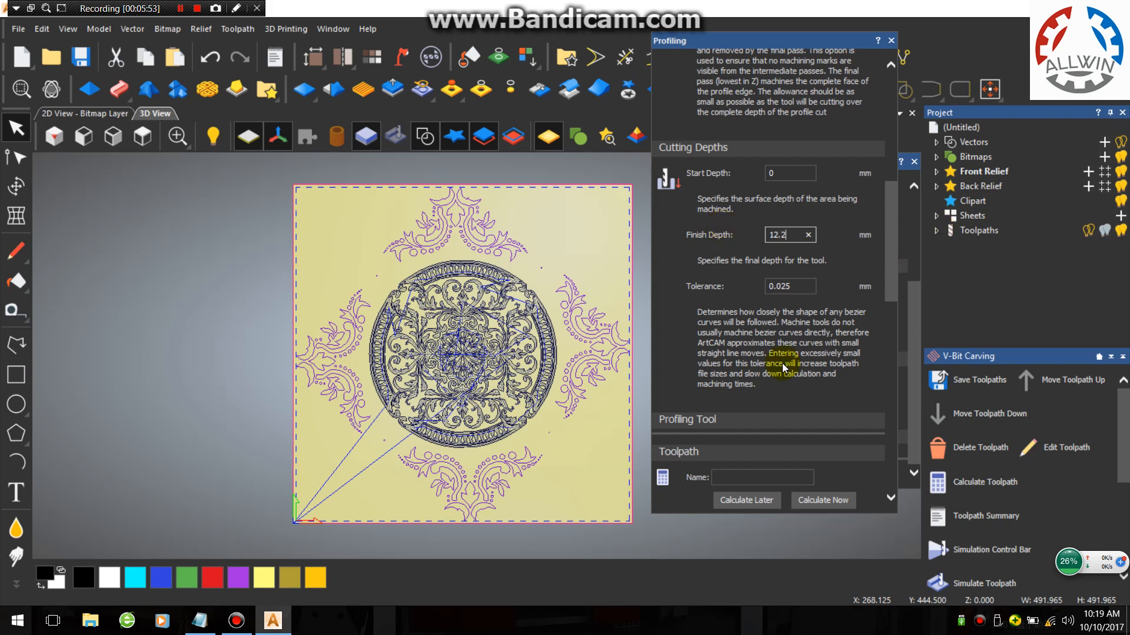
scroll(down, 3)
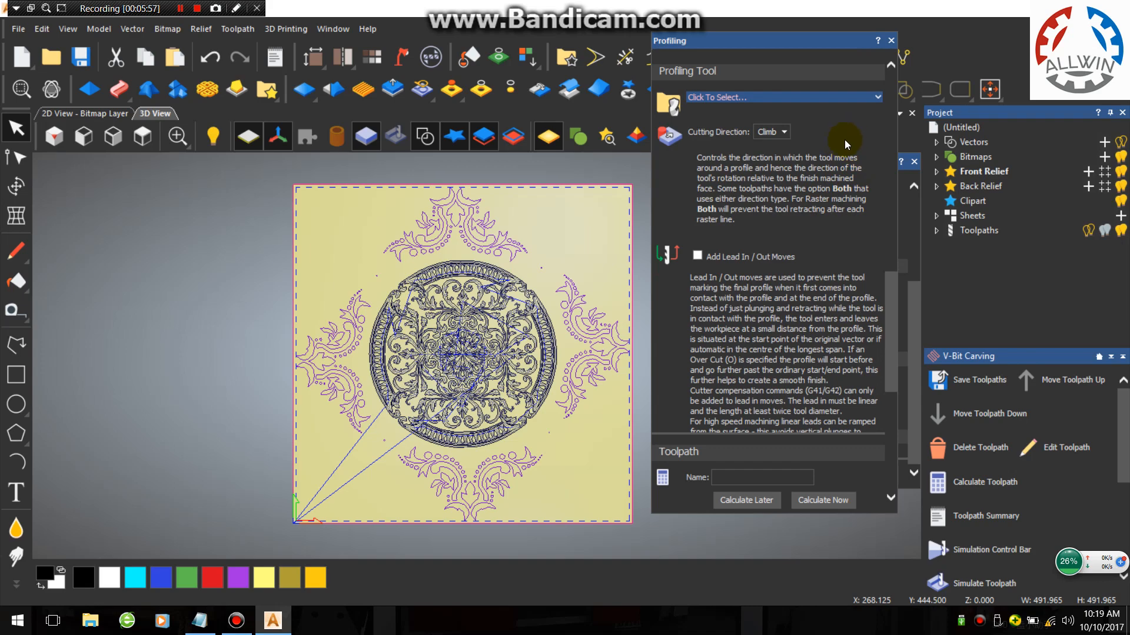
scroll(down, 3)
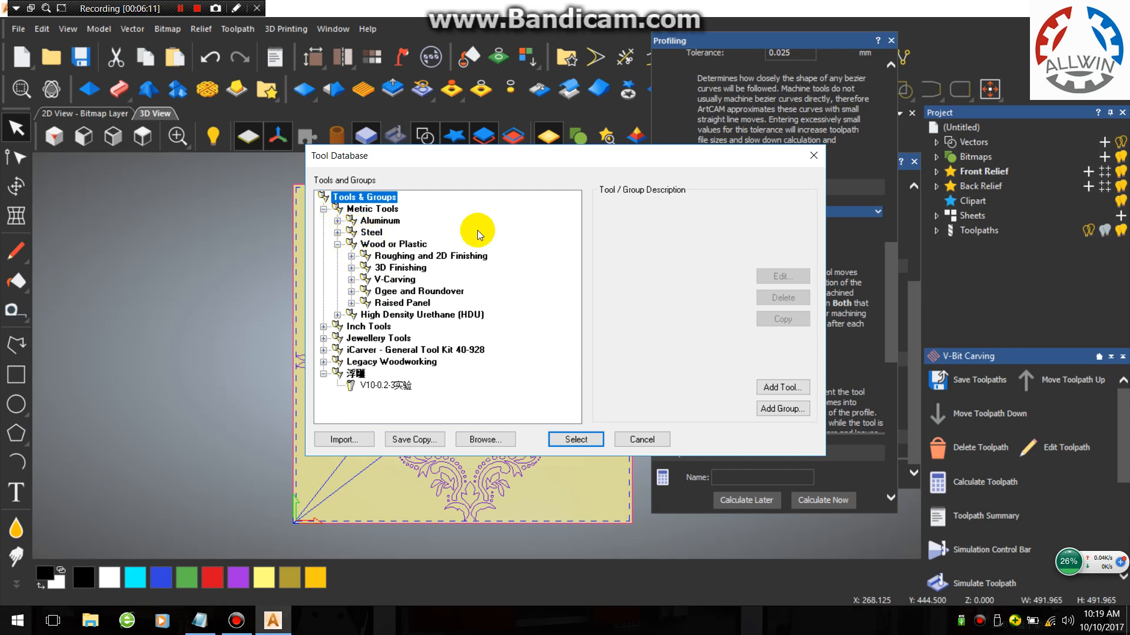
Step: Select the 3 mm End Mill from the Wood or Plastic roughing tools
click(352, 256)
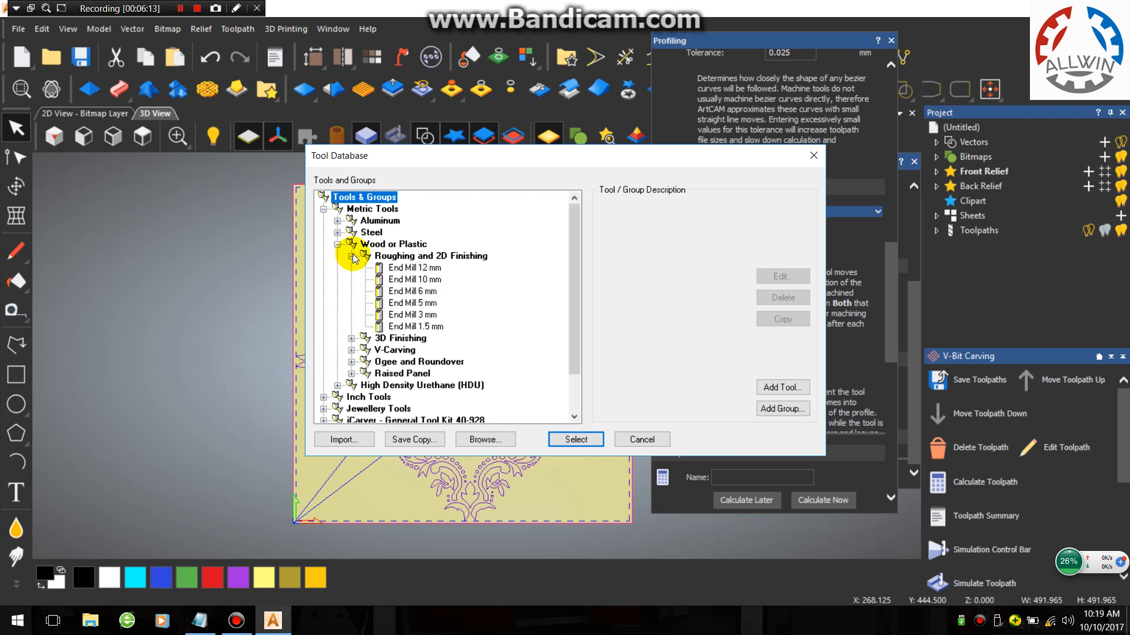
click(411, 314)
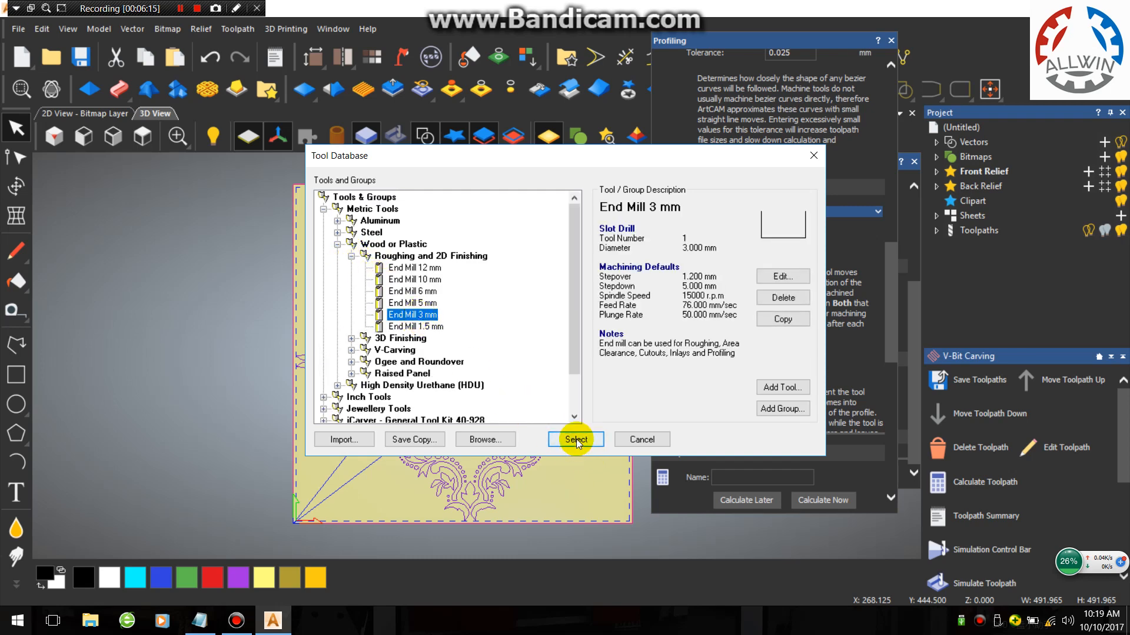
click(574, 439)
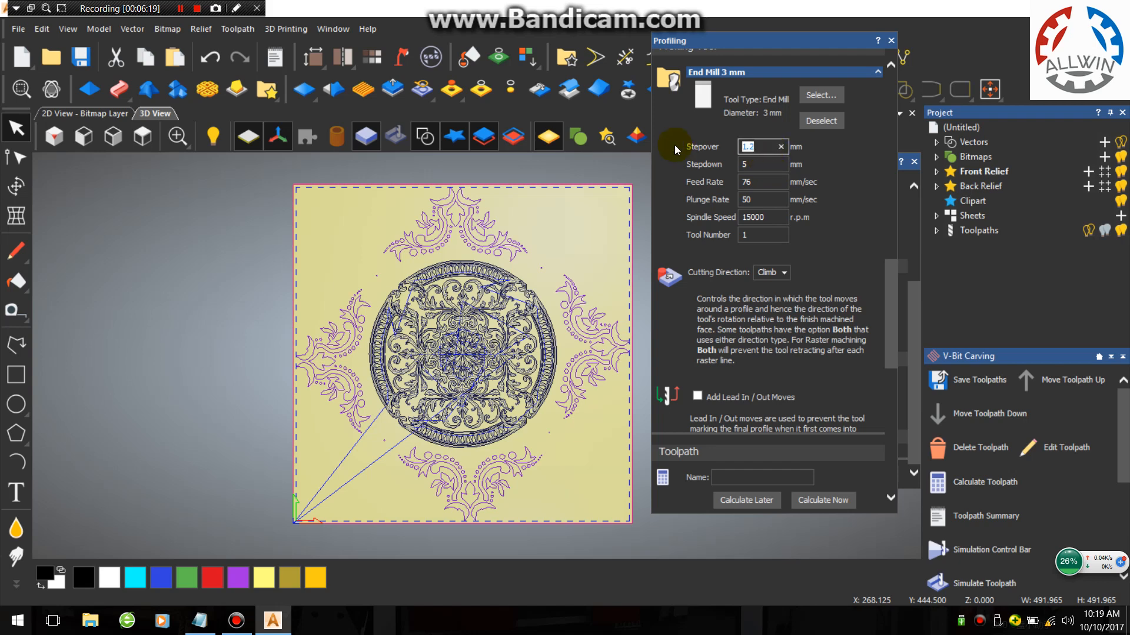
Step: Set stepover 6.1 mm and spindle speed 24000 rpm, keep stepdown 5, and calculate
text(6.1)
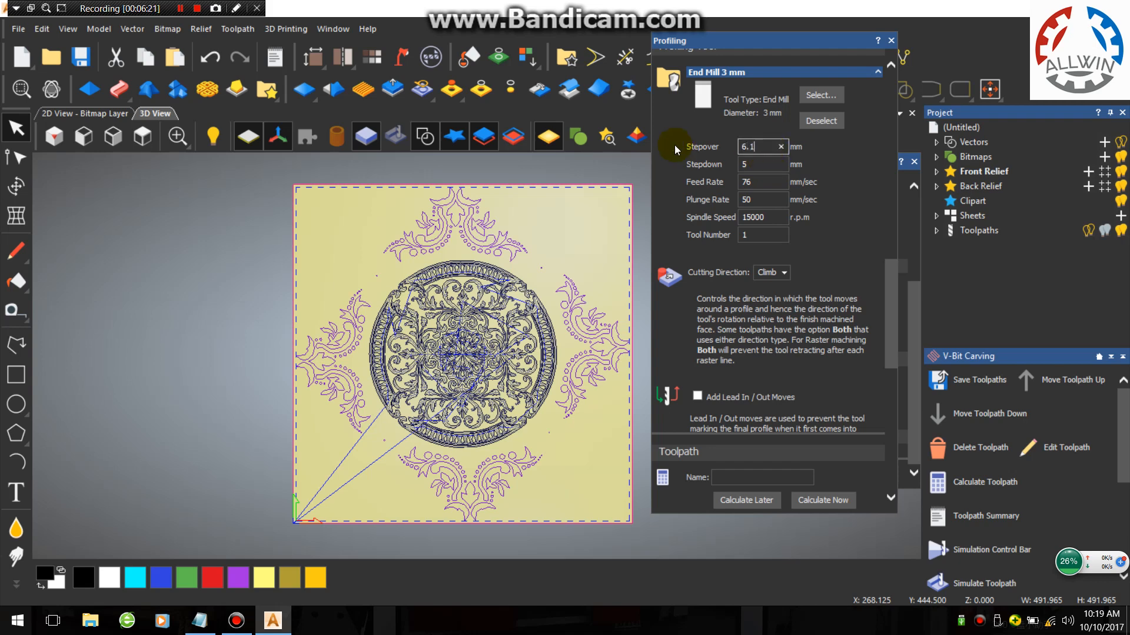
click(756, 165)
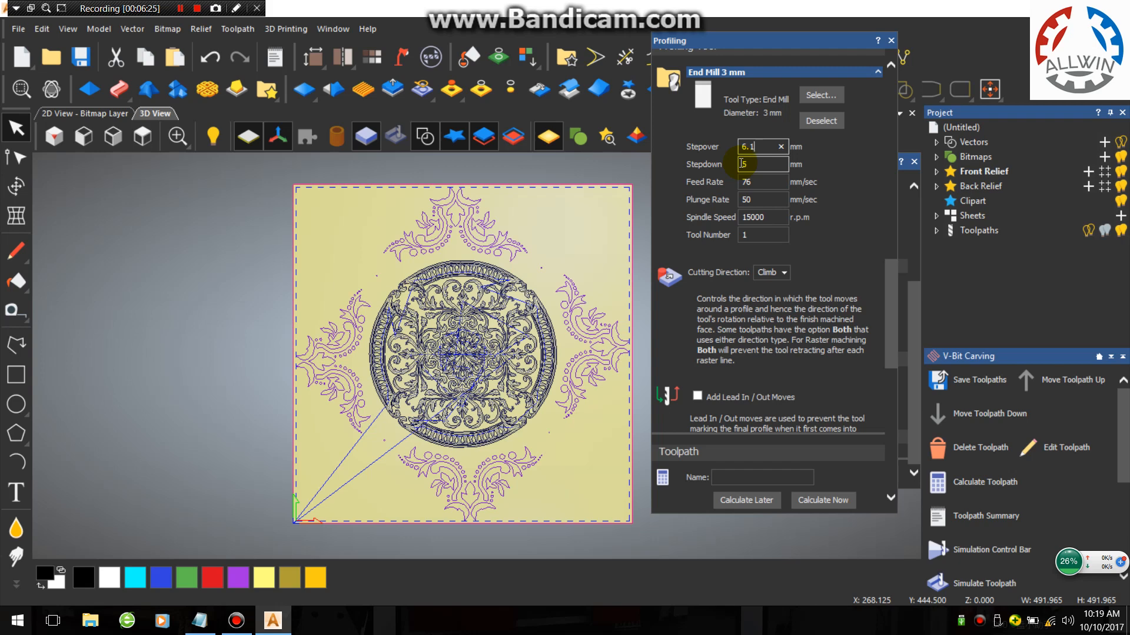
click(756, 164)
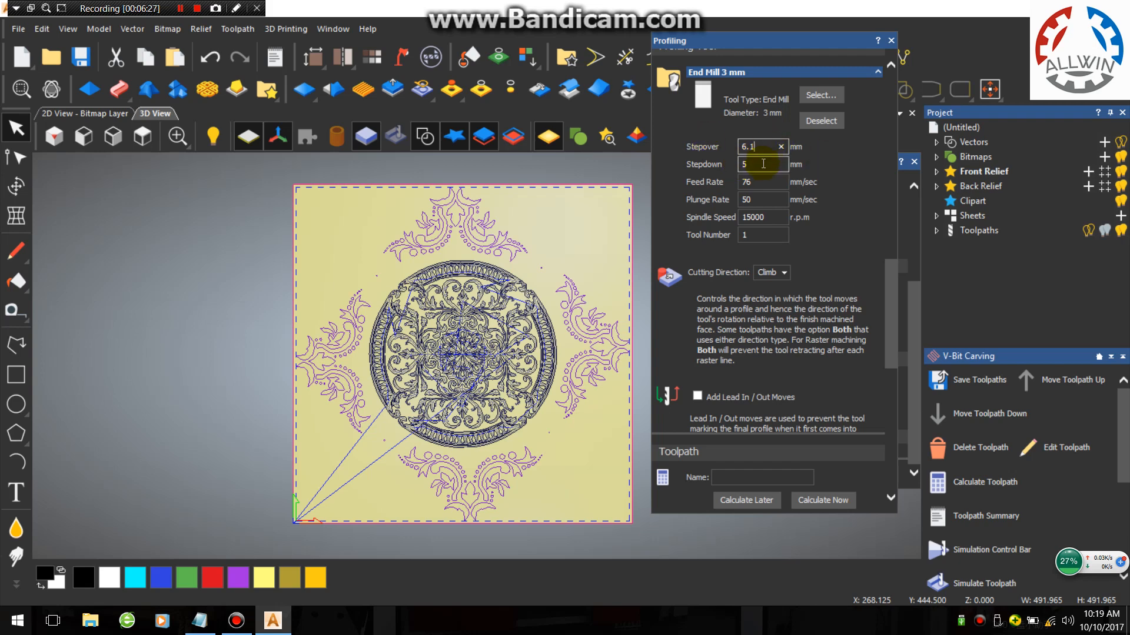
click(757, 217)
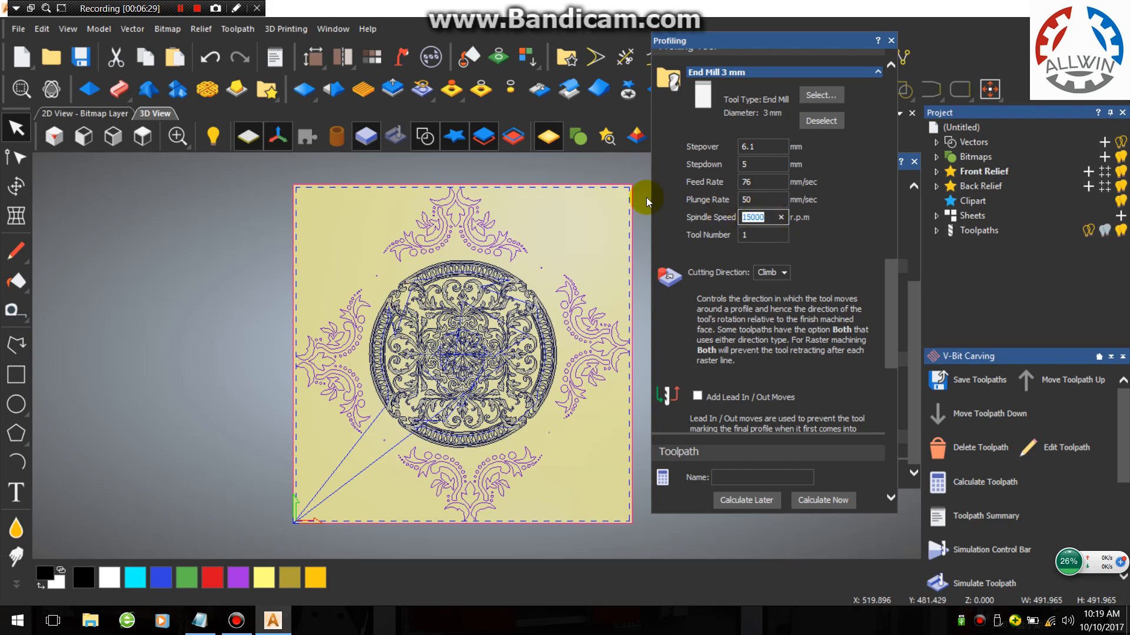
text(24000)
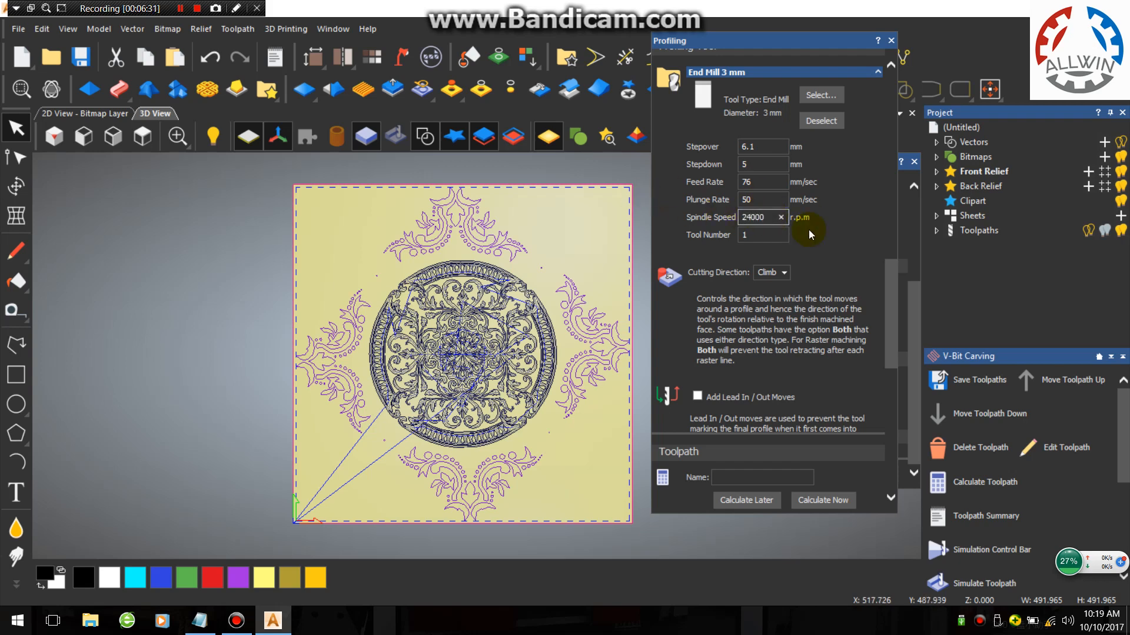
click(821, 501)
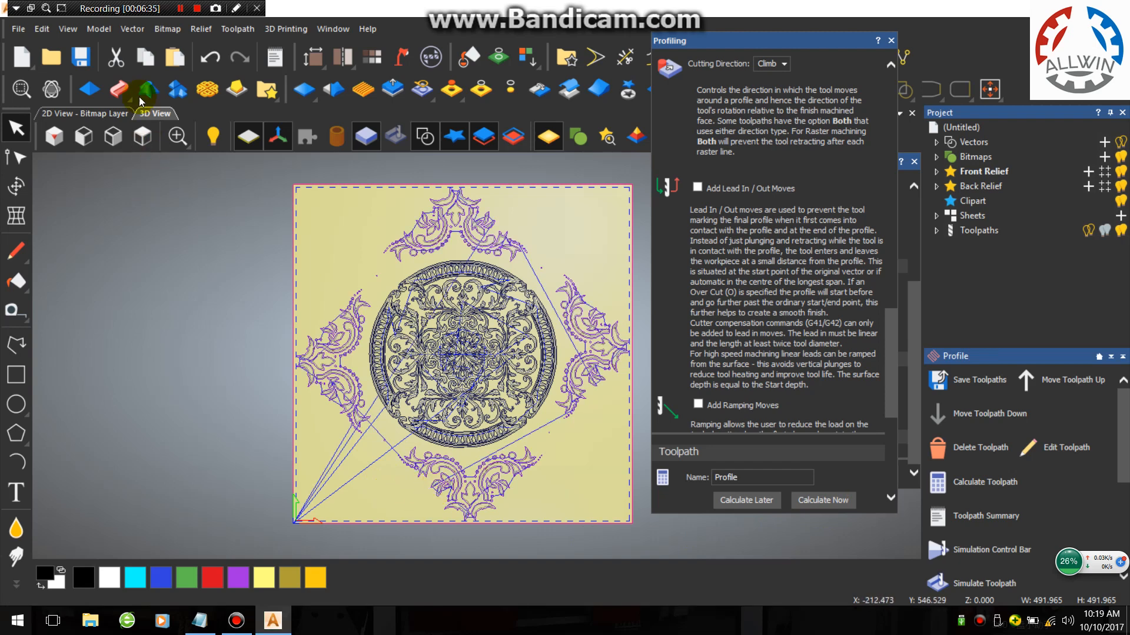
Step: Simulate the toolpaths on the block, then close the Profiling and Rotate Copy panels
click(238, 28)
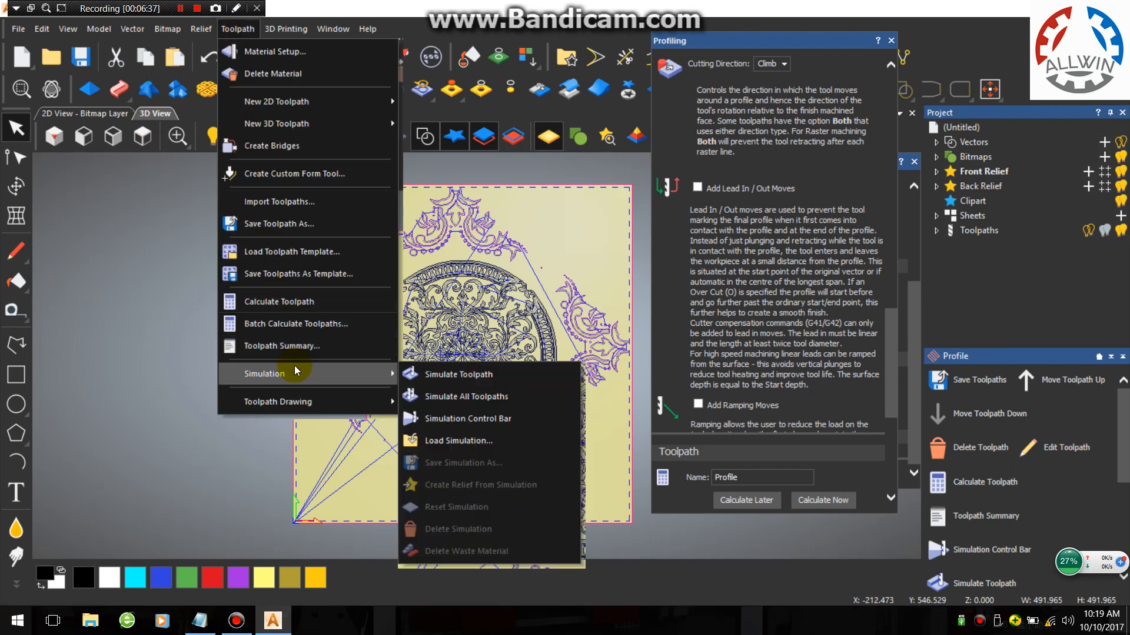
click(459, 374)
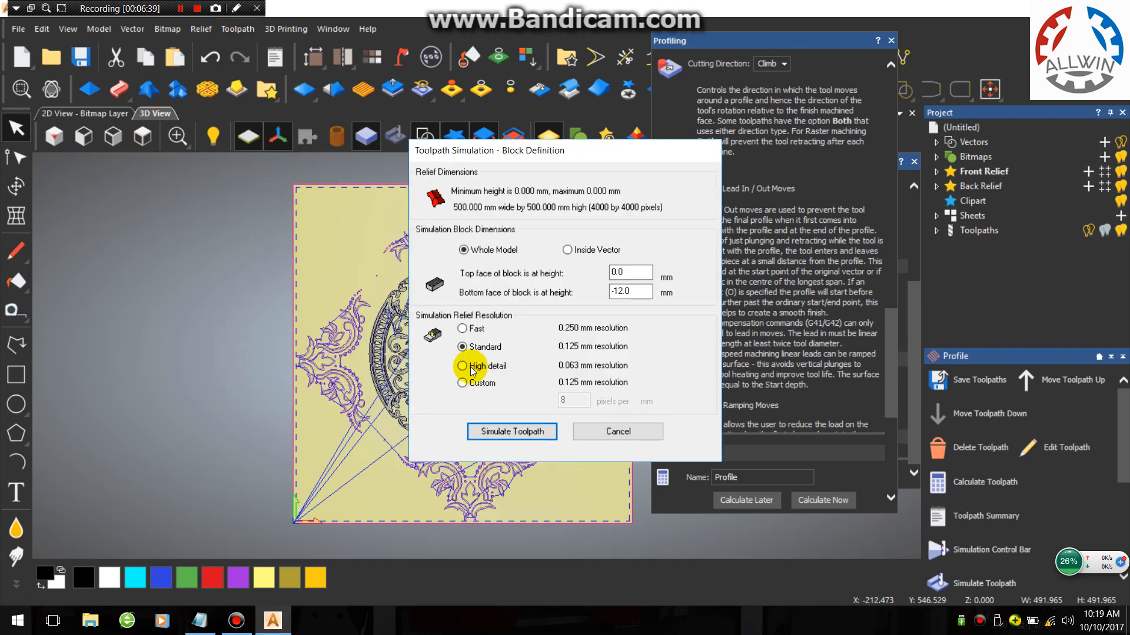
click(510, 431)
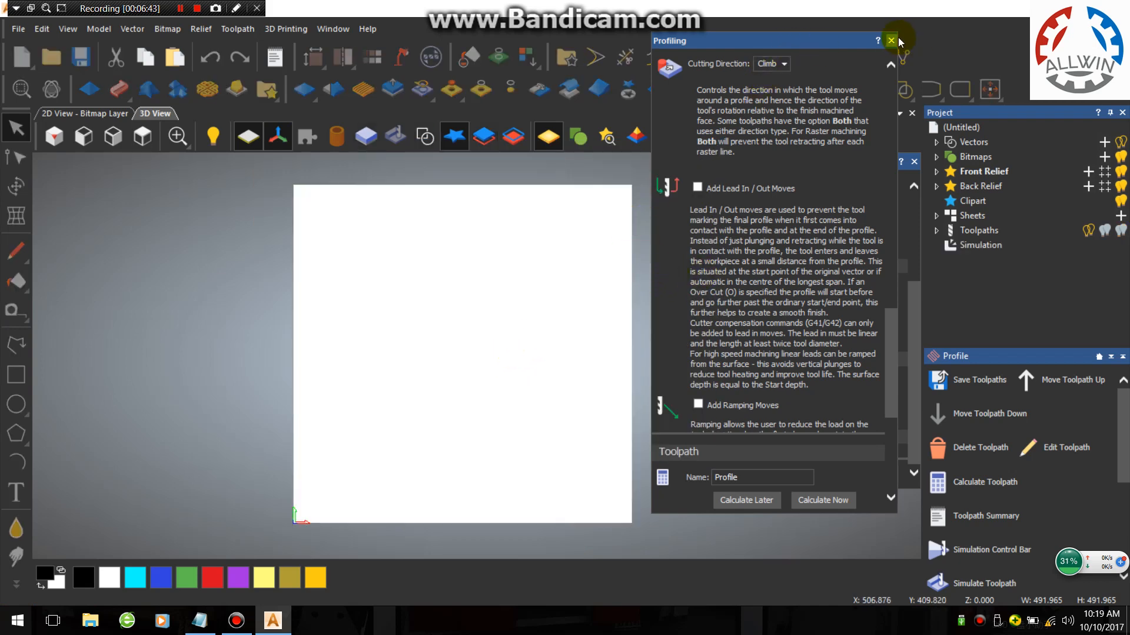
click(892, 40)
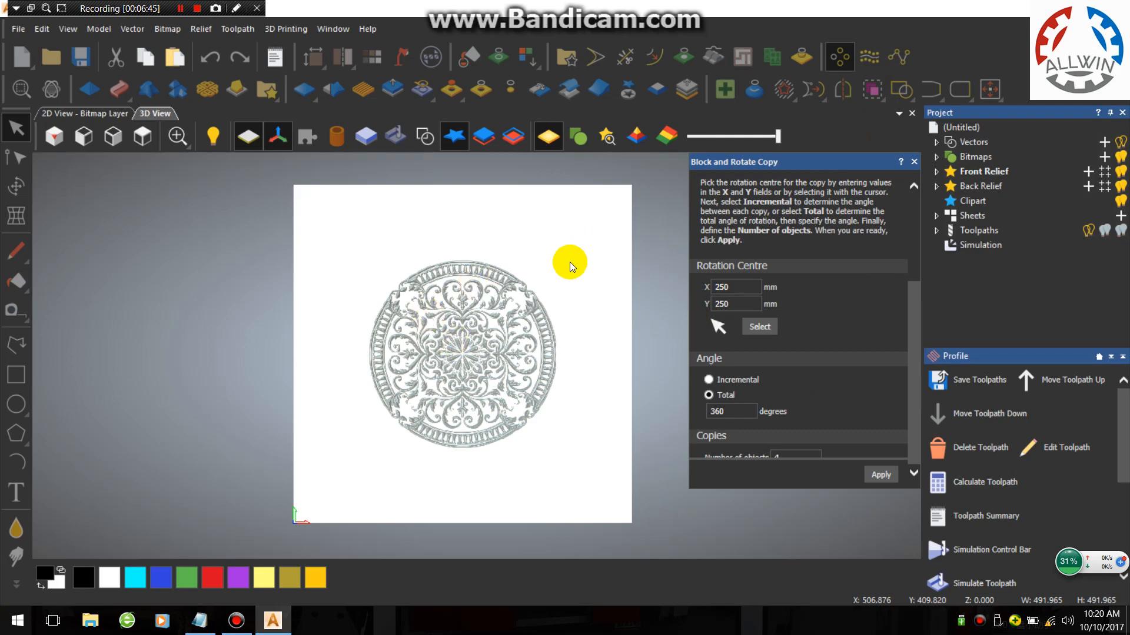
click(880, 474)
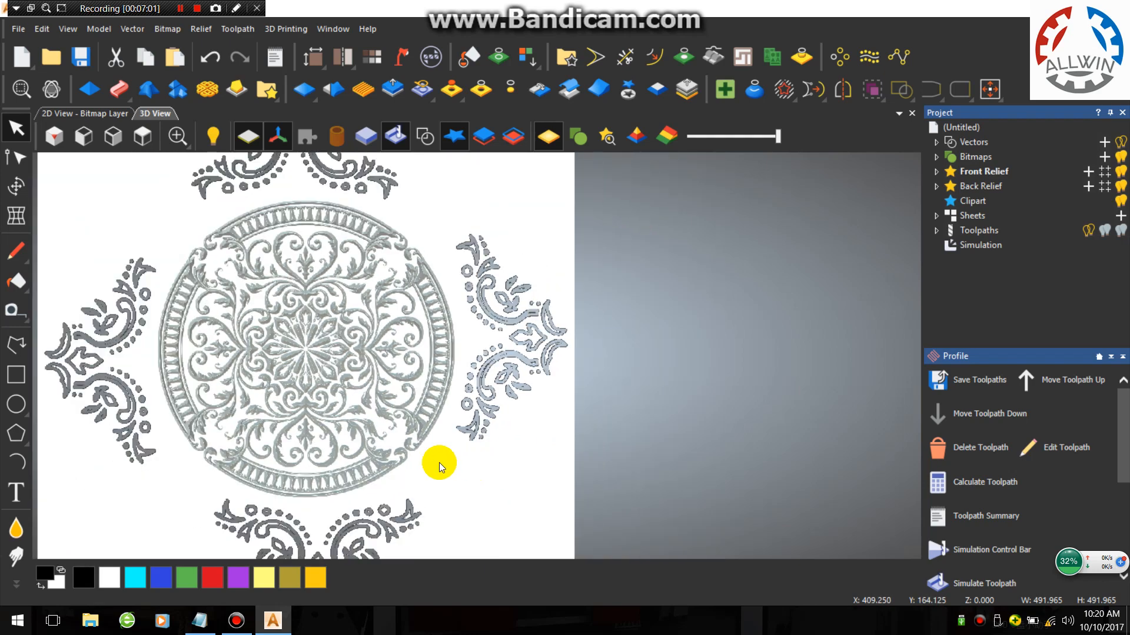
Step: Open Delete Waste Material and choose Keep picked material
click(237, 29)
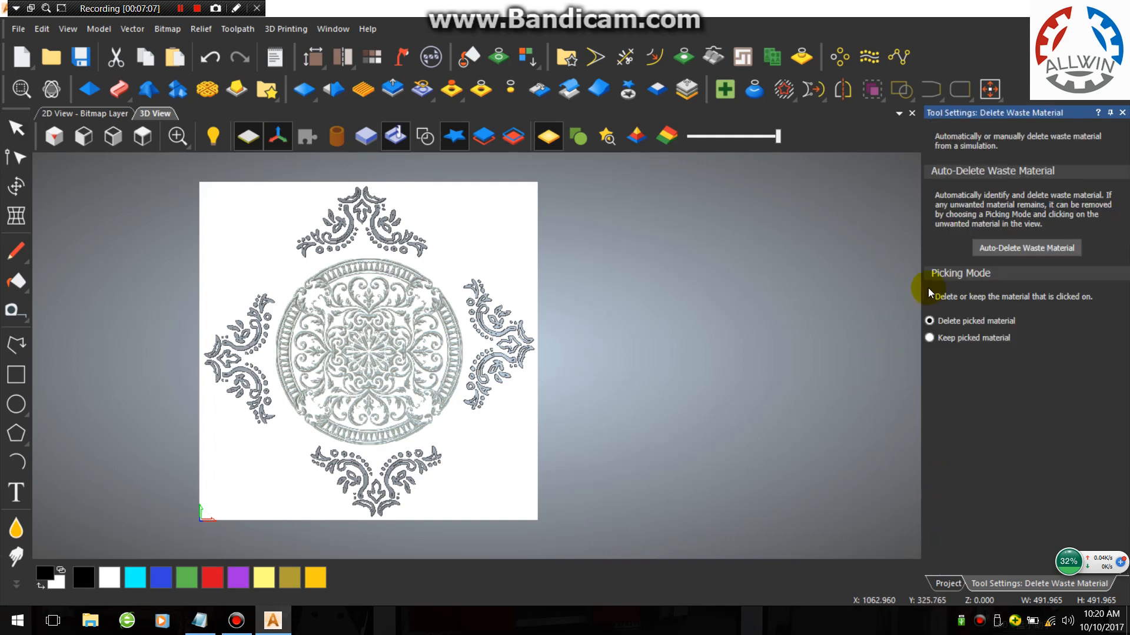
click(929, 338)
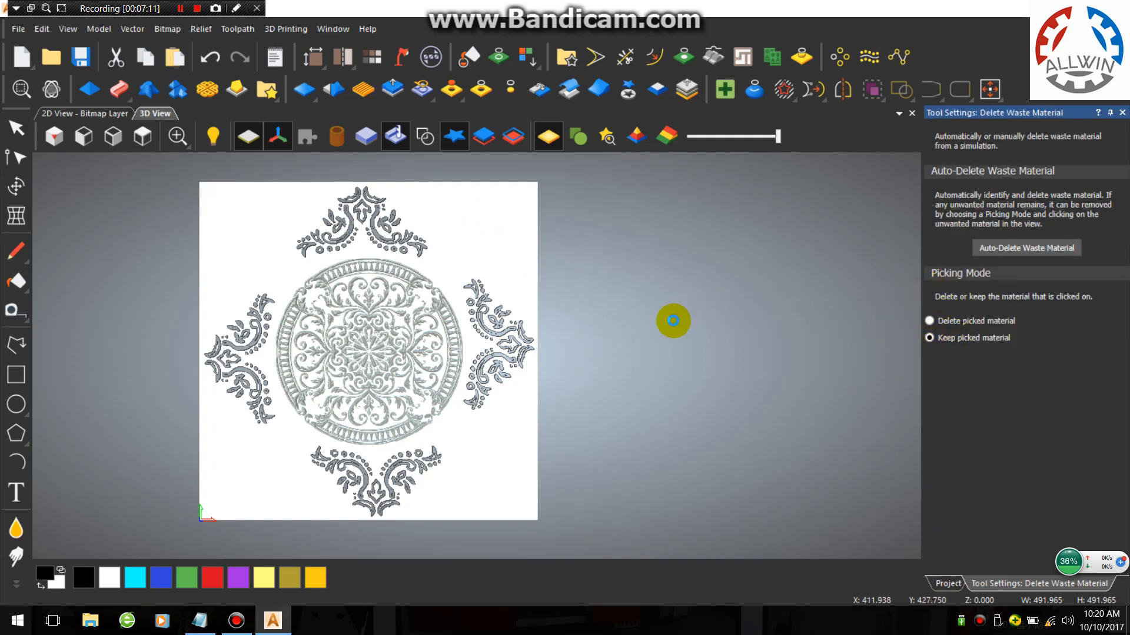
mouse_move(555, 373)
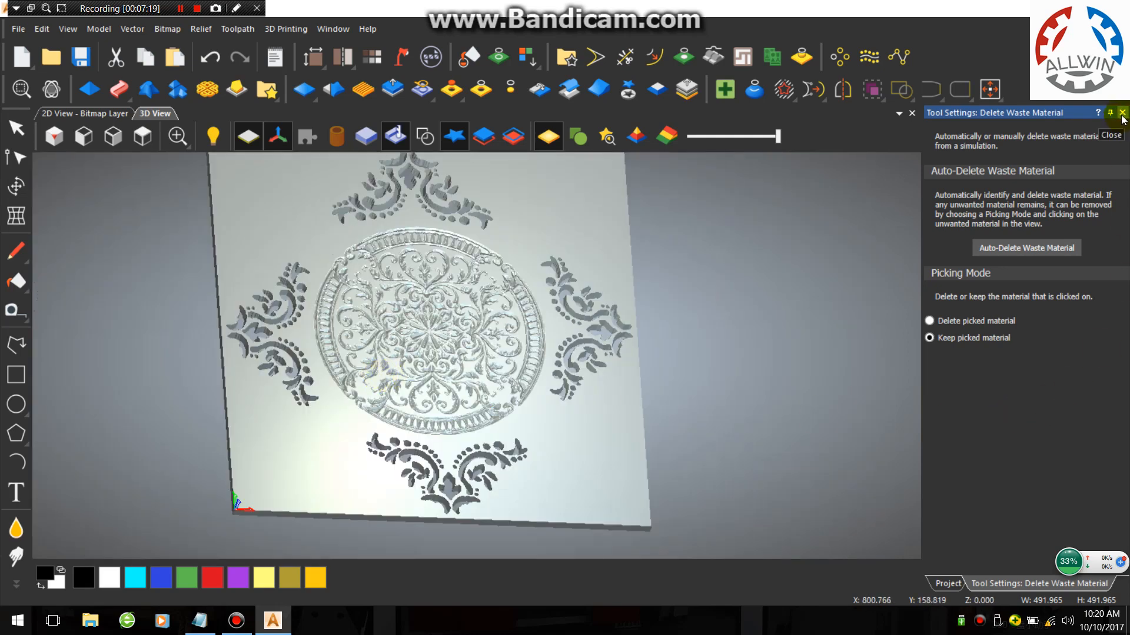
Step: Close the waste cleanup tool and render the simulation with the Light Oak (H) material
click(1121, 112)
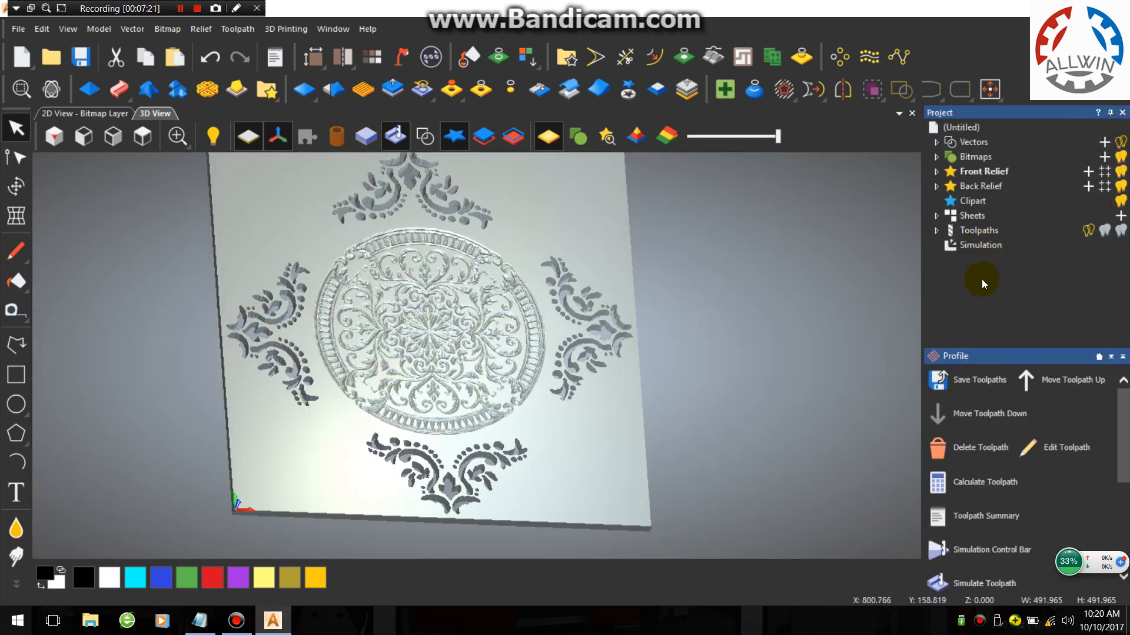
click(980, 245)
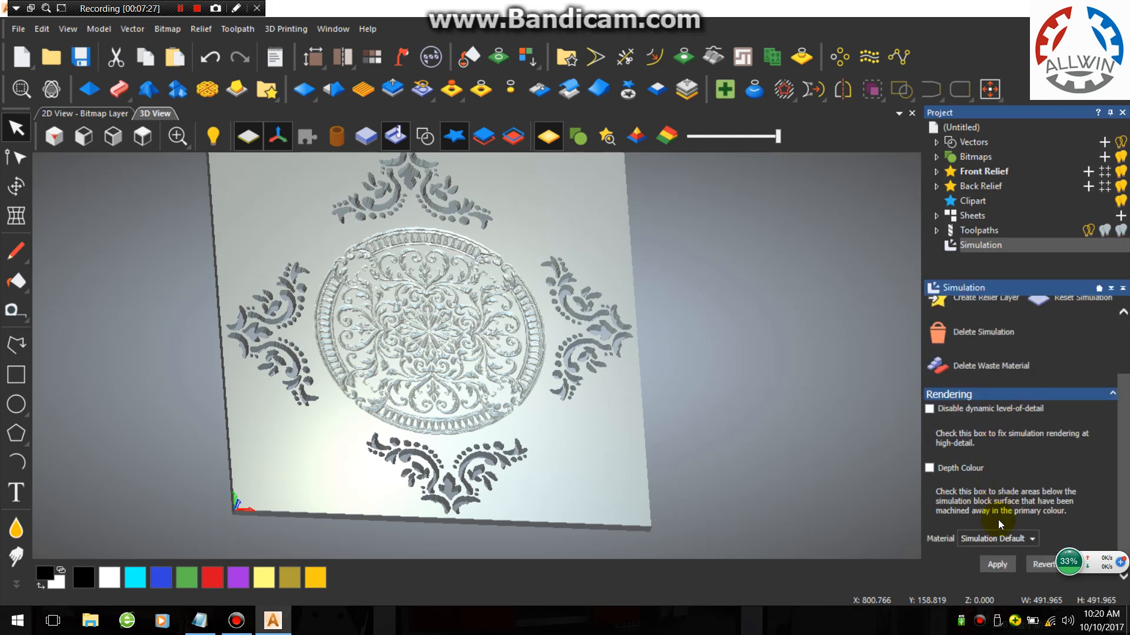
click(1032, 539)
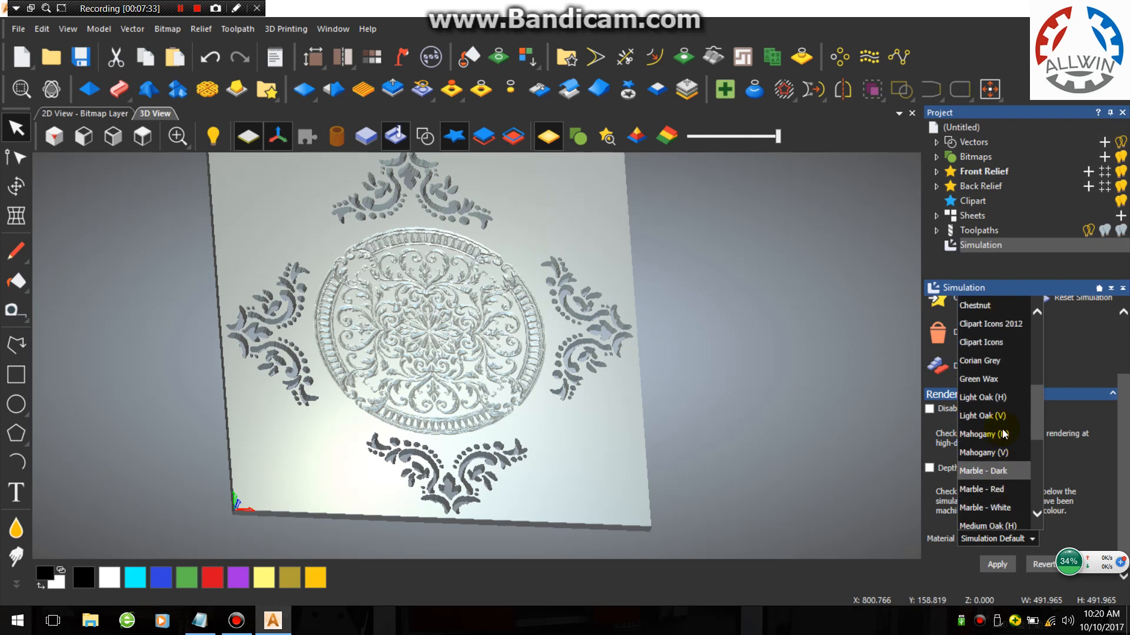
click(982, 397)
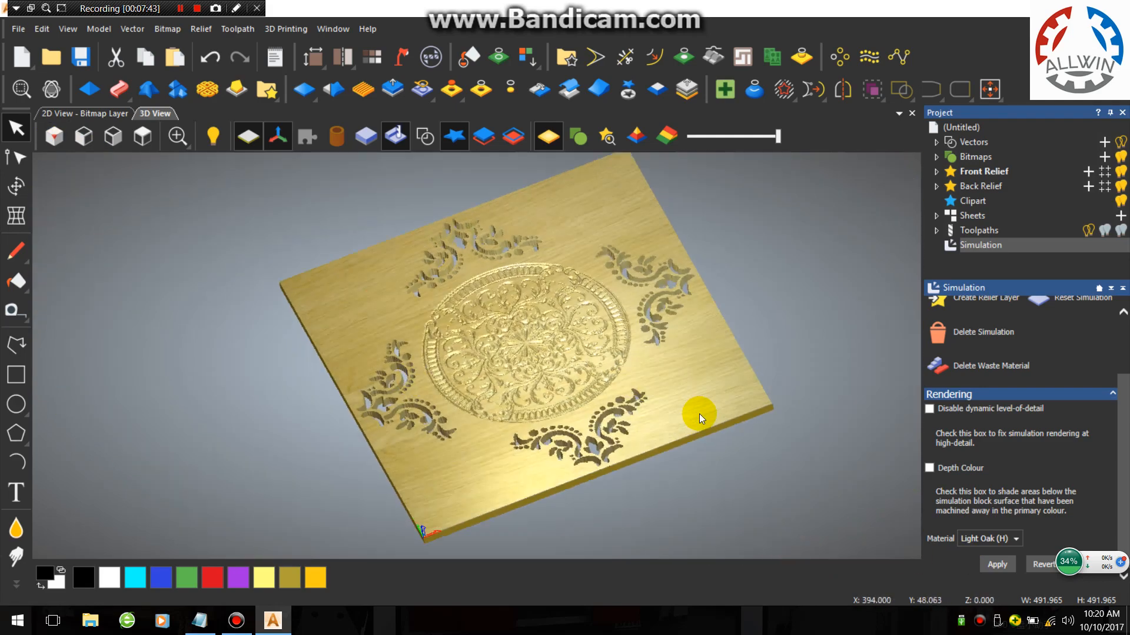
Step: Save the toolpaths as Neo Group 3 Axis Flat (*.mmg) file 5 on the Desktop
click(237, 29)
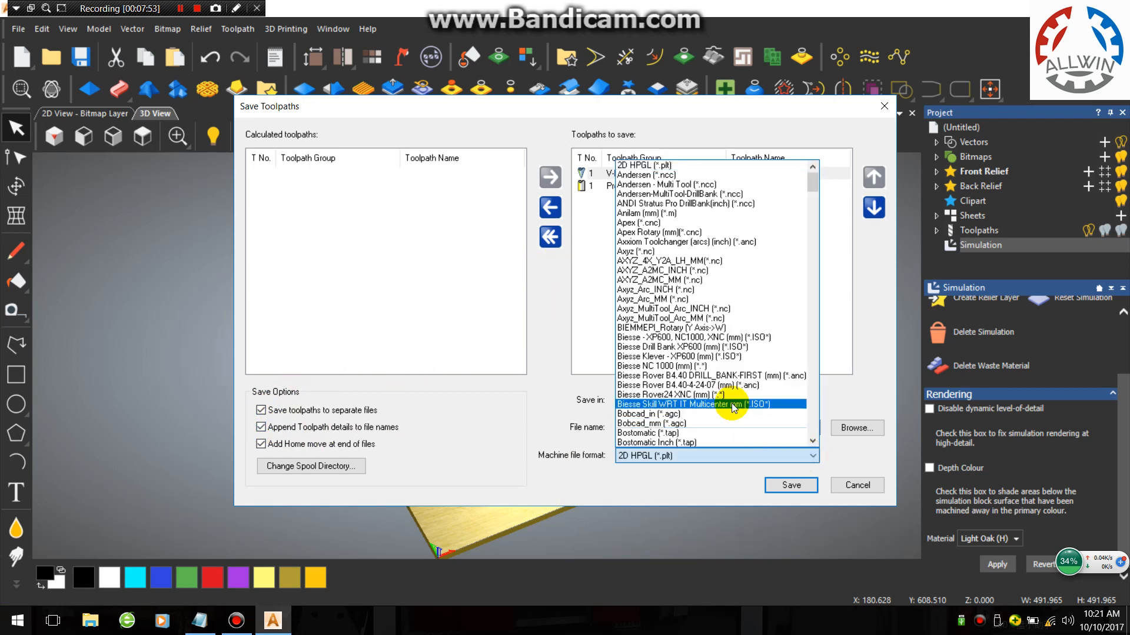
scroll(down, 3)
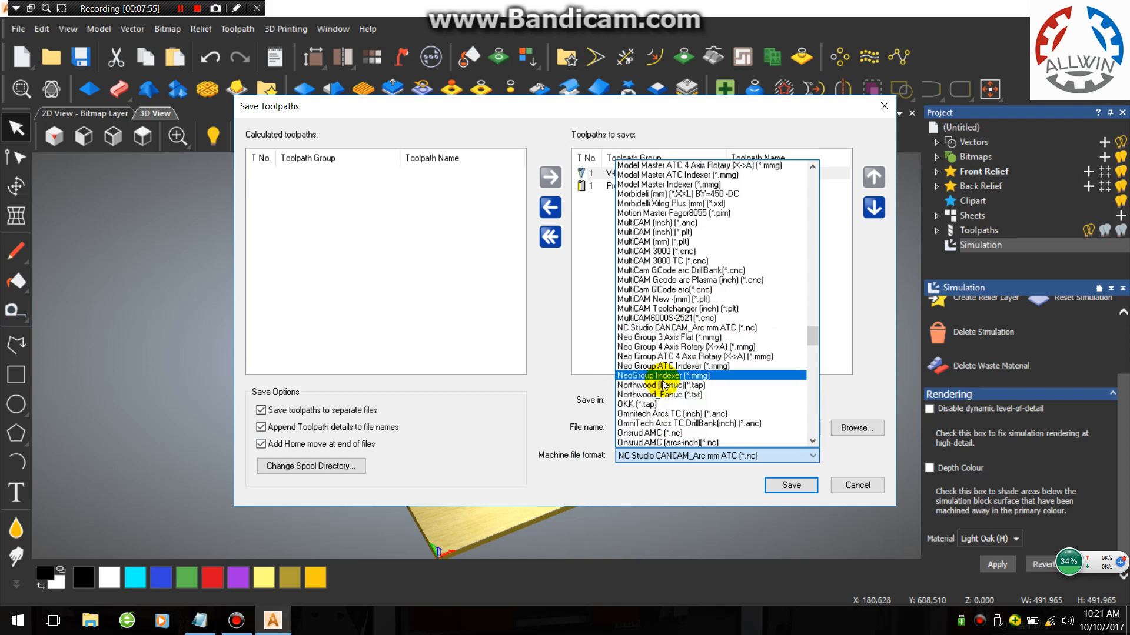
click(669, 337)
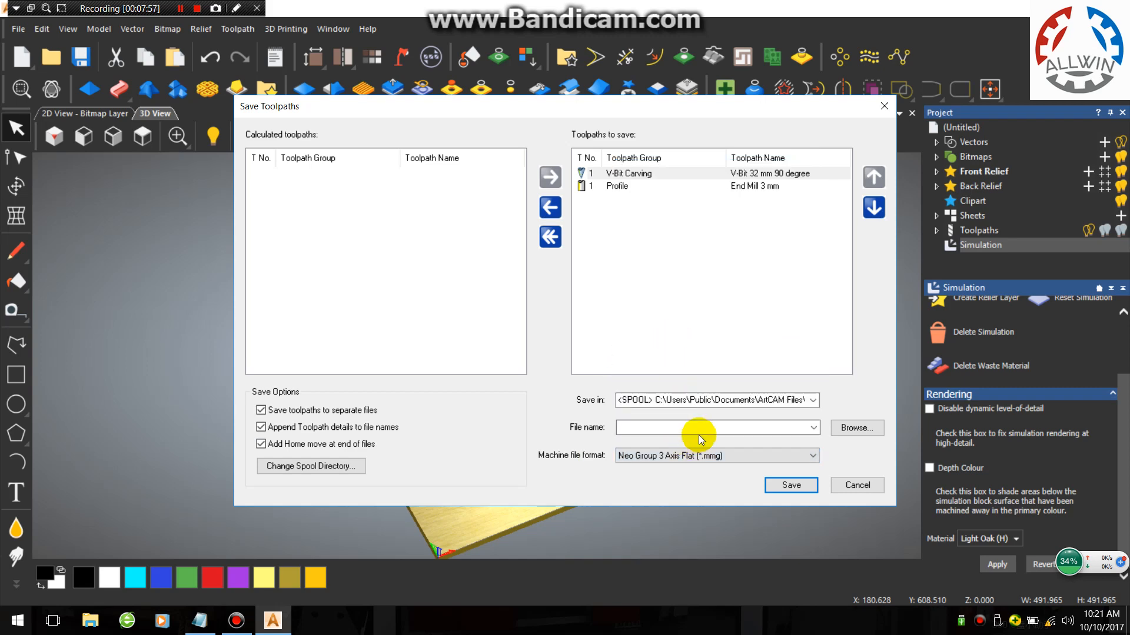
click(716, 427)
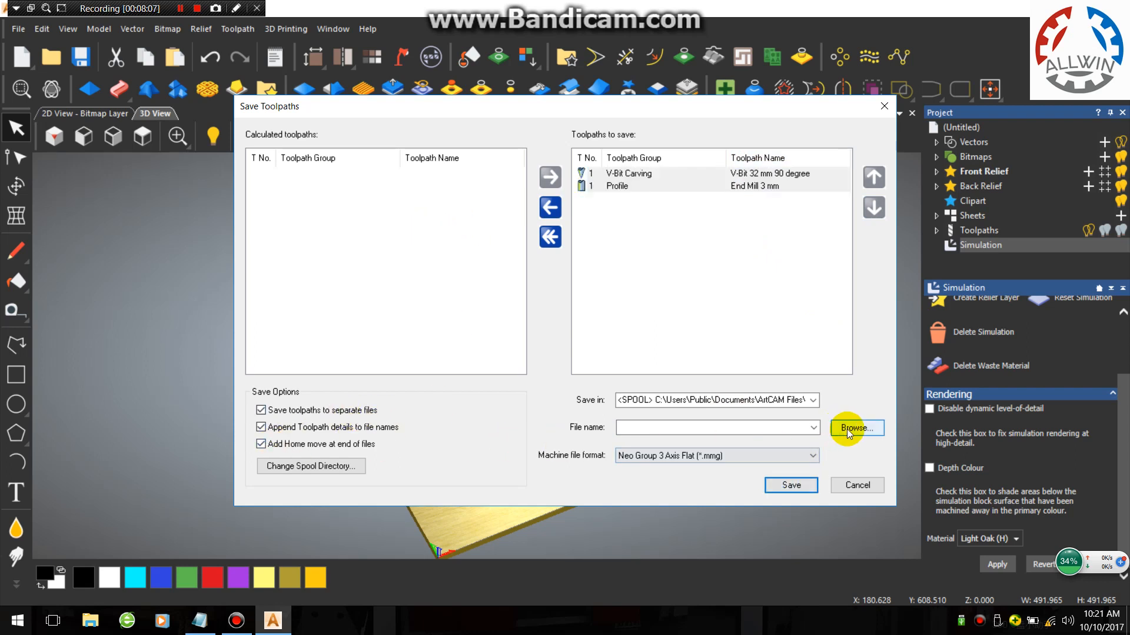
click(855, 428)
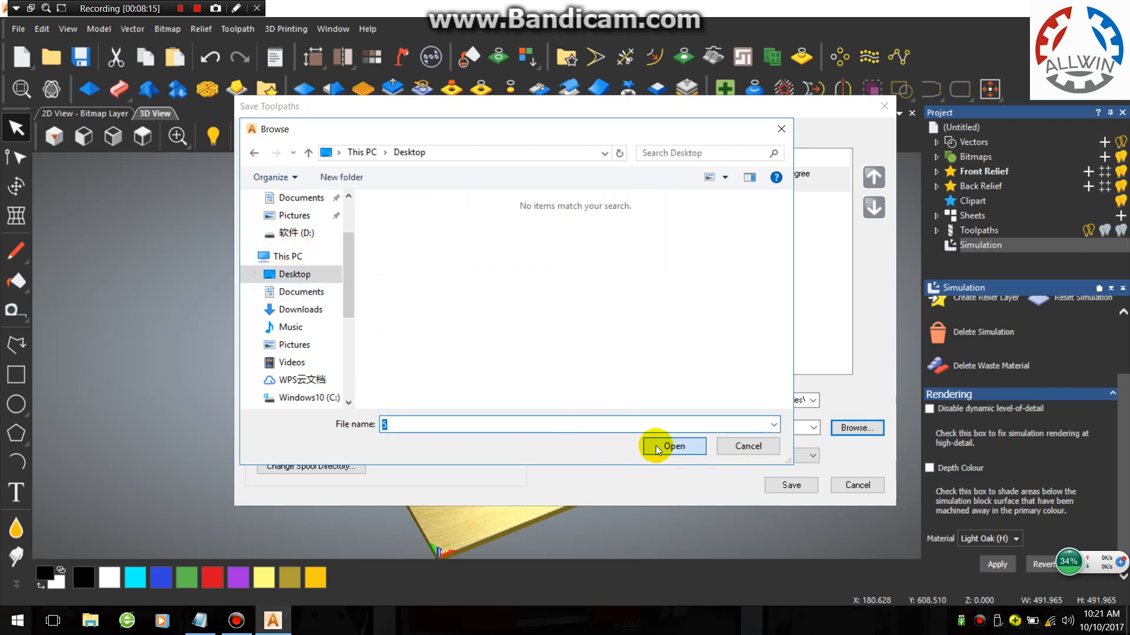
click(674, 446)
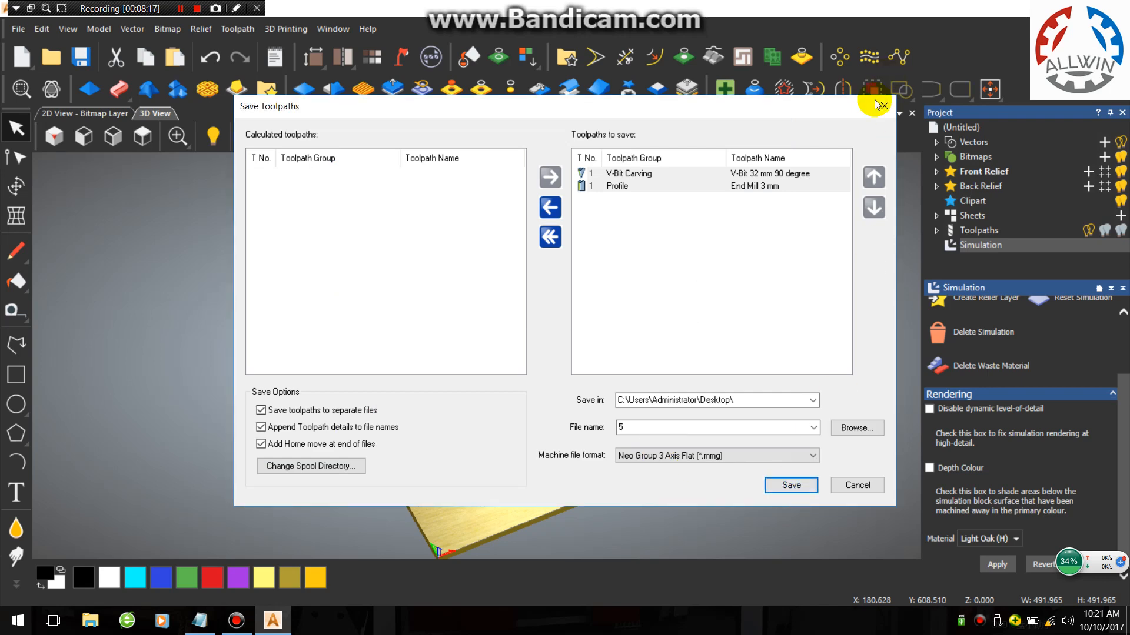
click(790, 485)
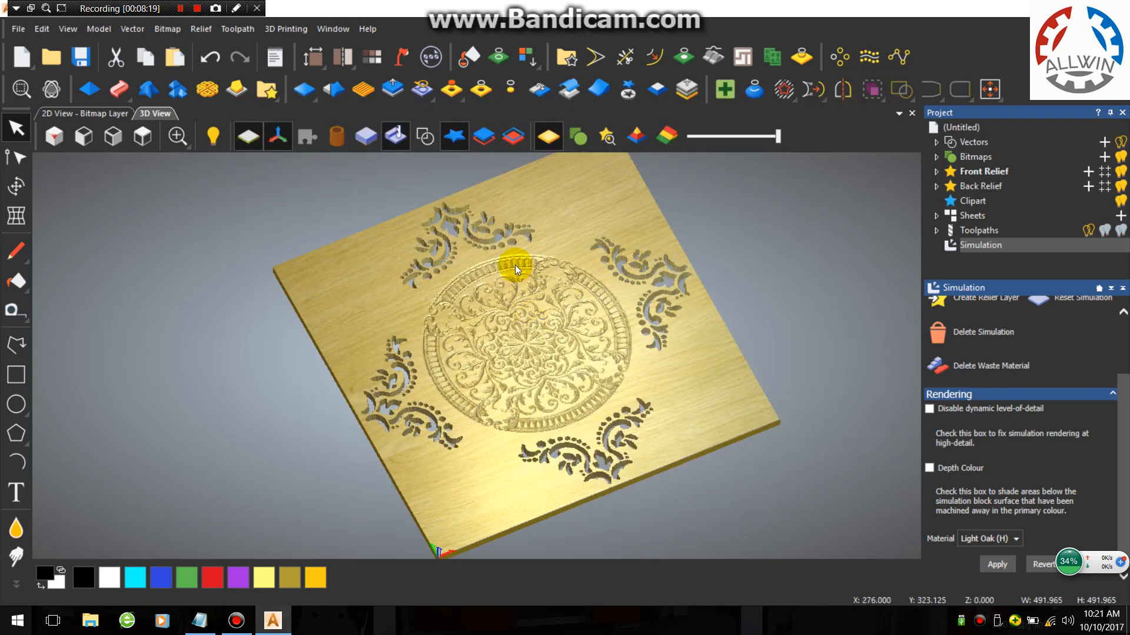
Step: Reopen the Toolpath menu and zoom in on the carved mandala to show the toolpath lines
click(237, 29)
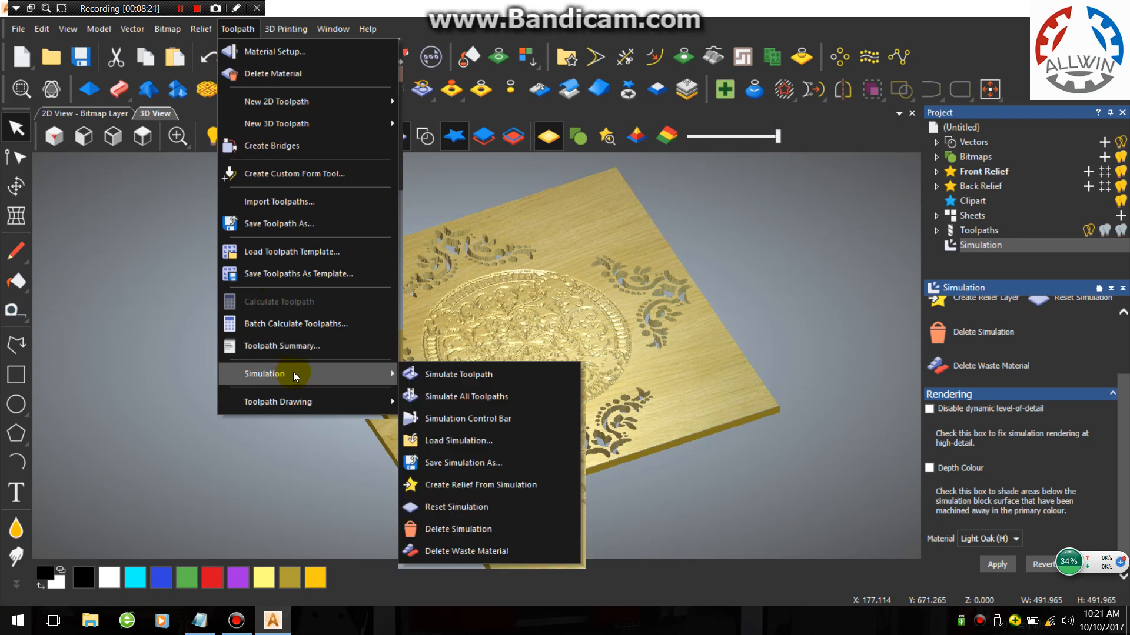
click(459, 374)
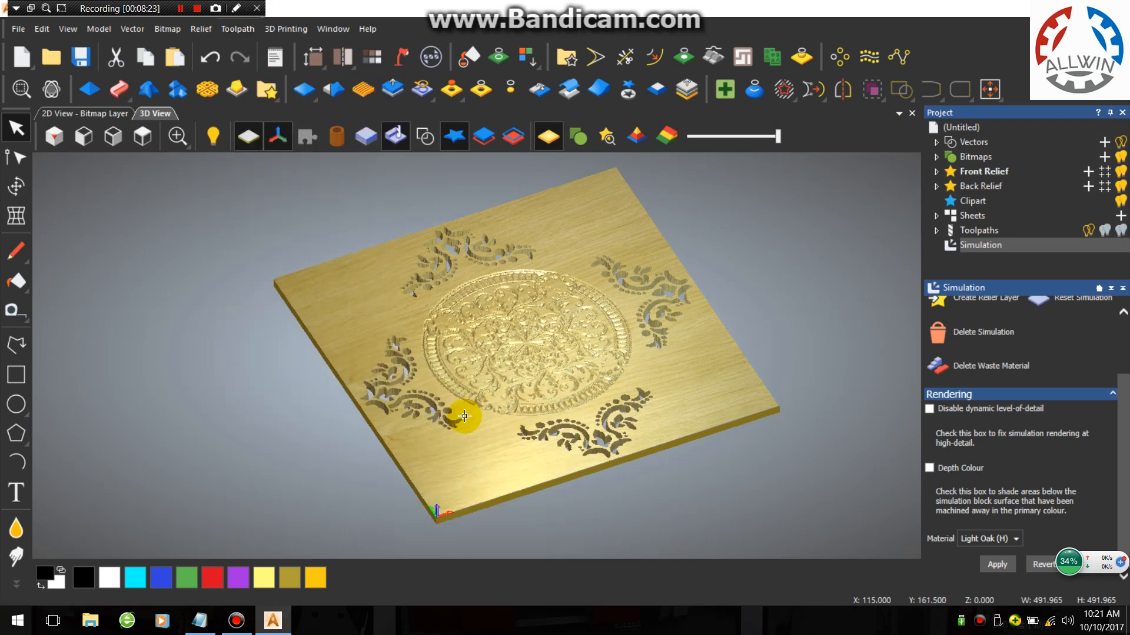
mouse_move(387, 251)
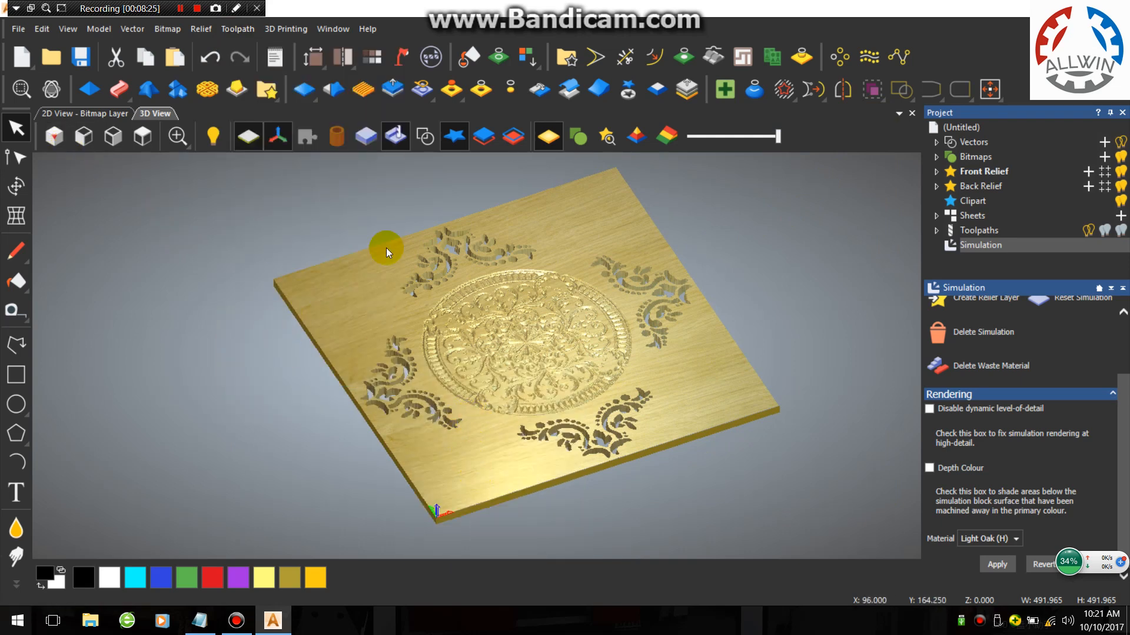
click(237, 29)
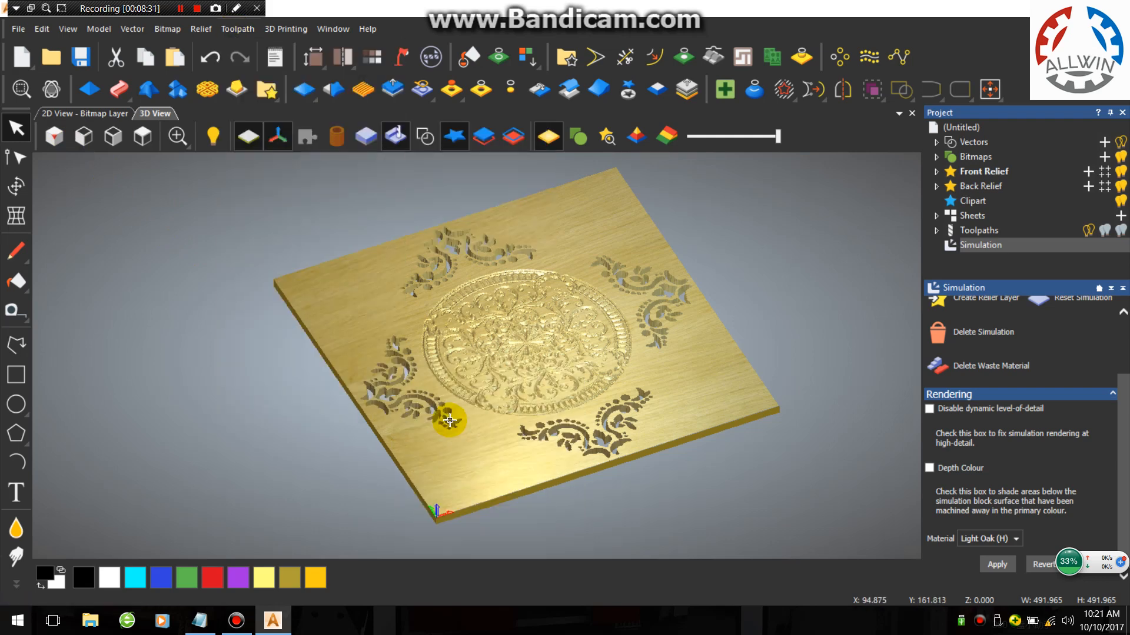
drag(450, 421, 648, 310)
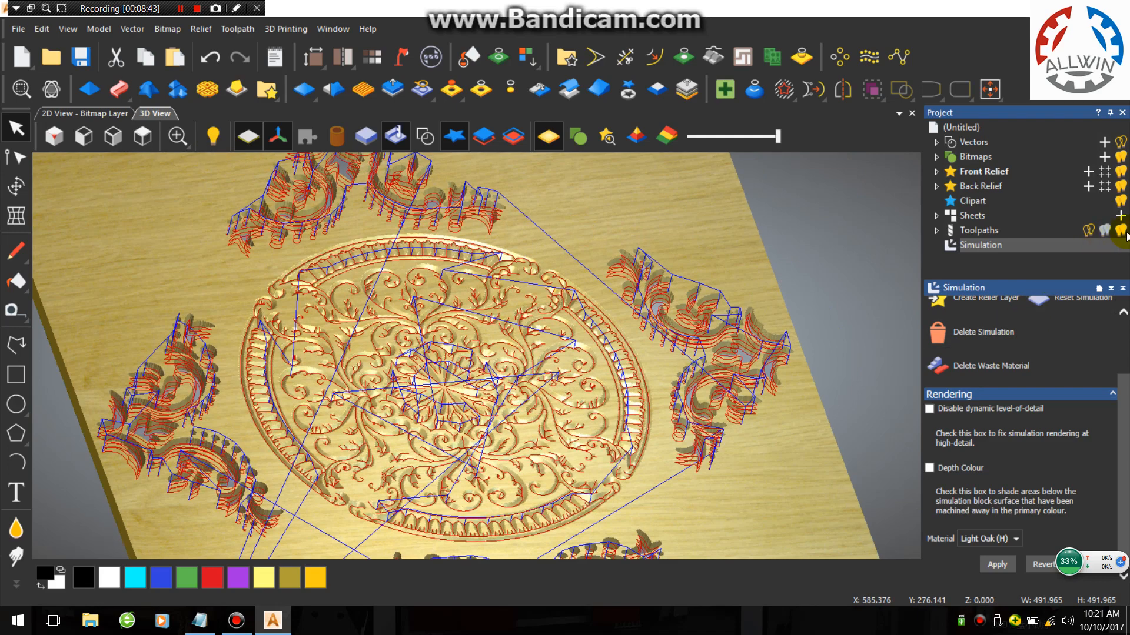
Step: Recalculate the Toolpath Summary at time scale factor 3, giving V-carving 00:49:12
click(237, 29)
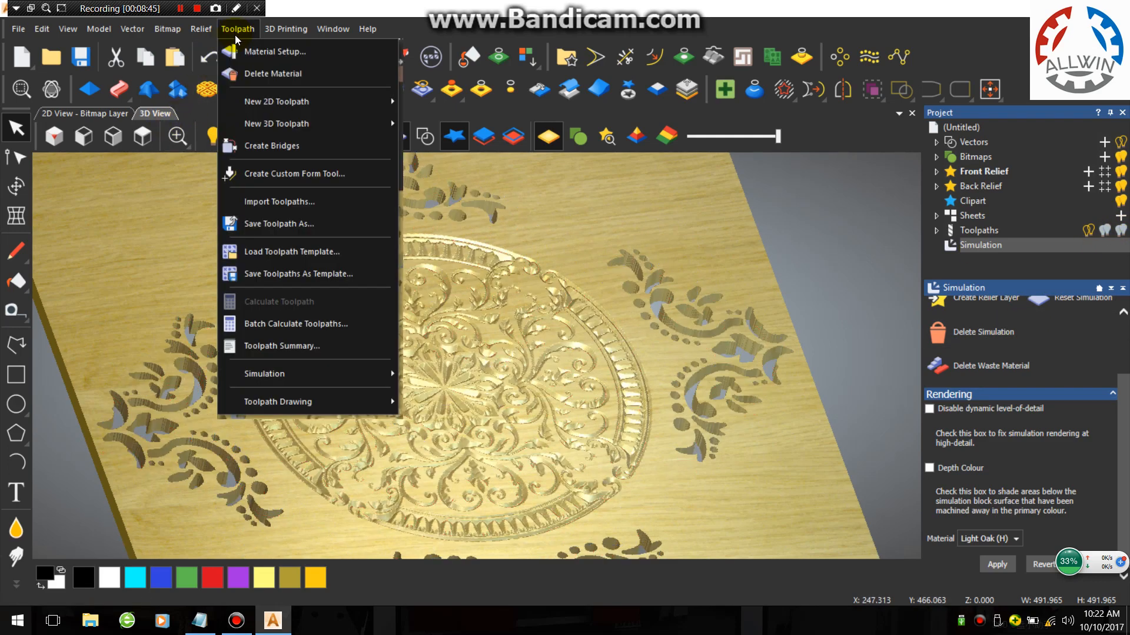
click(282, 346)
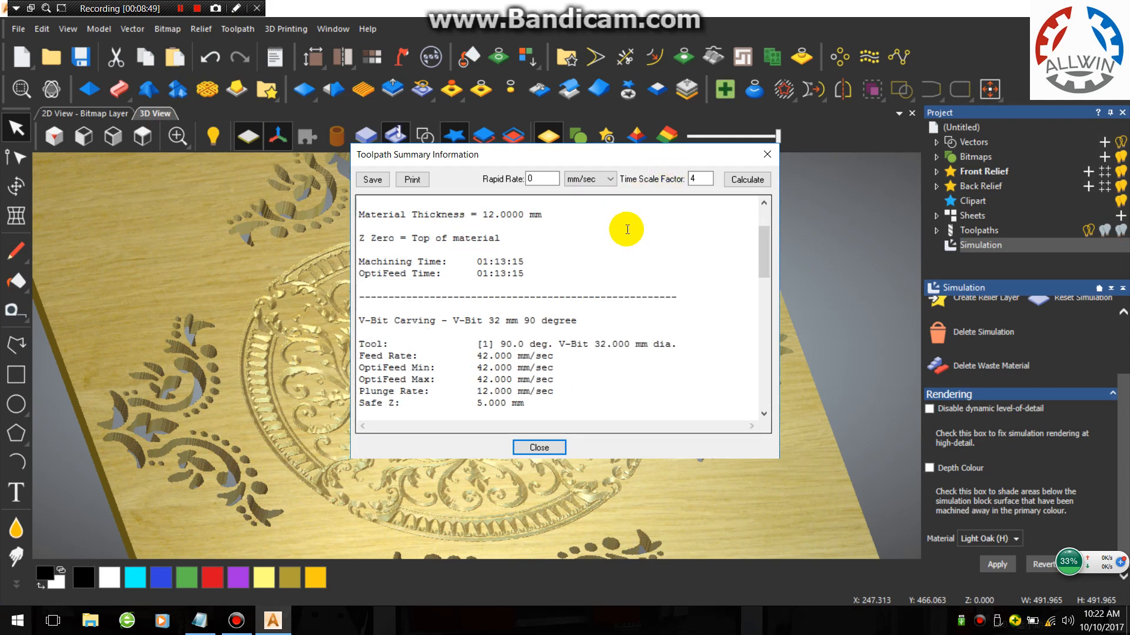
scroll(down, 3)
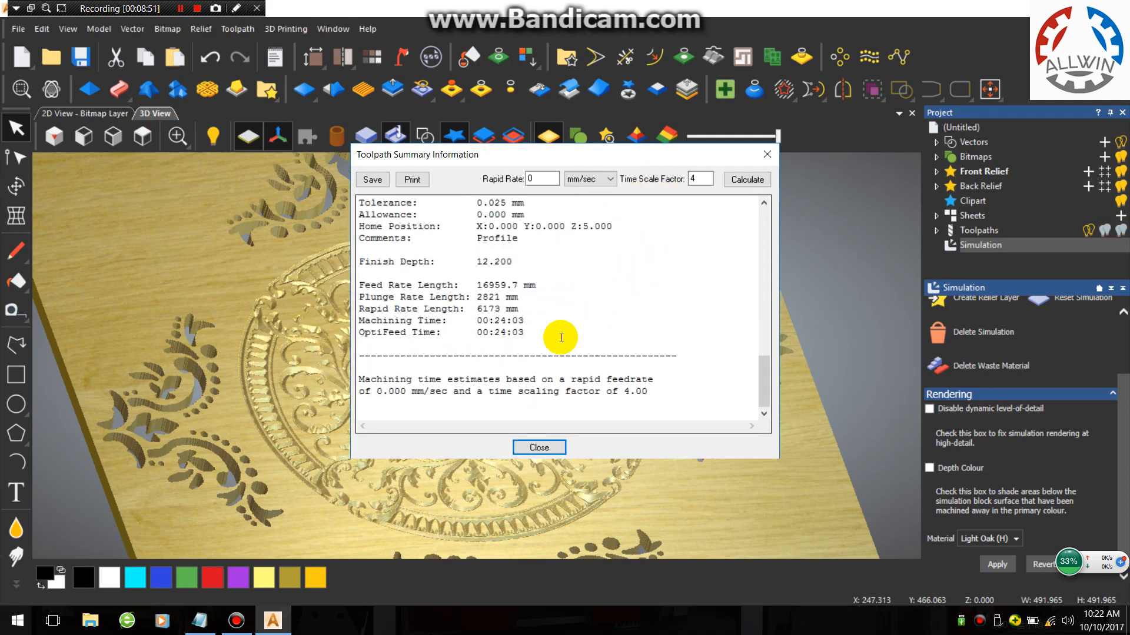
double_click(454, 332)
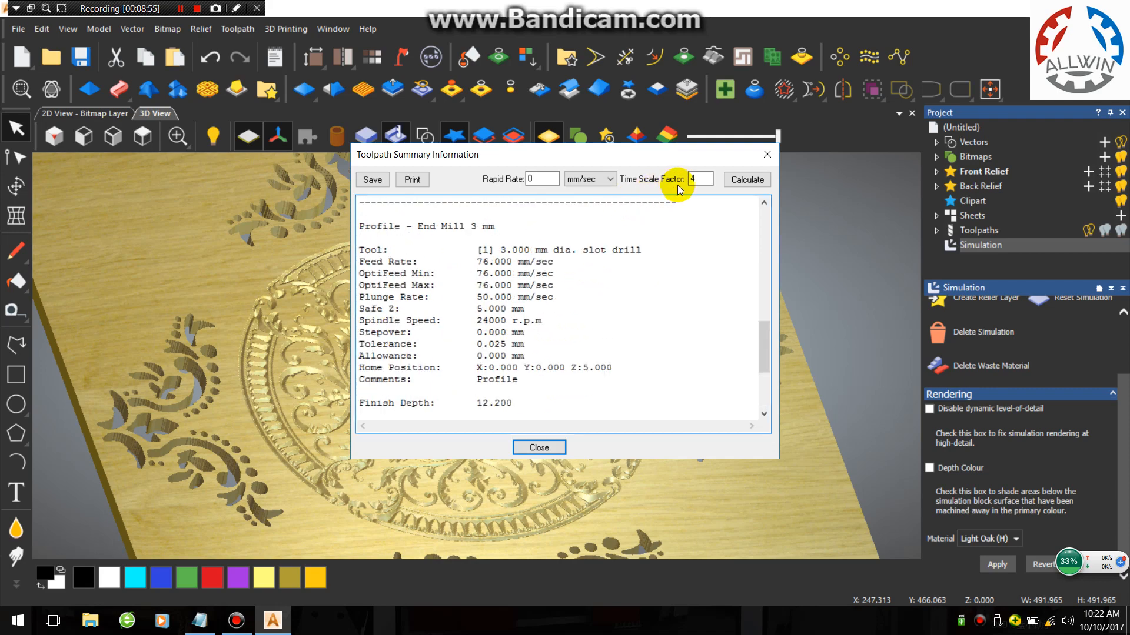
click(698, 179)
text(3)
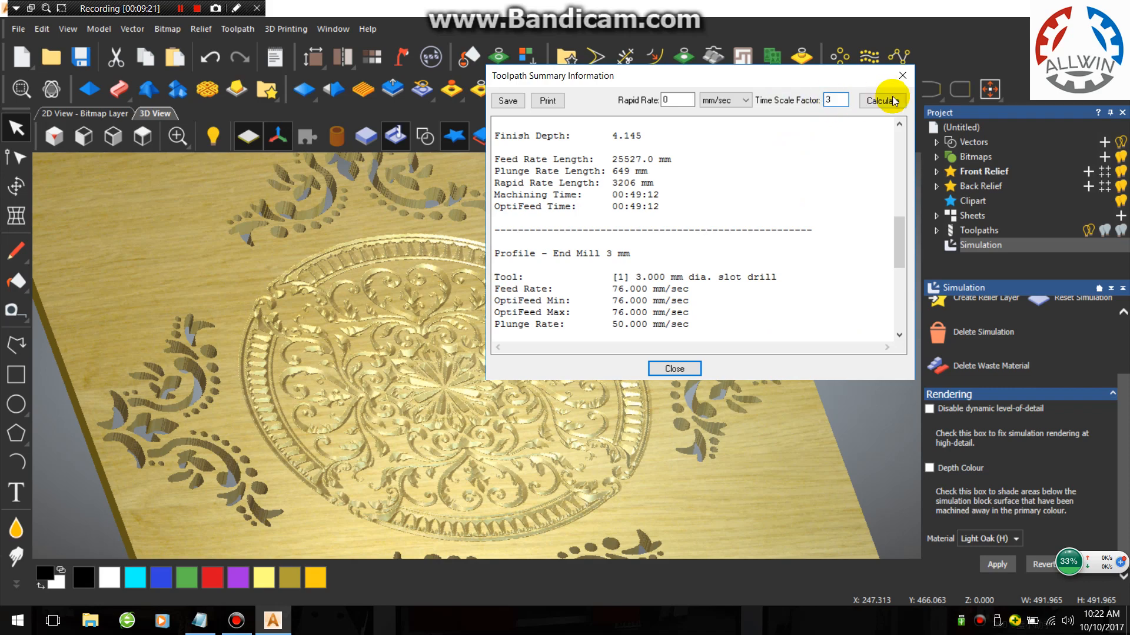
click(882, 100)
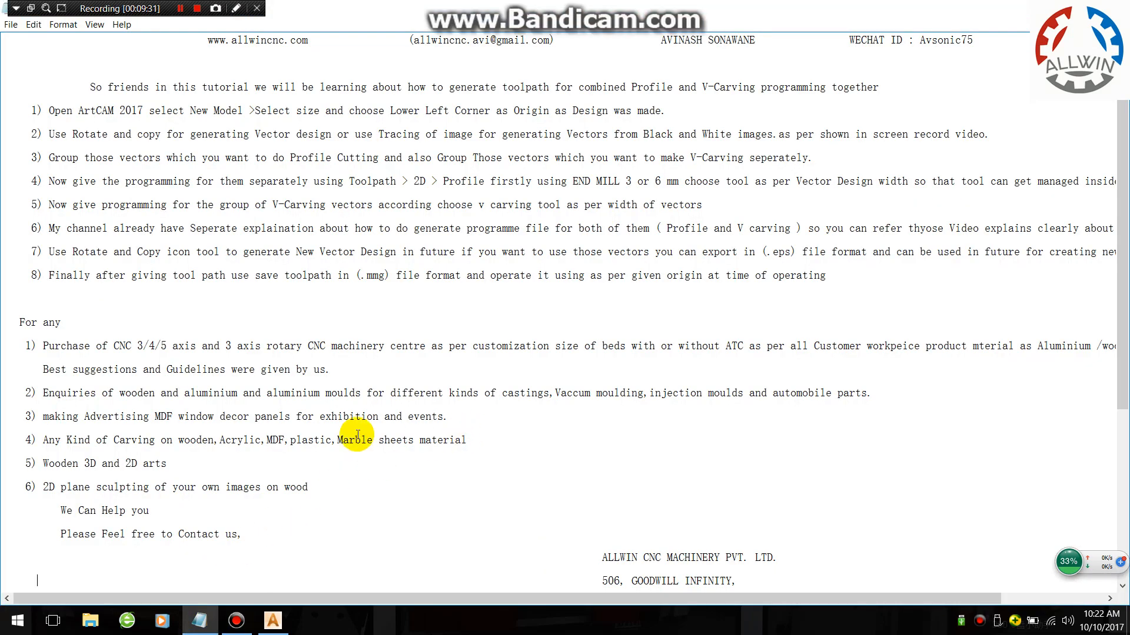
scroll(down, 3)
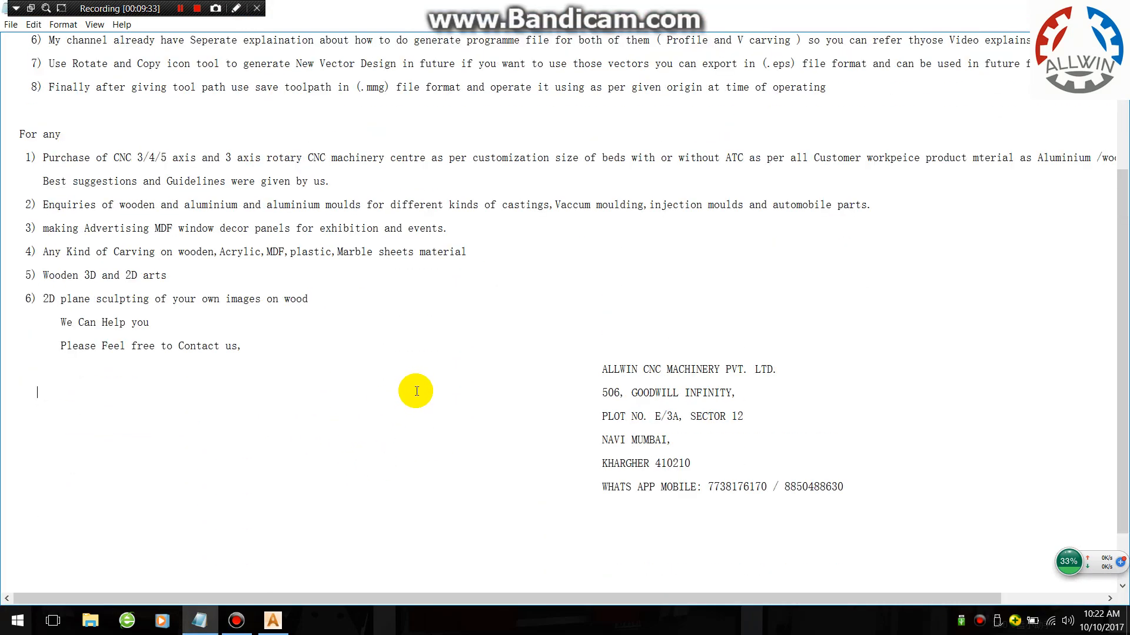
scroll(down, 3)
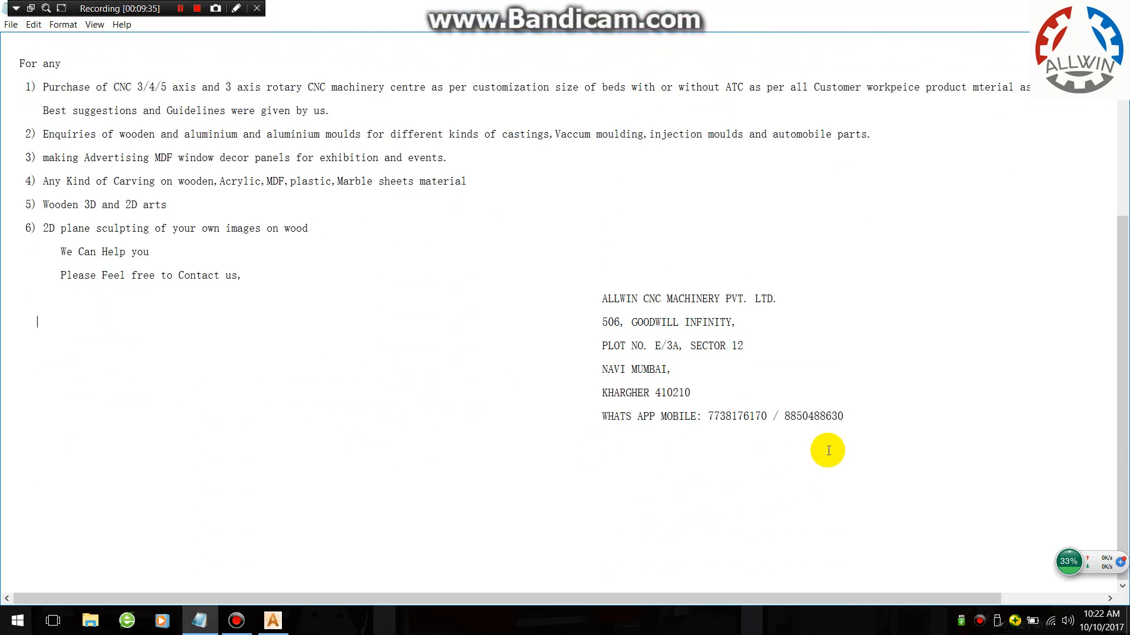
scroll(down, 3)
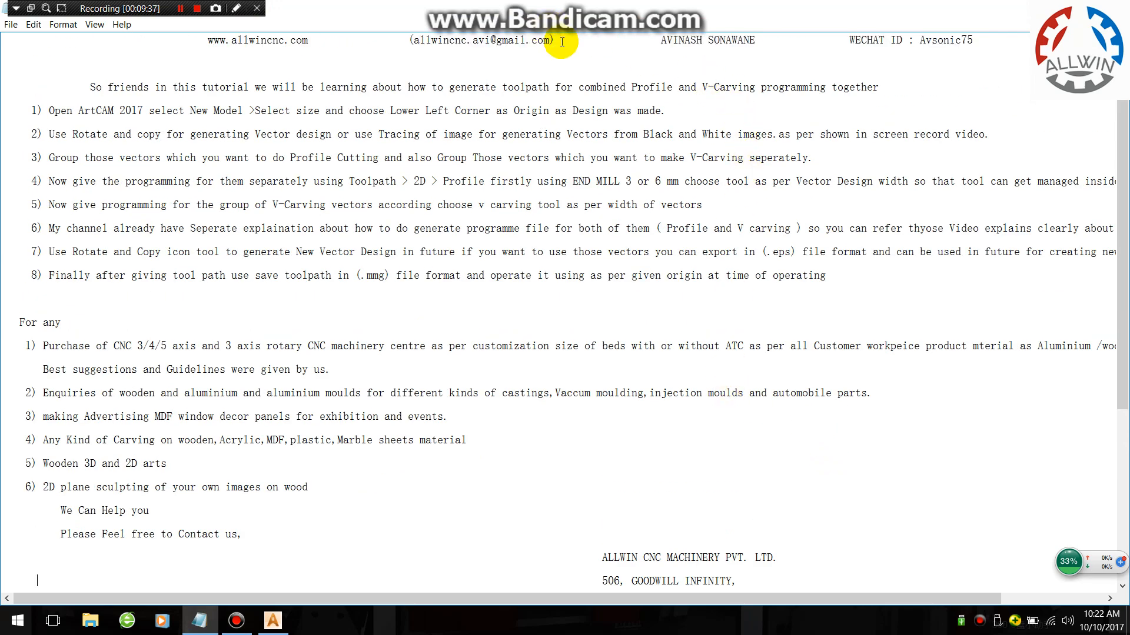
scroll(down, 3)
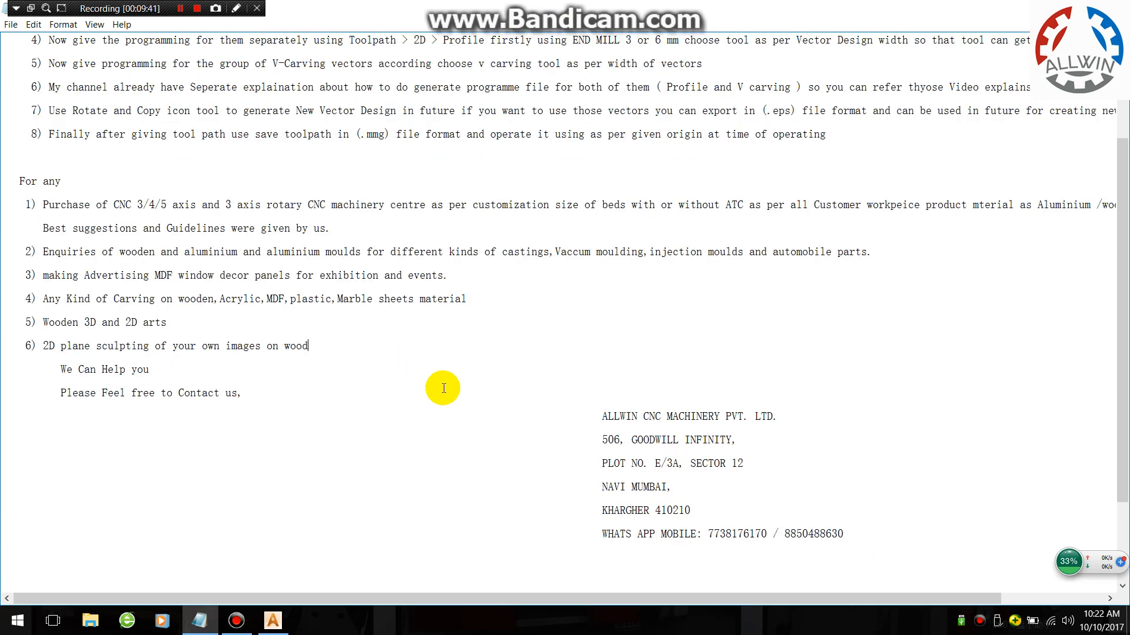
mouse_move(585, 463)
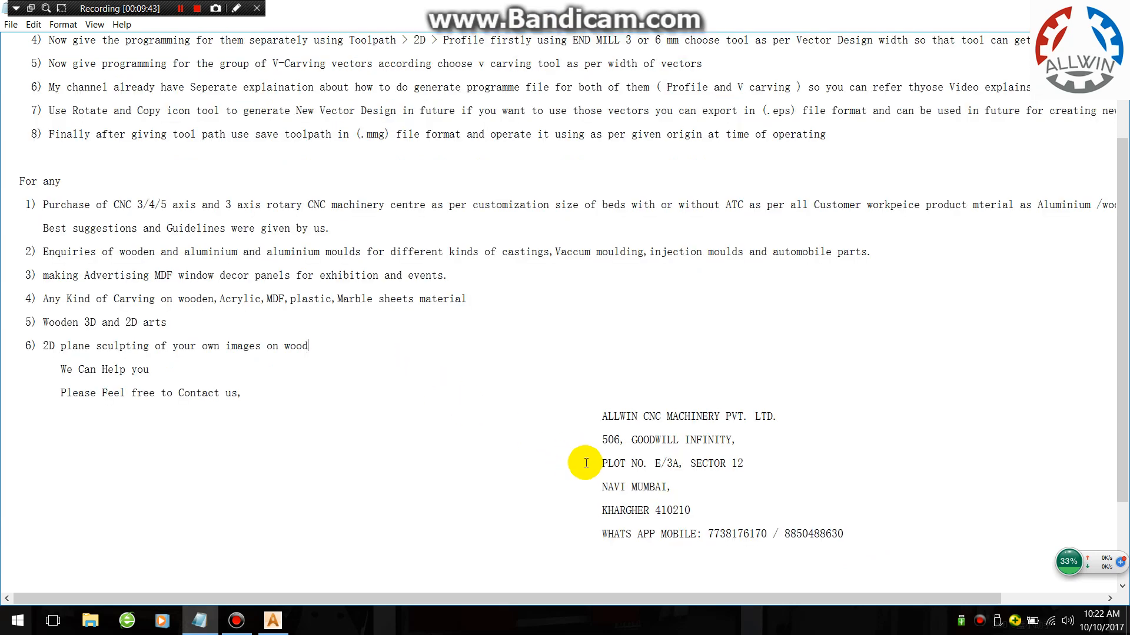